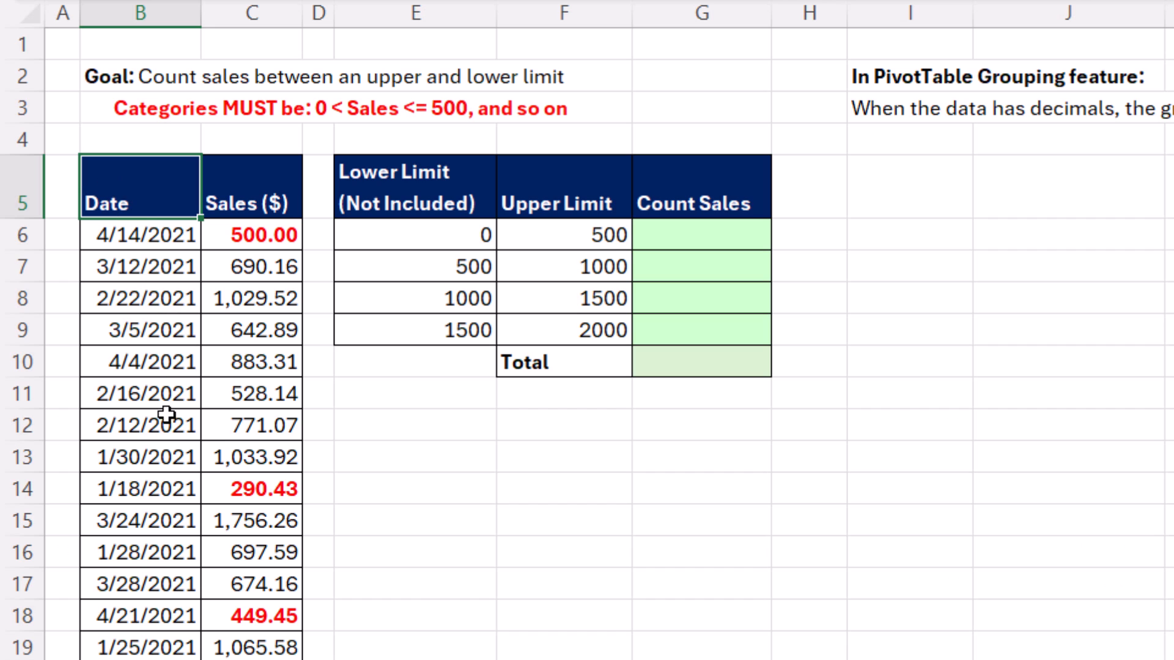
pyautogui.moveTo(145, 142)
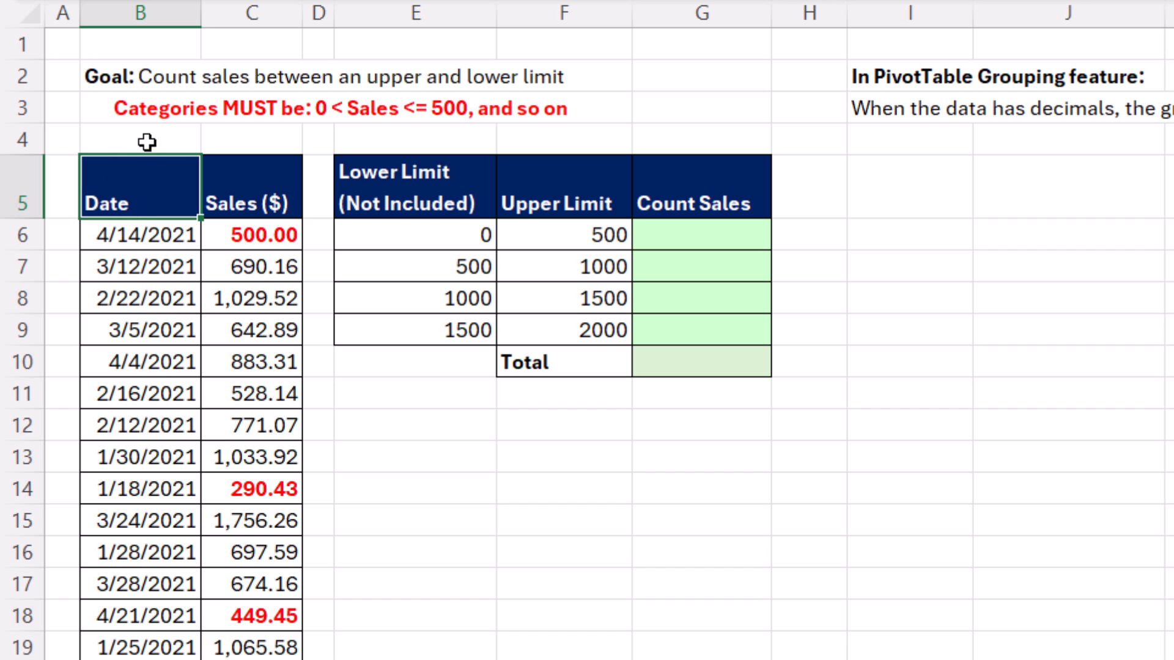
pyautogui.moveTo(393, 50)
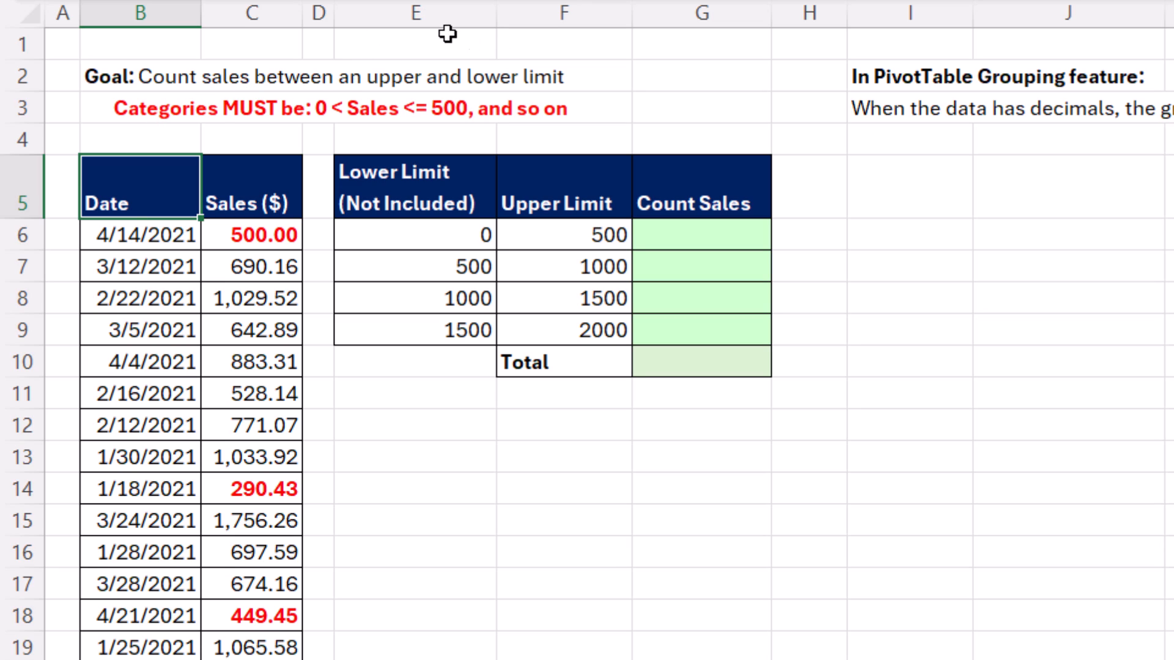
pyautogui.moveTo(289, 134)
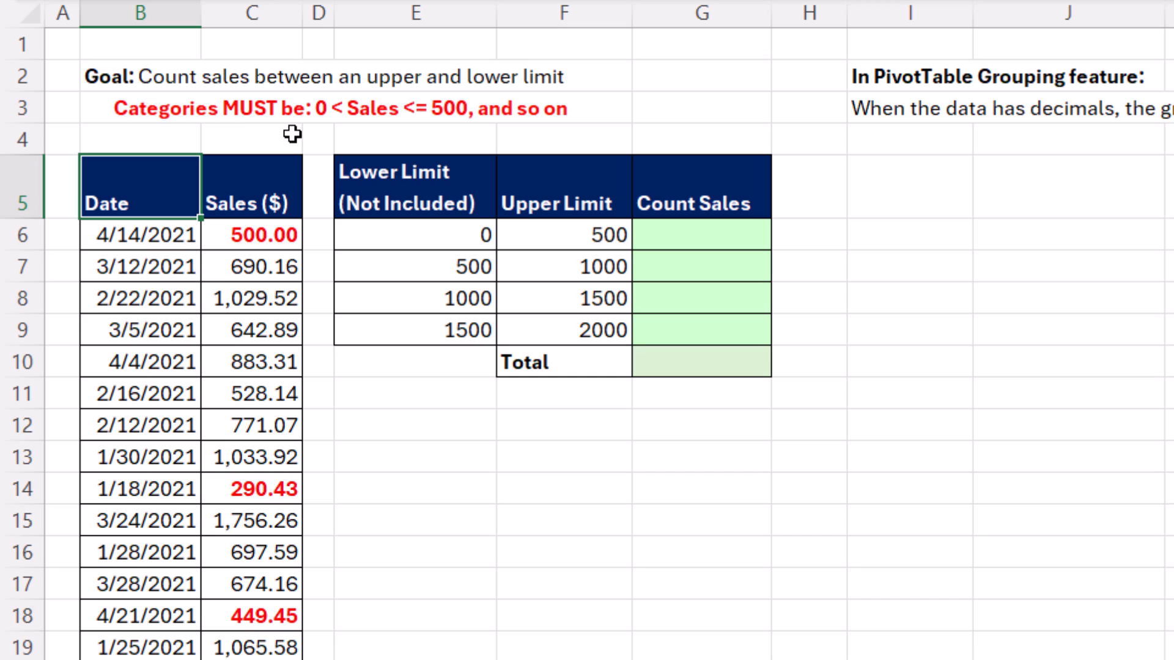
pyautogui.moveTo(445, 134)
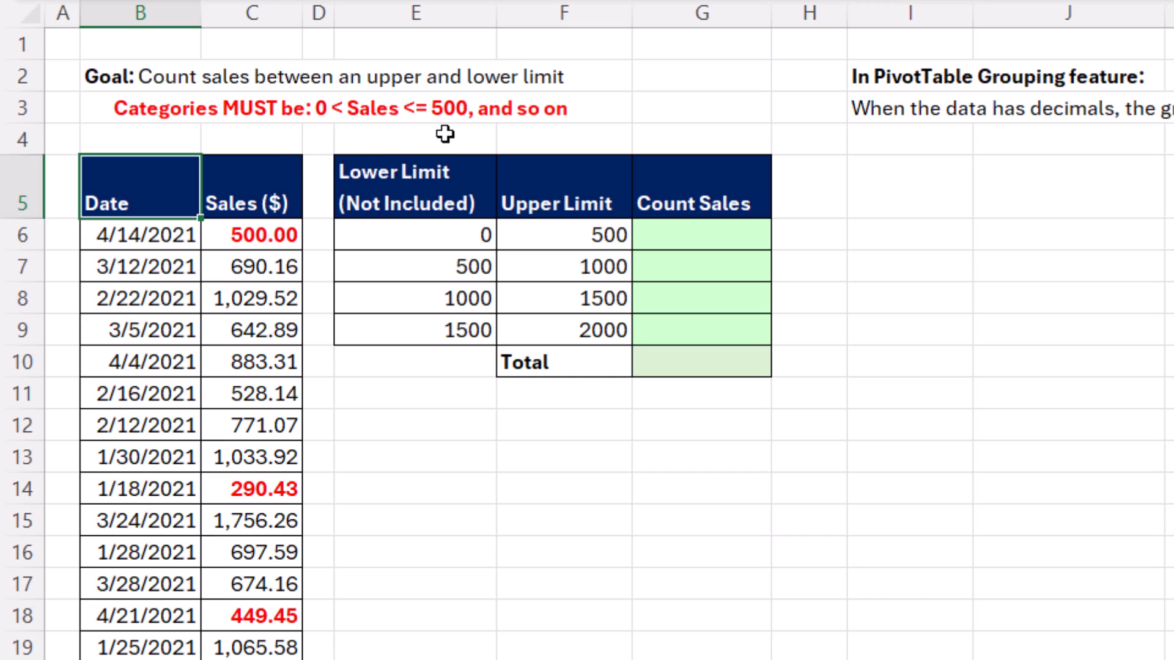
pyautogui.moveTo(326, 125)
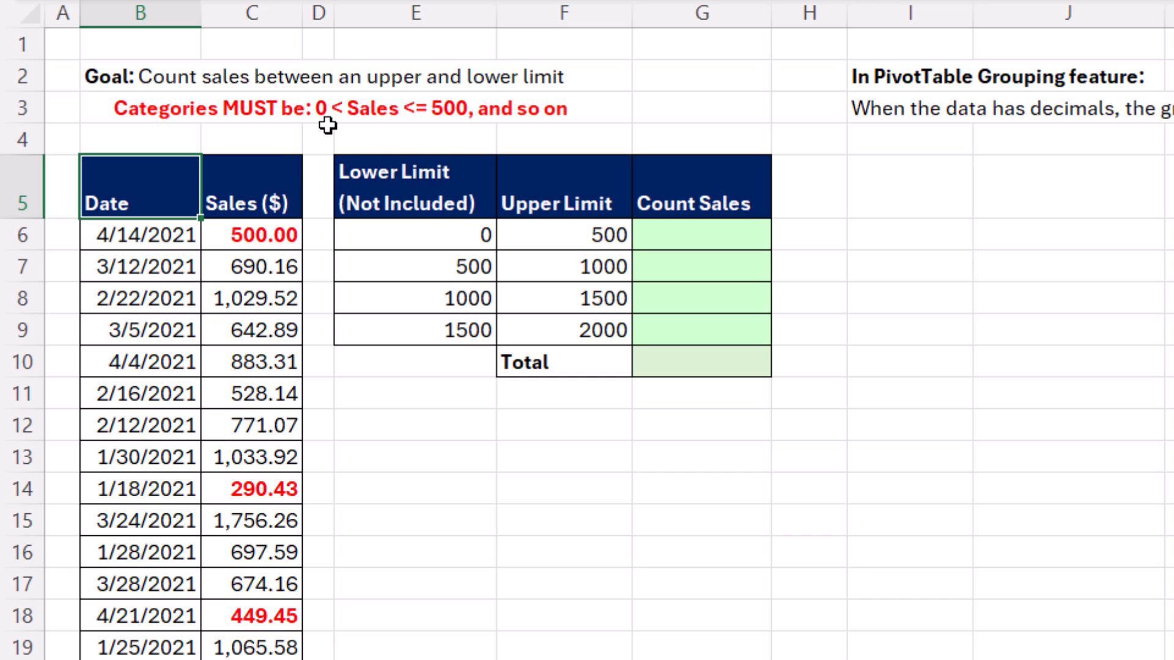
pyautogui.moveTo(438, 132)
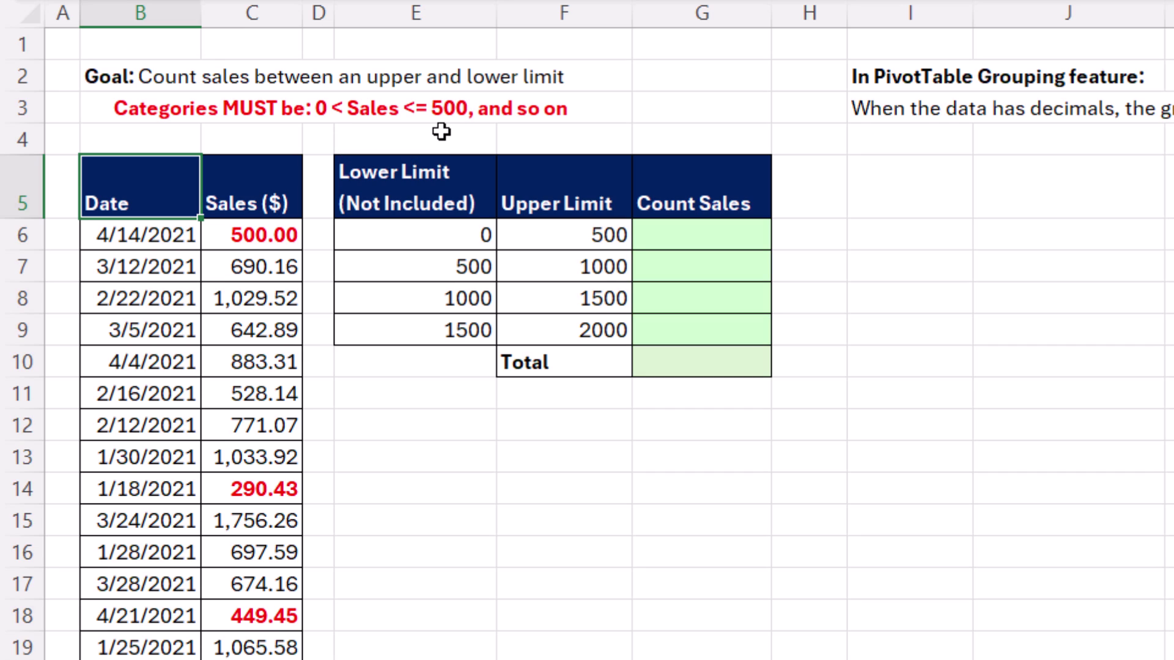
pyautogui.moveTo(345, 120)
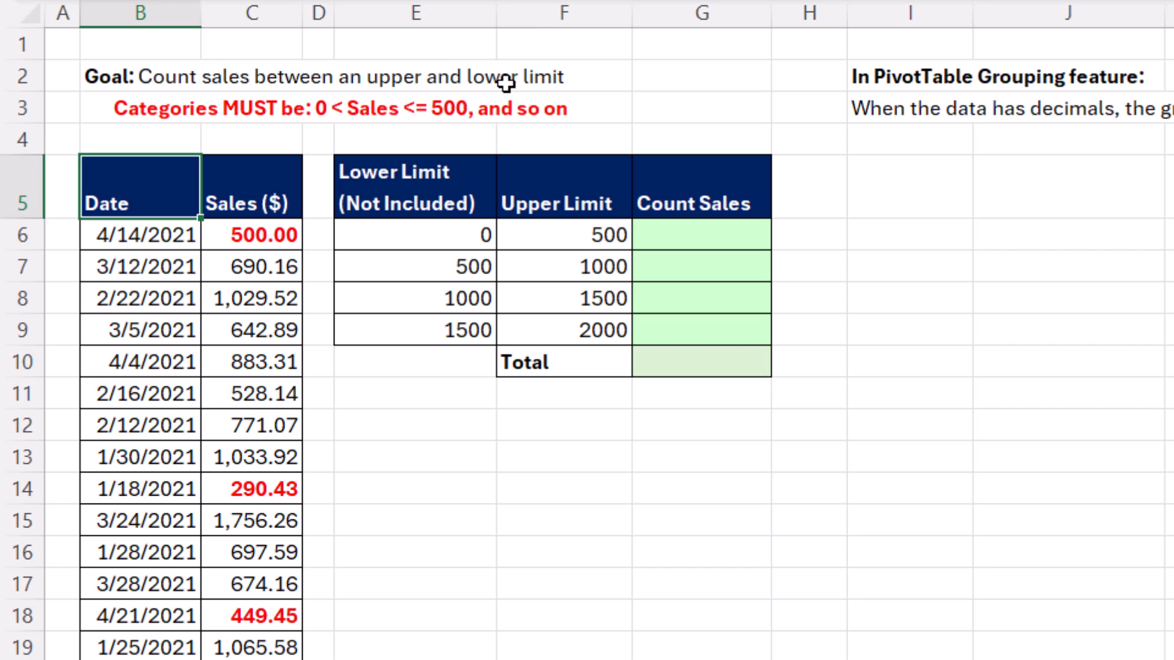
# Step: Insert a PivotTable from the sales data onto the existing worksheet at cell I5
pyautogui.click(247, 330)
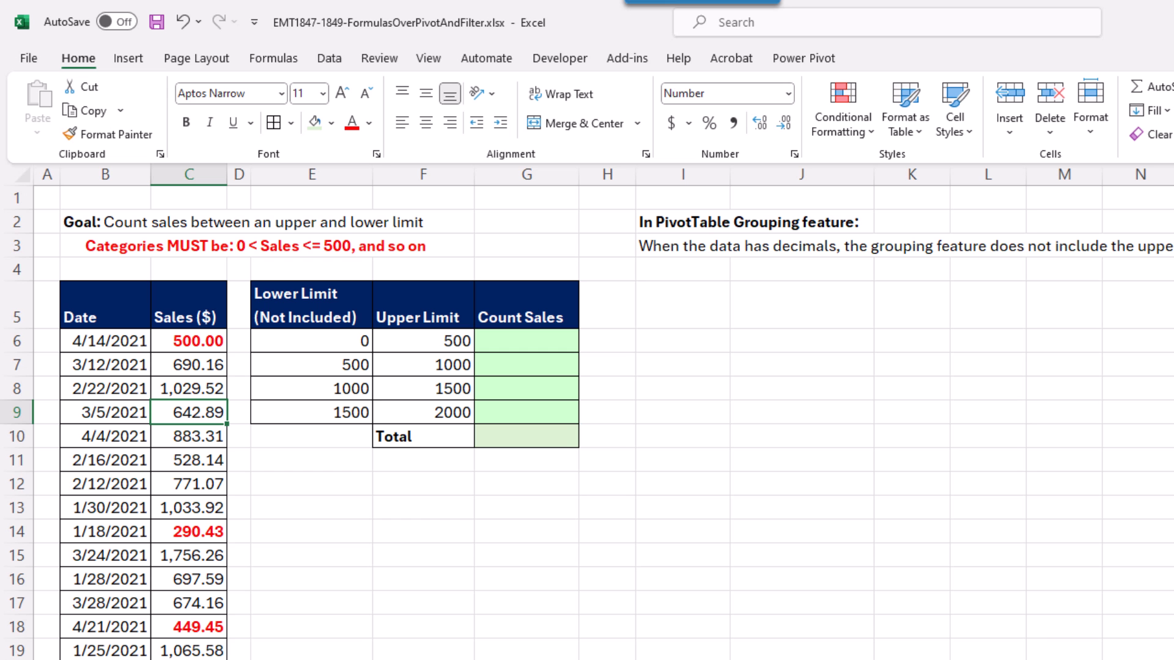
pyautogui.moveTo(163, 518)
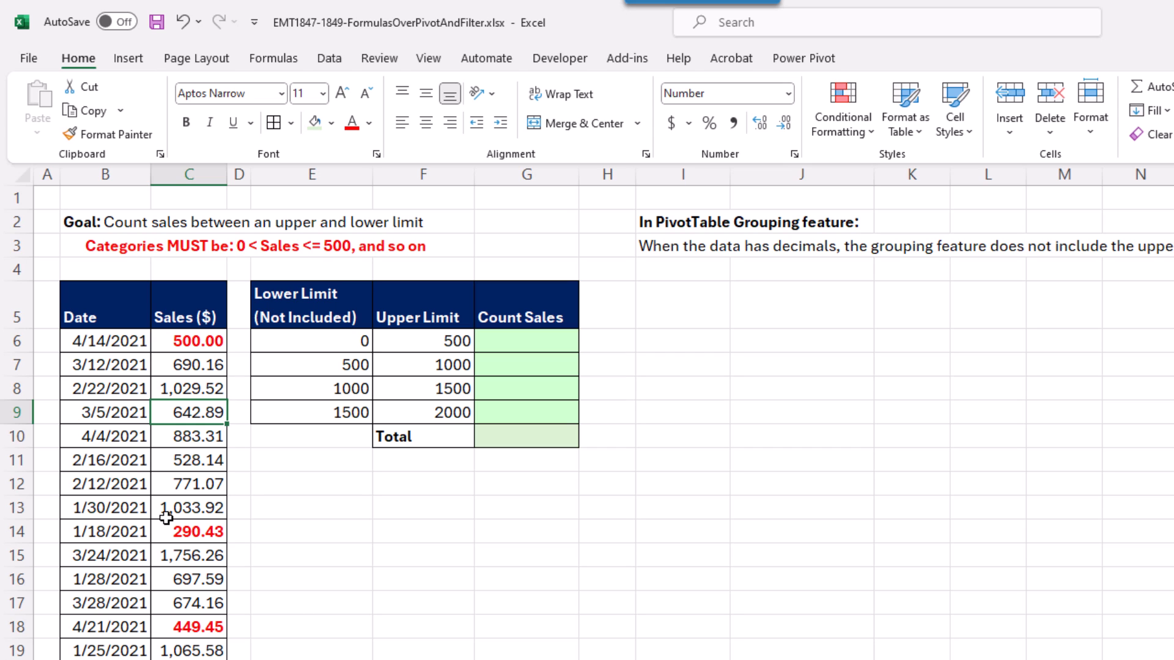
pyautogui.click(129, 58)
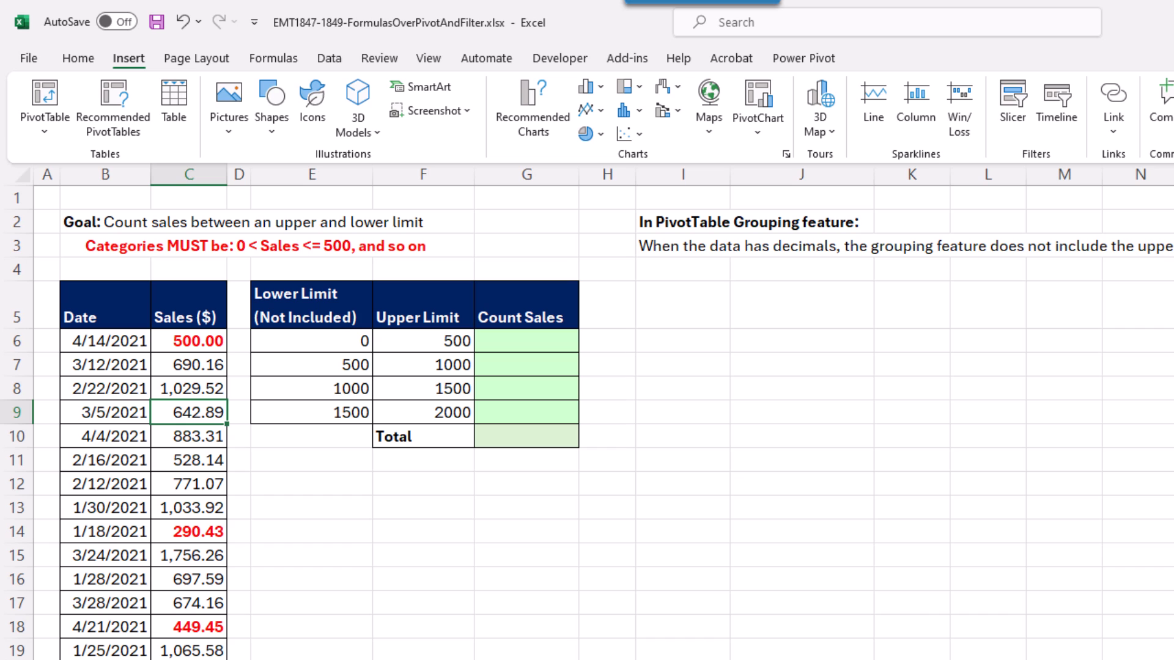
pyautogui.press('alt')
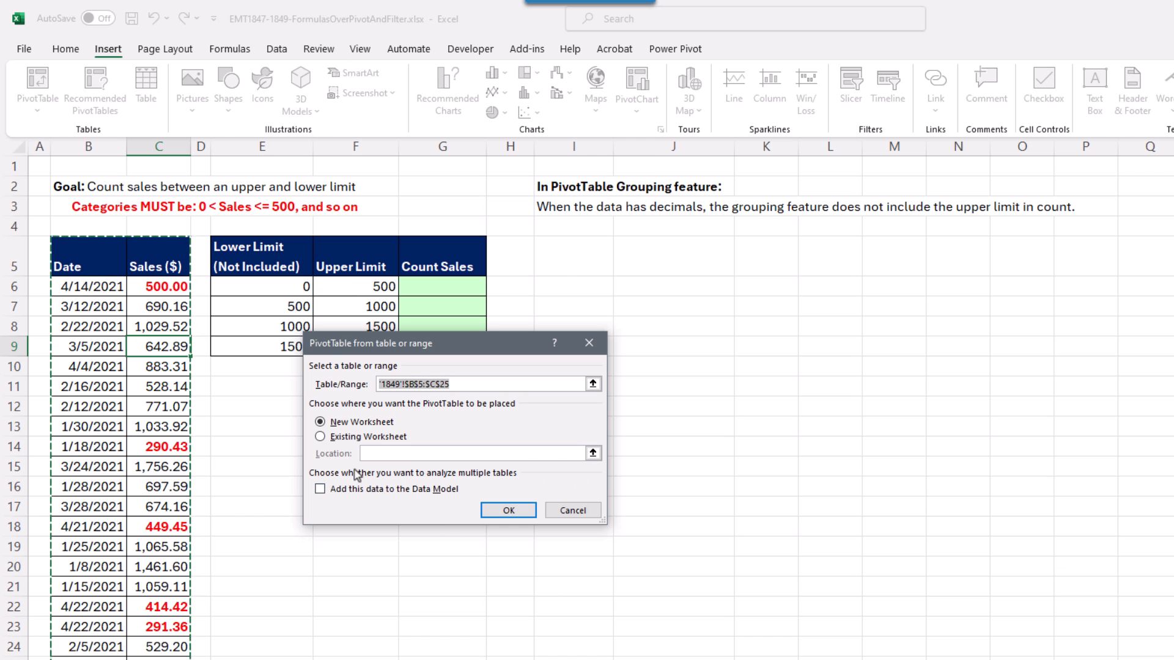
pyautogui.click(321, 437)
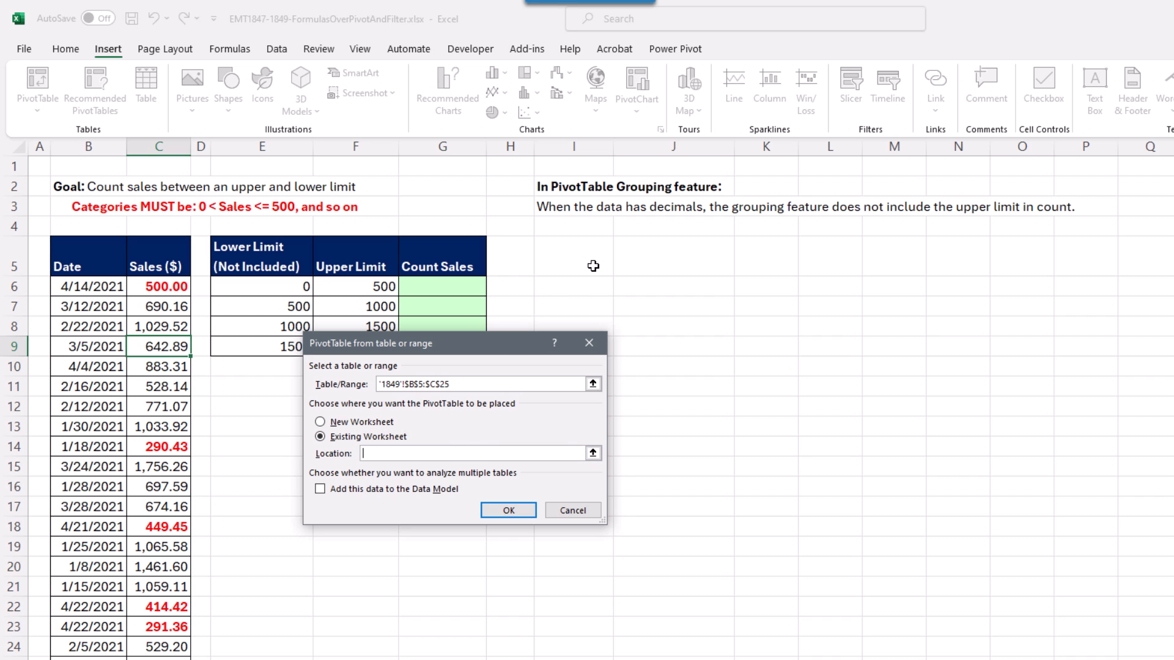
pyautogui.click(512, 510)
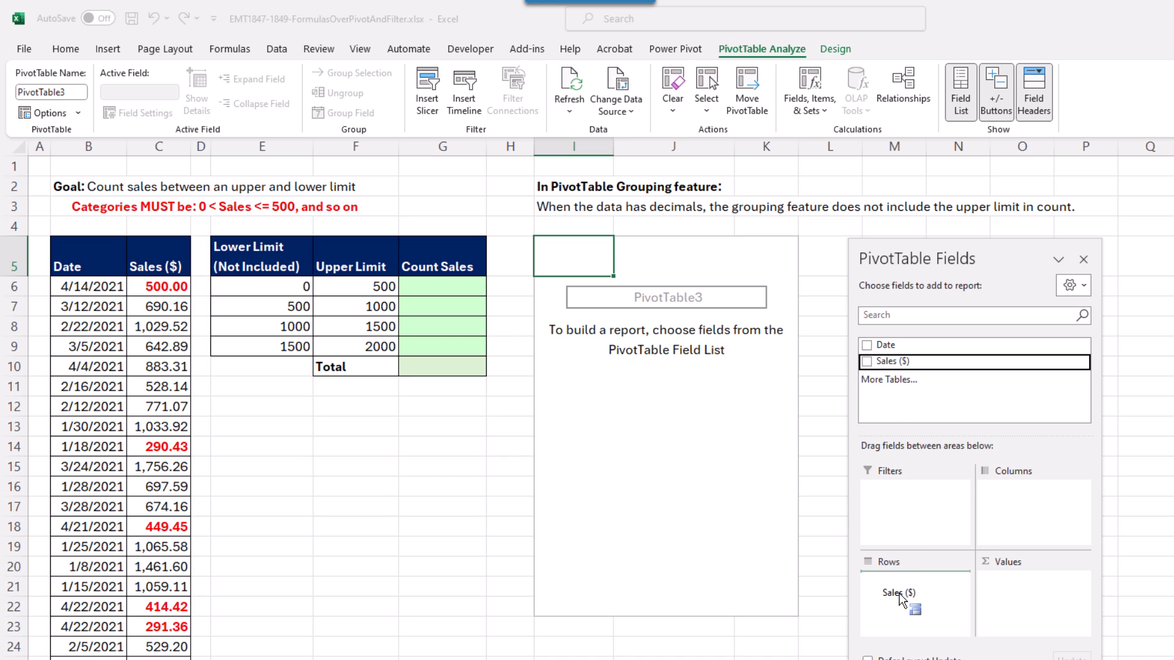
# Step: Add Sales ($) to the PivotTable rows and apply a first custom grouping attempt
pyautogui.click(866, 361)
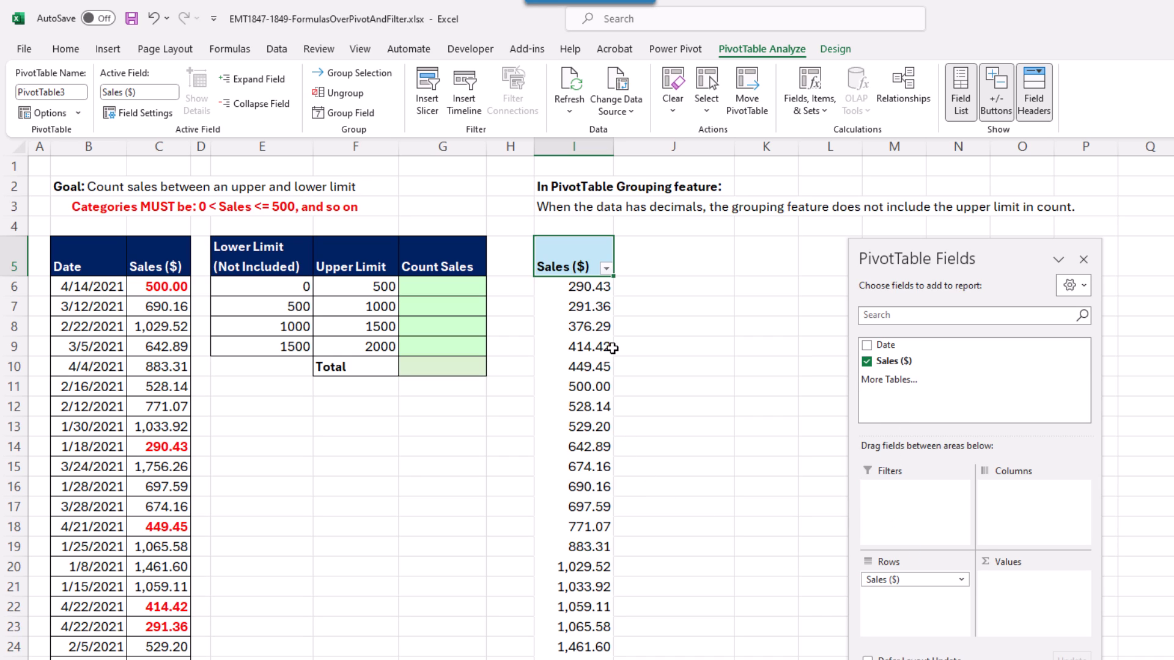
pyautogui.moveTo(565, 486)
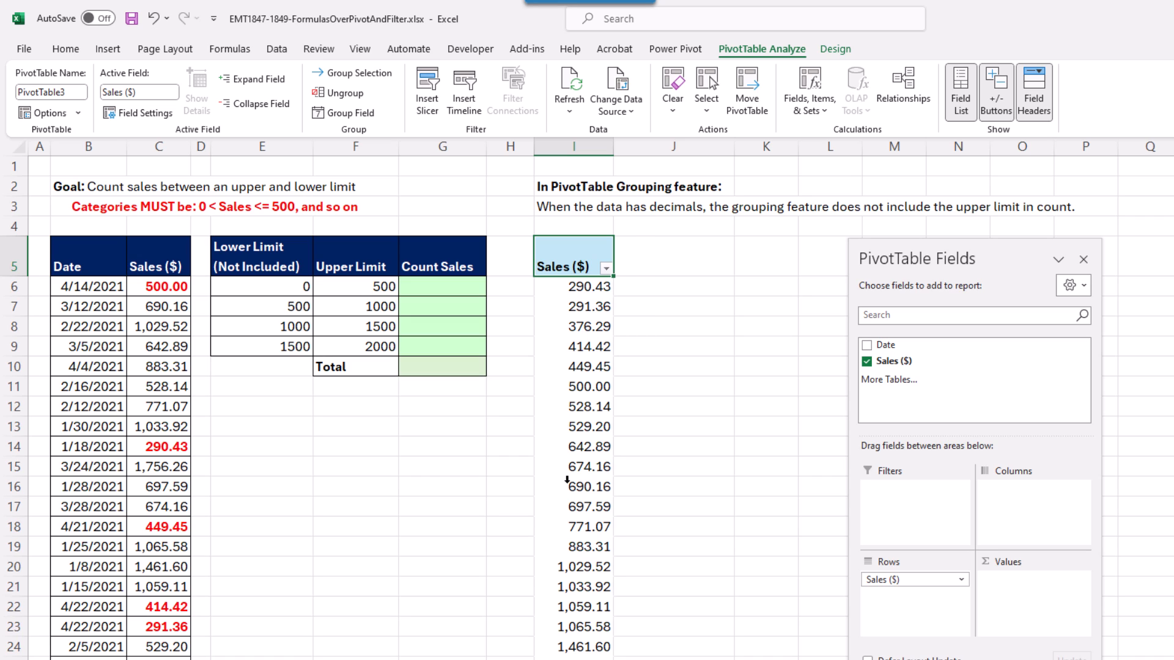
pyautogui.rightClick(575, 325)
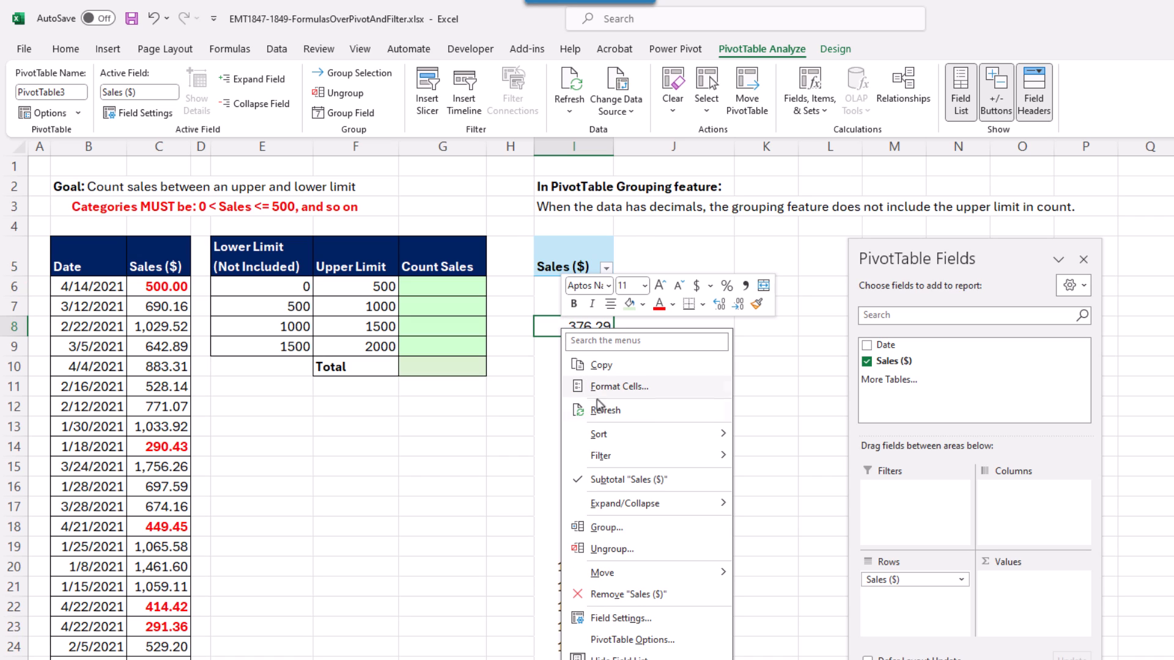
pyautogui.click(607, 527)
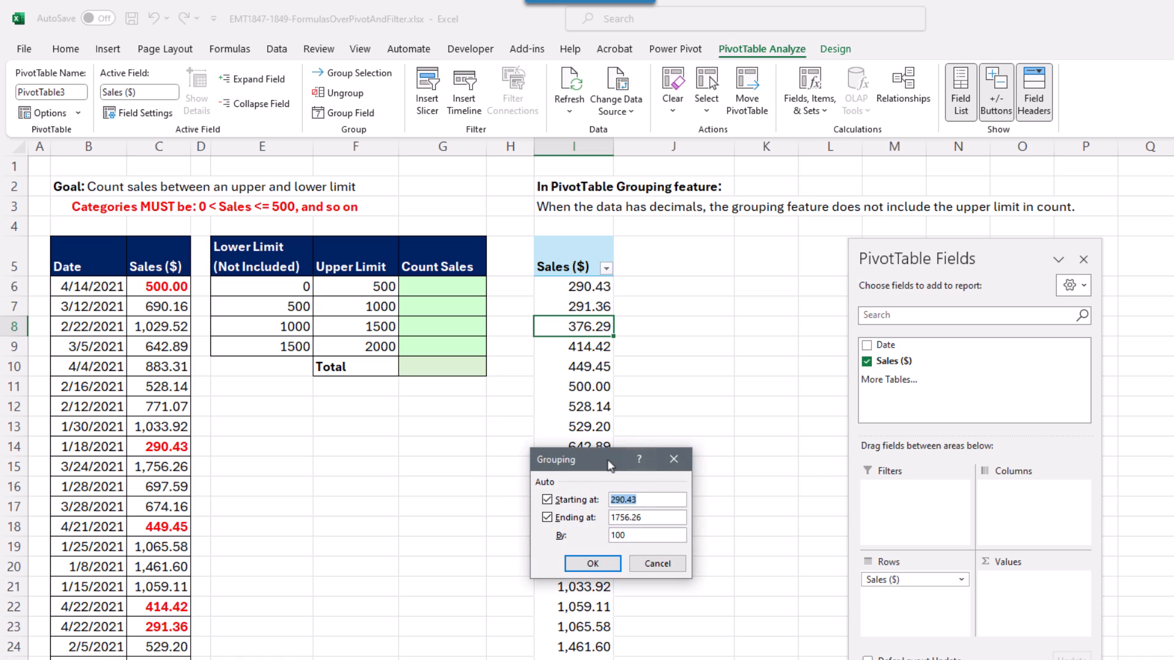
pyautogui.moveTo(609, 458); pyautogui.dragTo(679, 286)
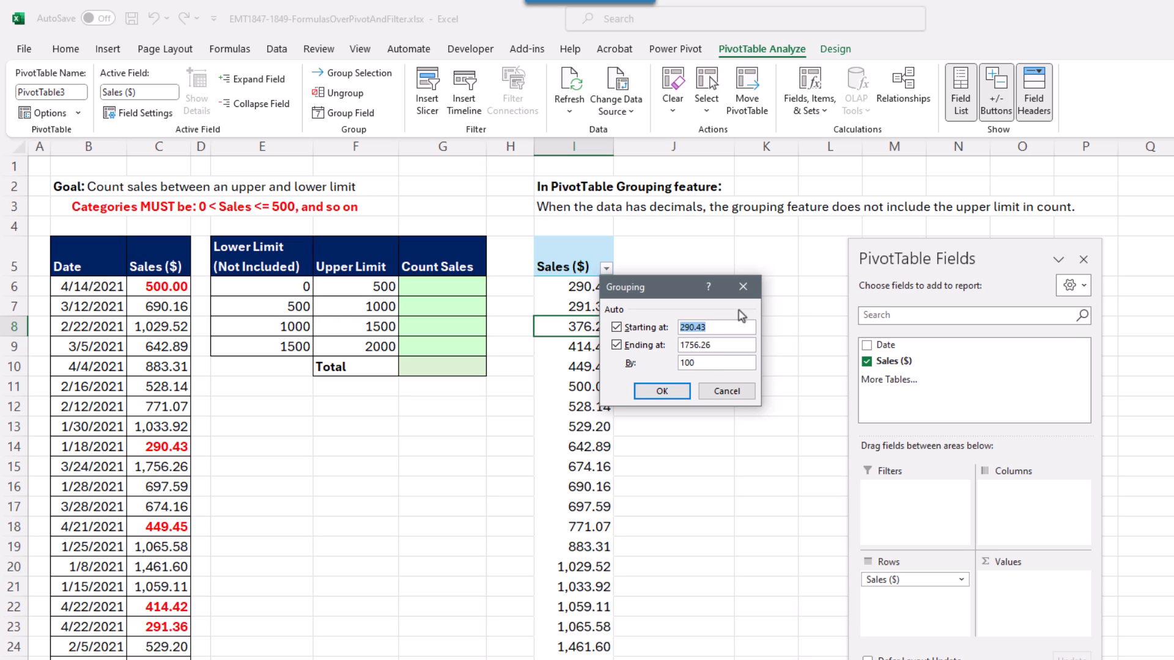
pyautogui.click(616, 327)
pyautogui.write('0')
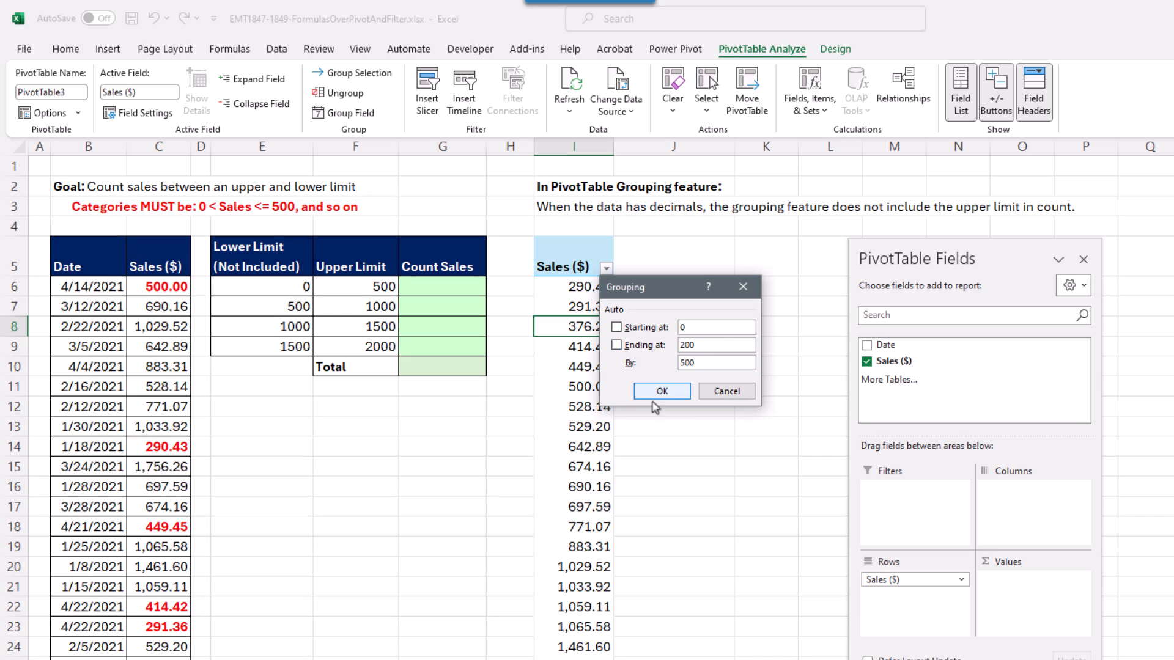
pyautogui.click(662, 391)
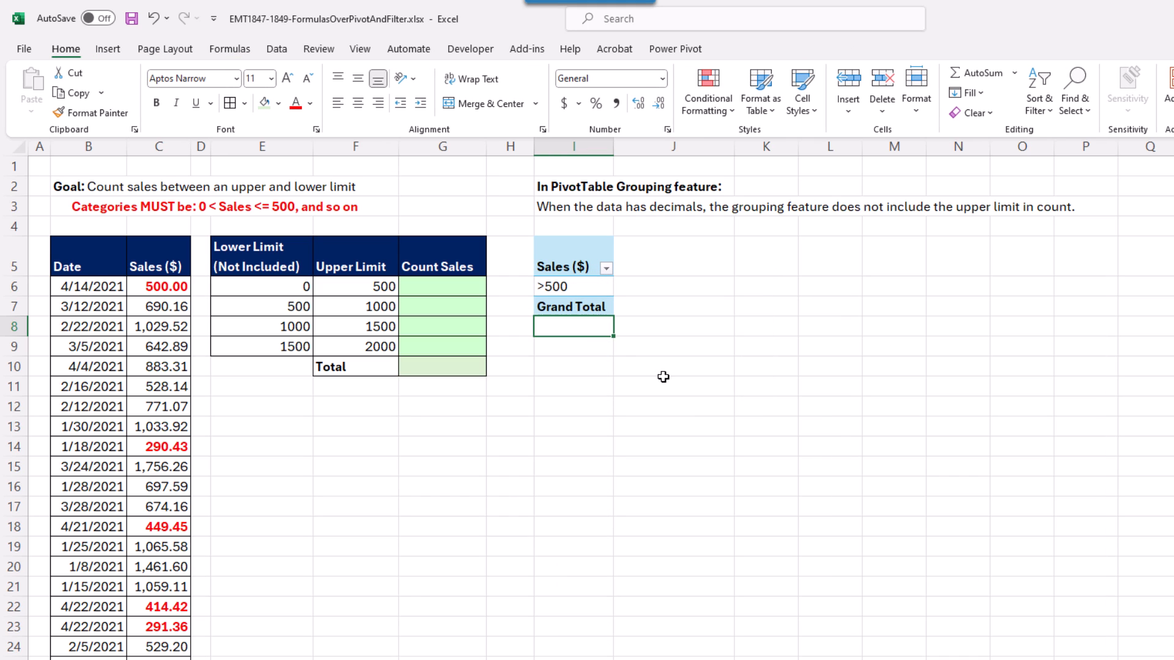
# Step: Regroup the sales rows from 0 to 2000 in bands of 500
pyautogui.click(557, 286)
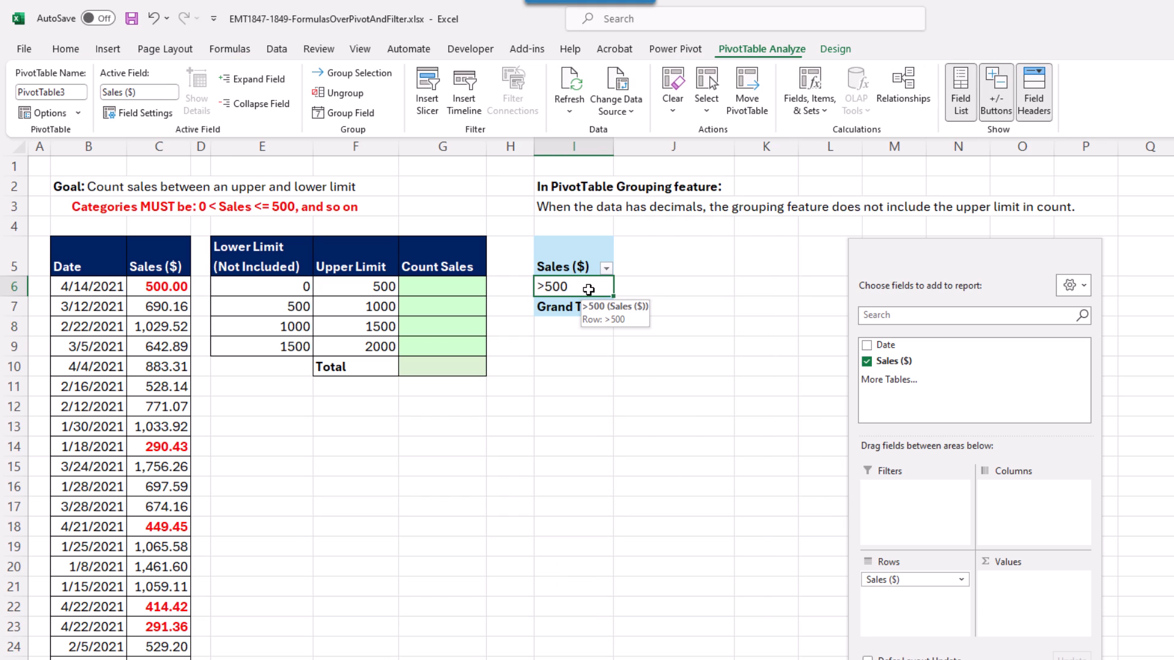
pyautogui.click(319, 112)
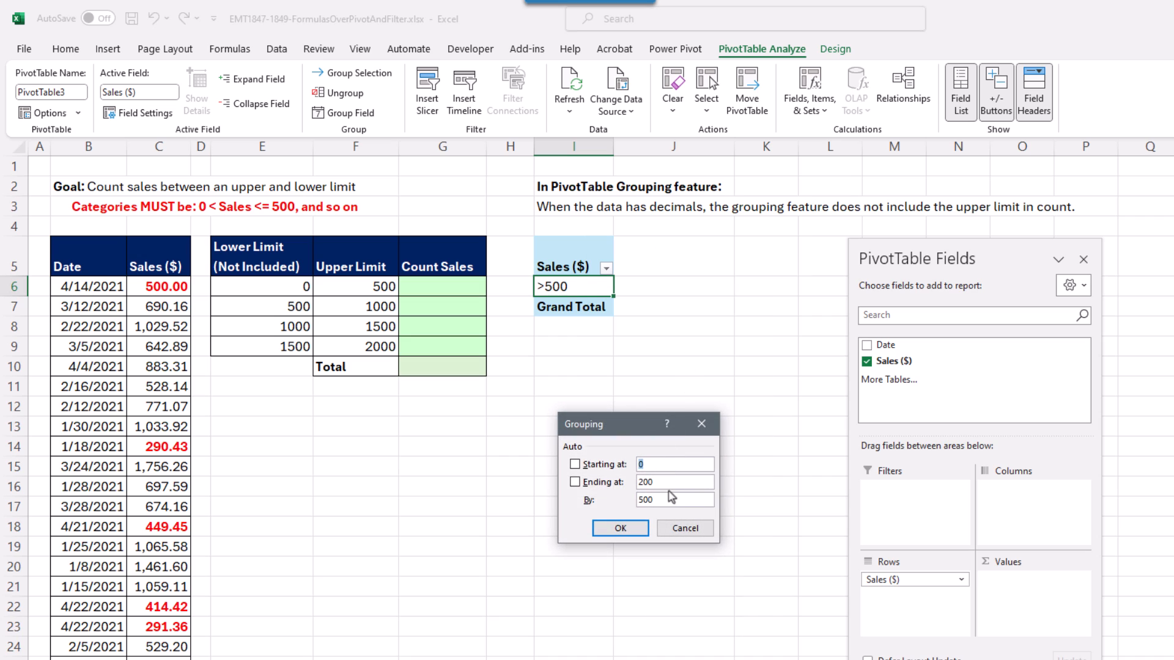
pyautogui.write('2000')
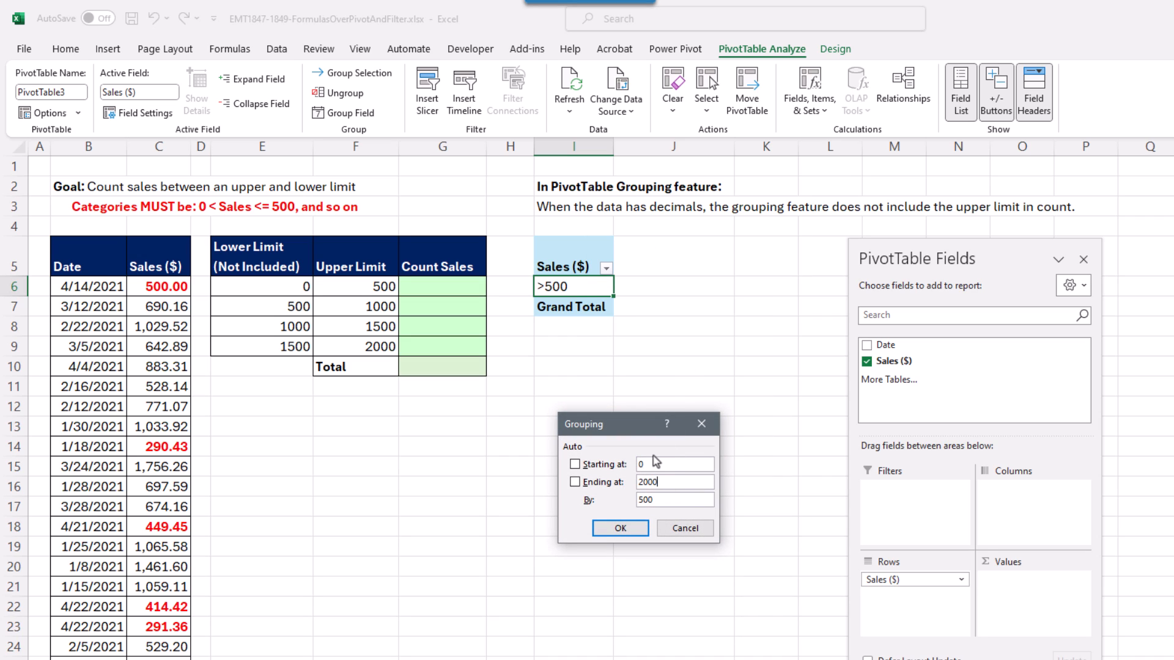
pyautogui.click(619, 529)
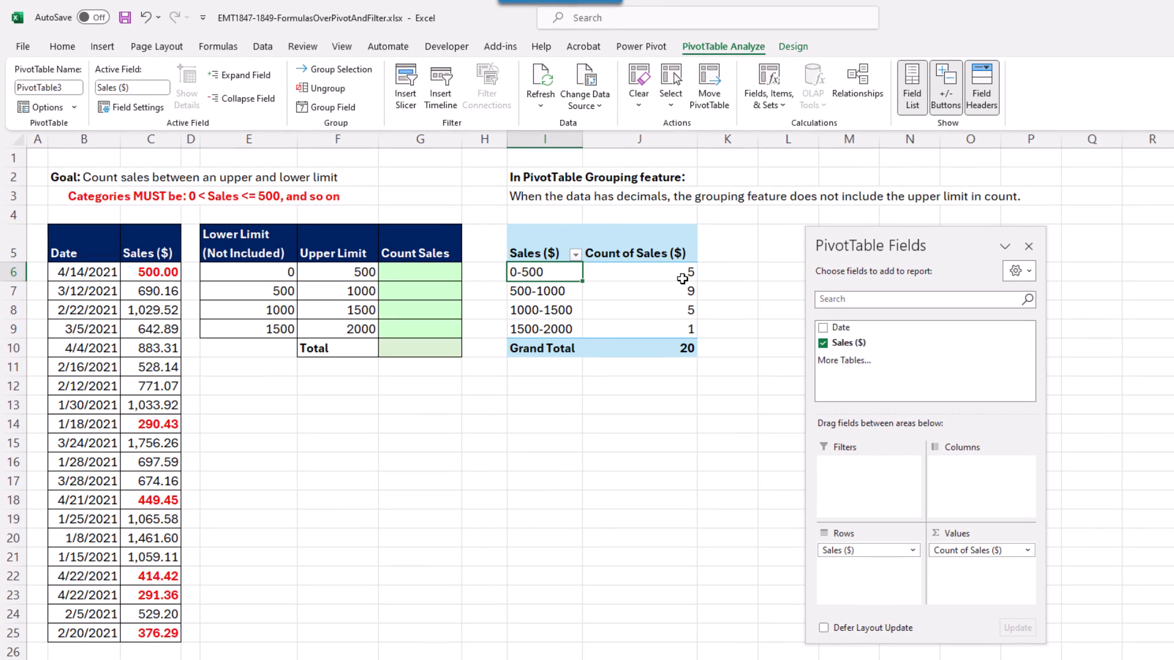
pyautogui.moveTo(531, 284)
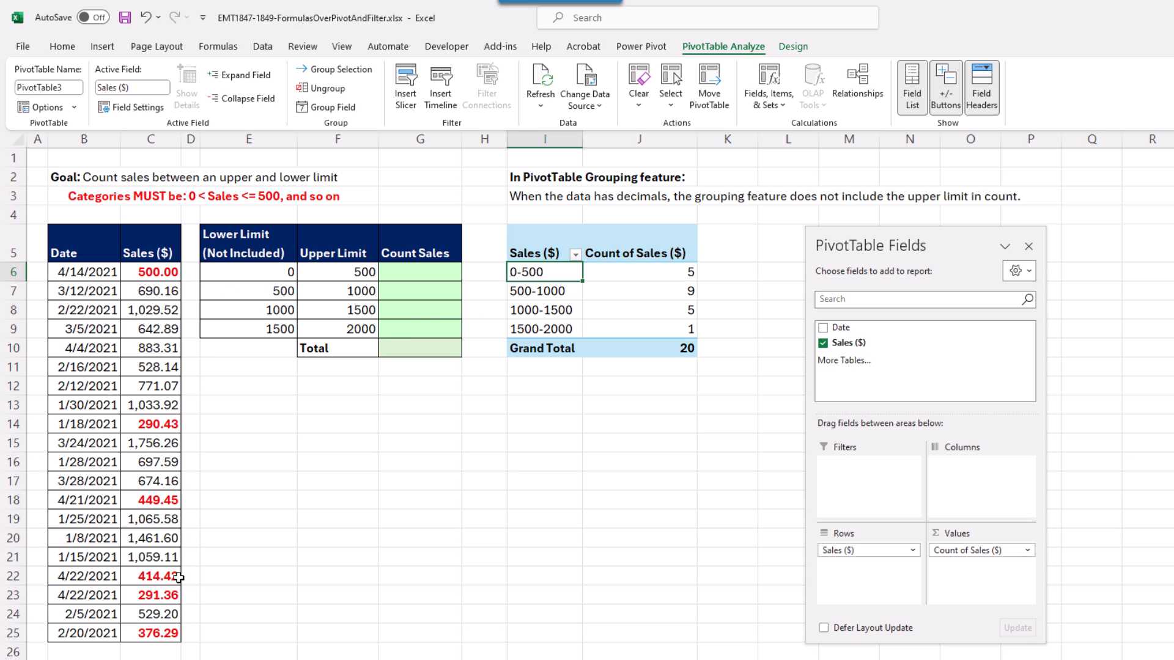
pyautogui.moveTo(274, 223)
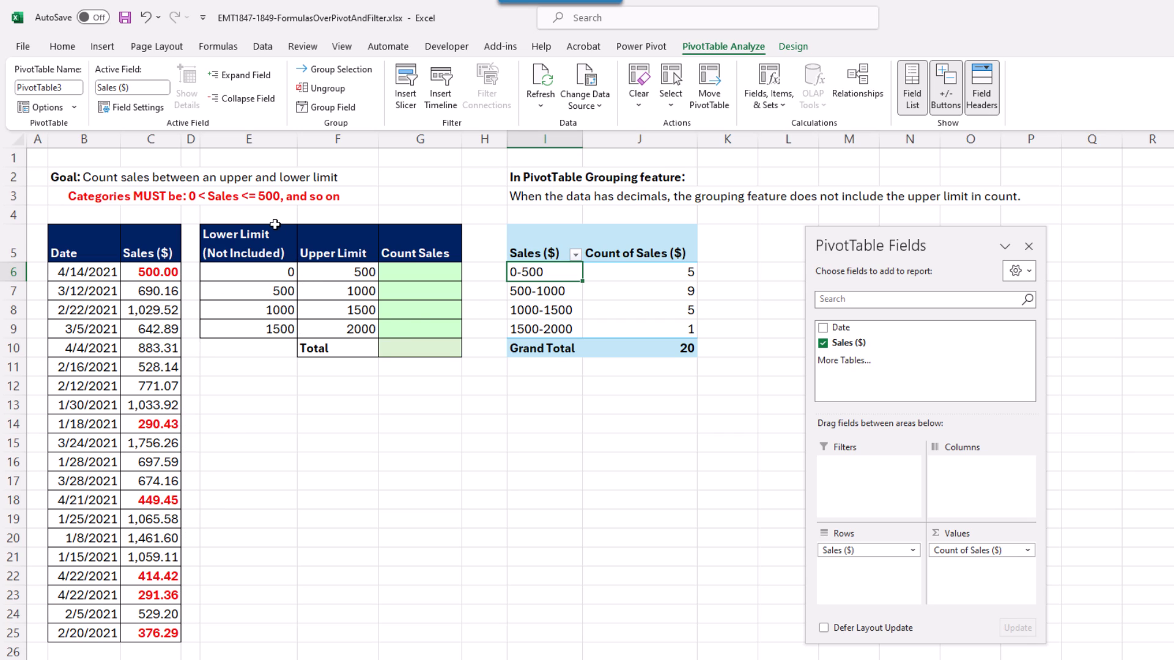
pyautogui.moveTo(377, 254)
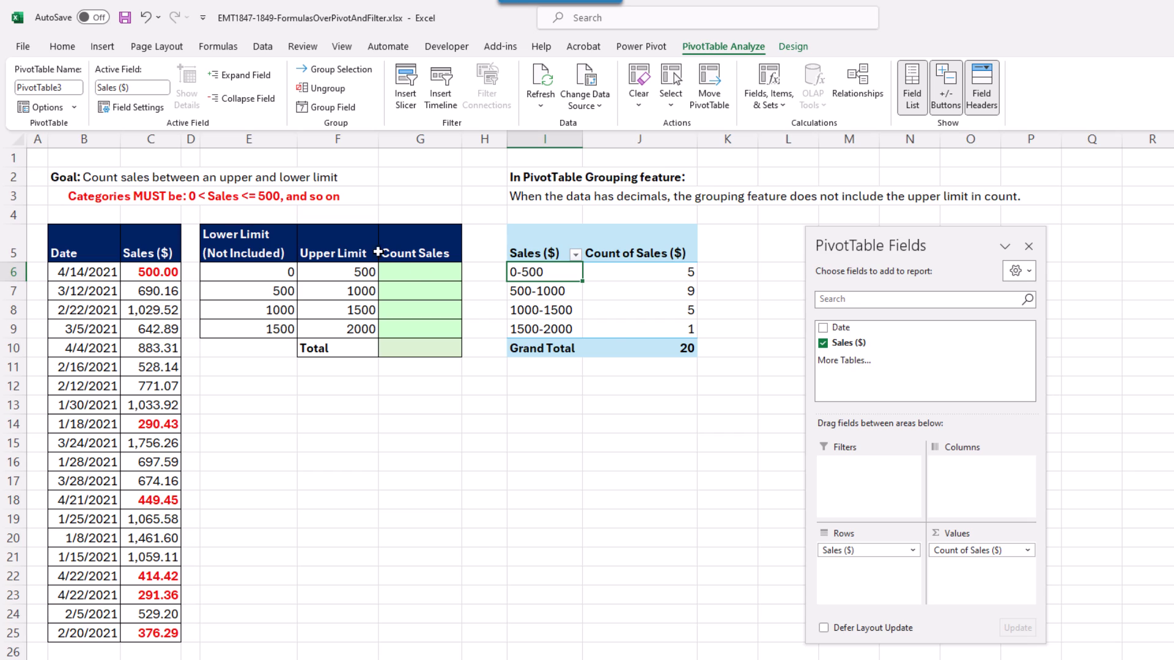
pyautogui.moveTo(602, 320)
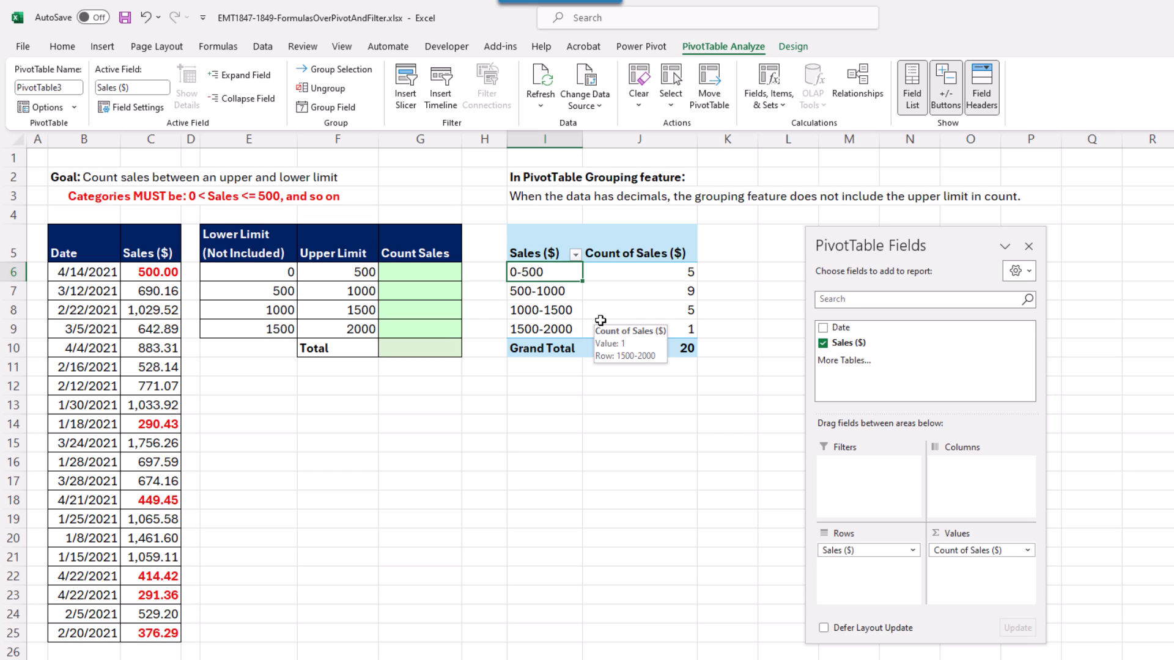
pyautogui.moveTo(595, 215)
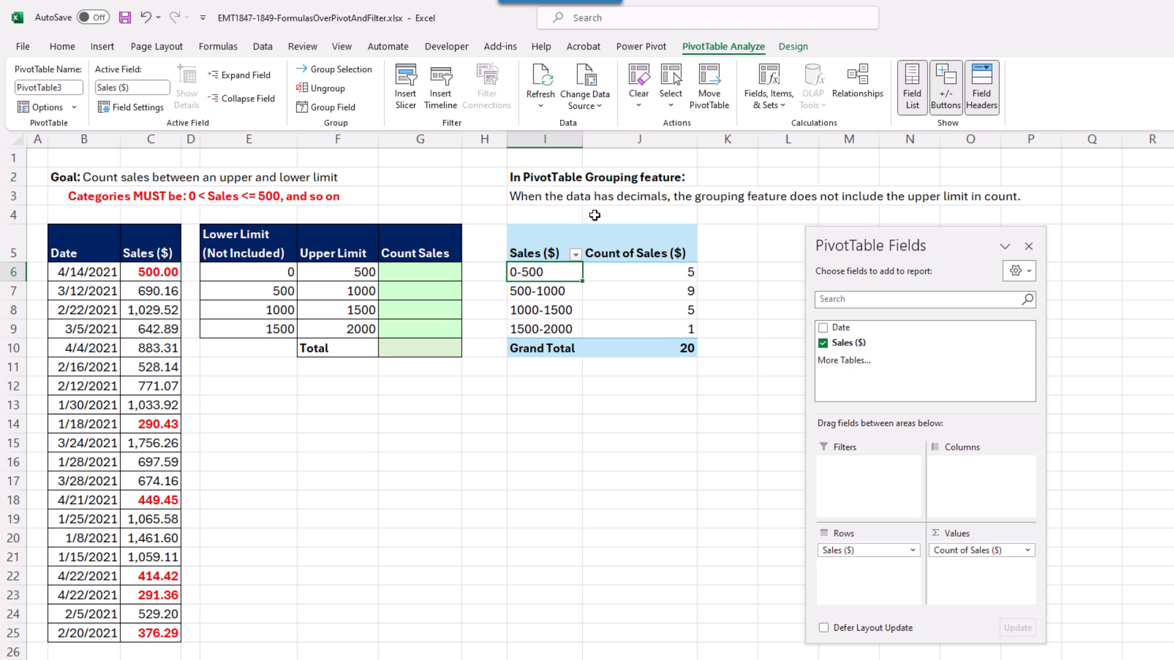
pyautogui.moveTo(793, 212)
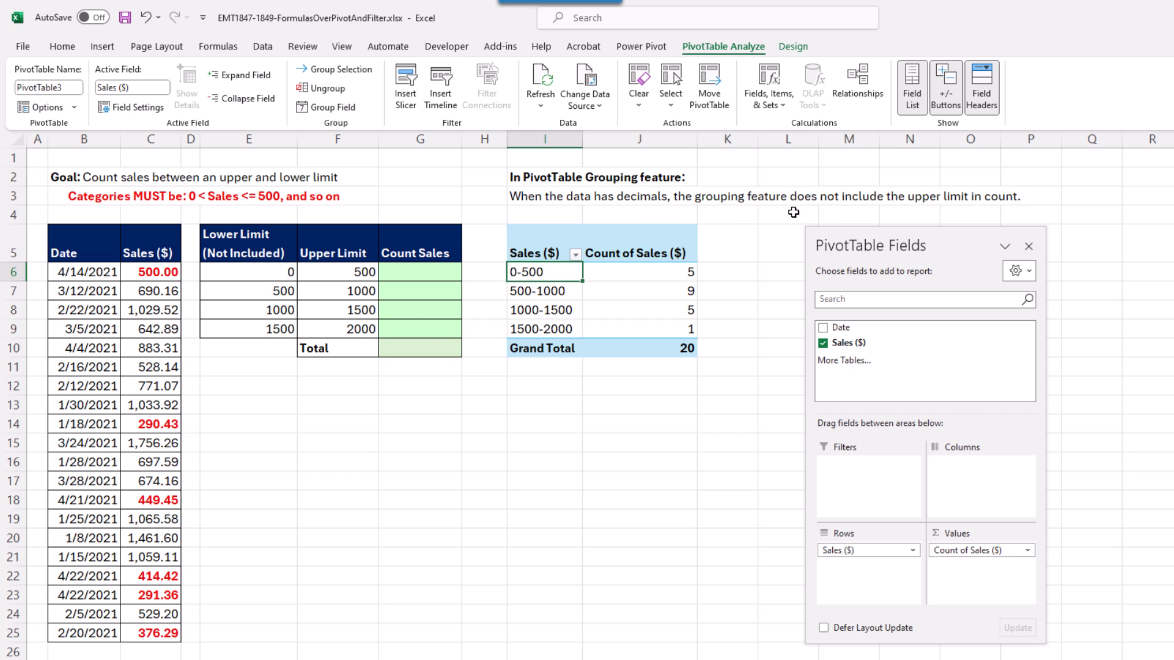
pyautogui.moveTo(941, 214)
pyautogui.write('=')
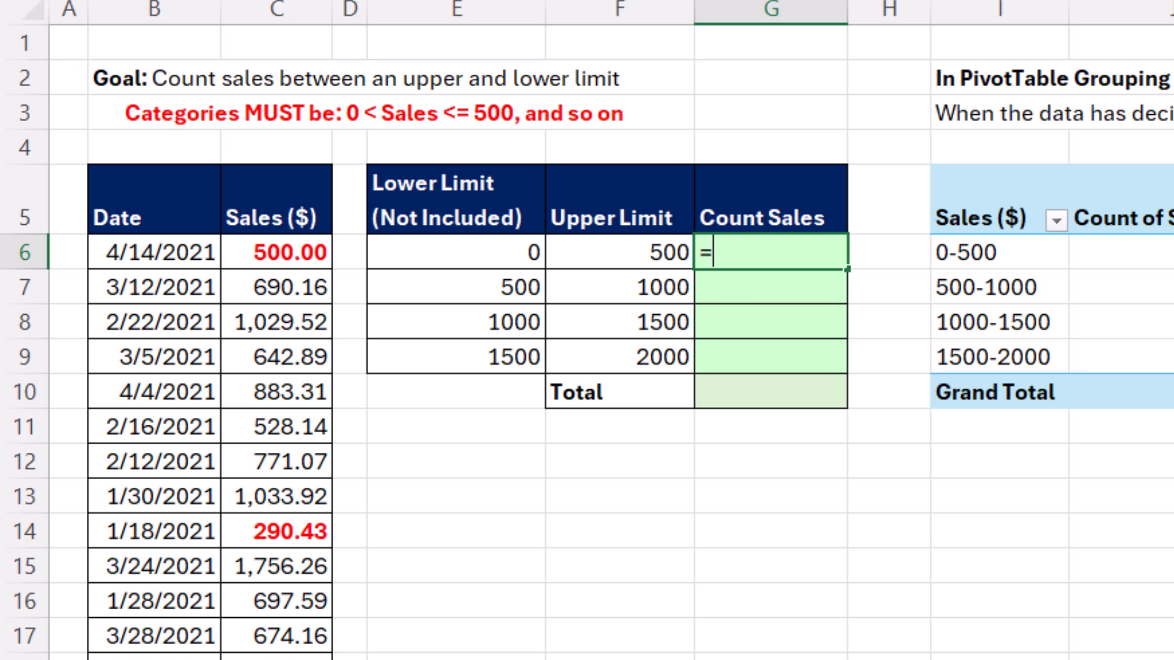
# Step: Build the COUNTIFS formula in G6 with sales C6:C25 greater than the four lower limits E6:E9
pyautogui.write('coun')
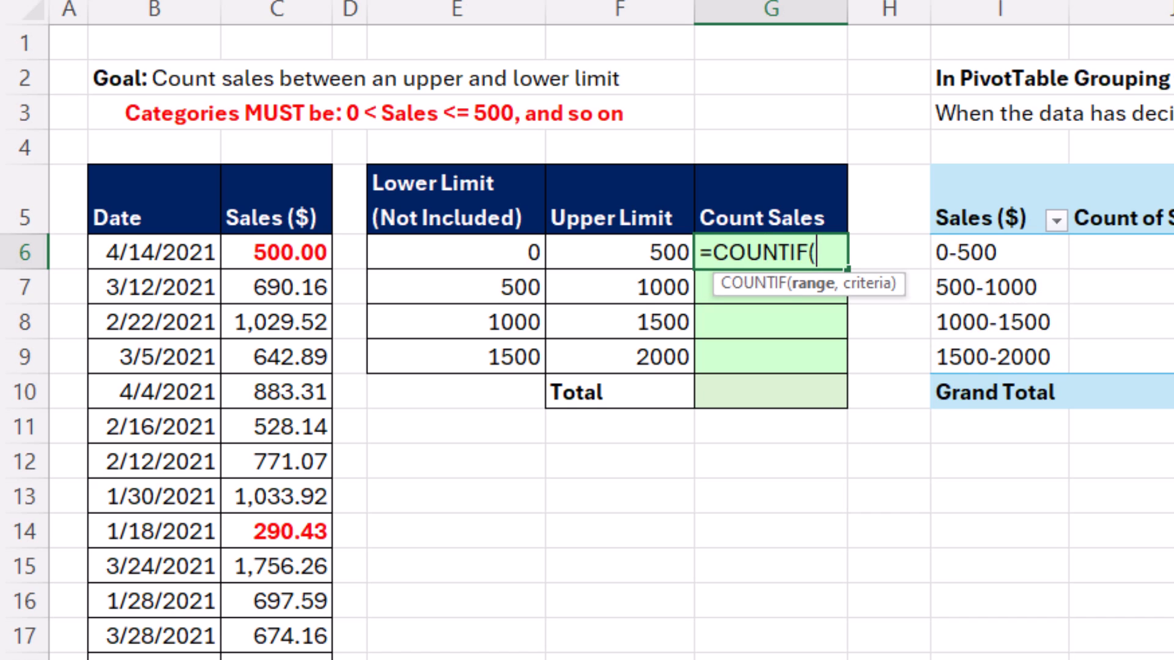
pyautogui.write('S')
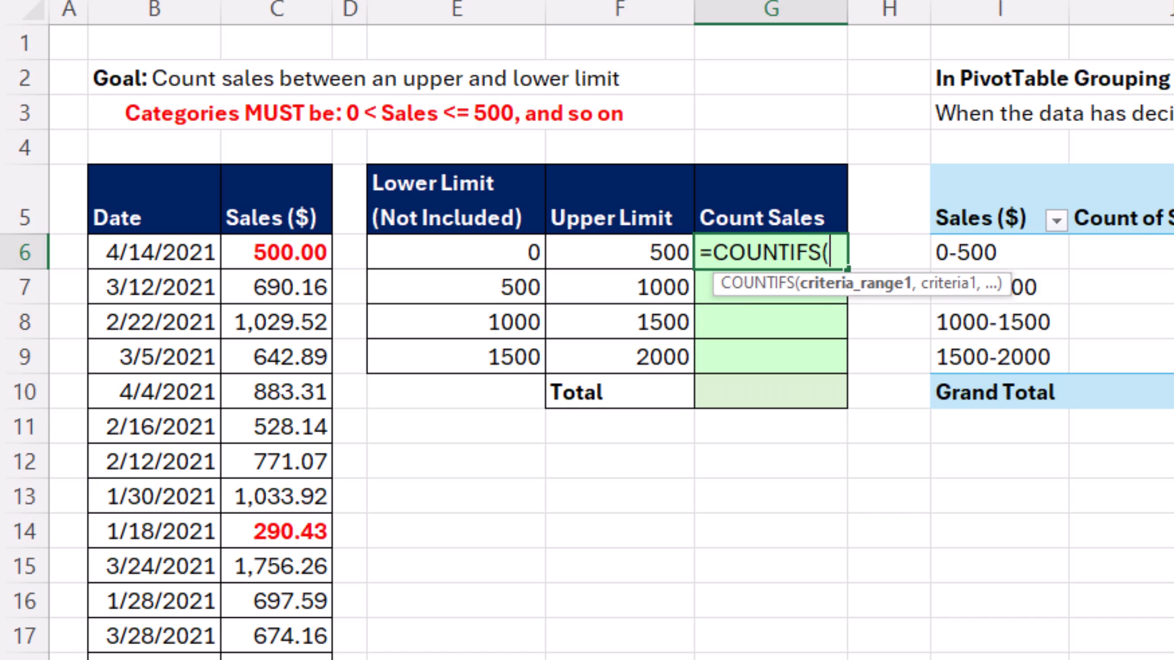
pyautogui.moveTo(288, 256)
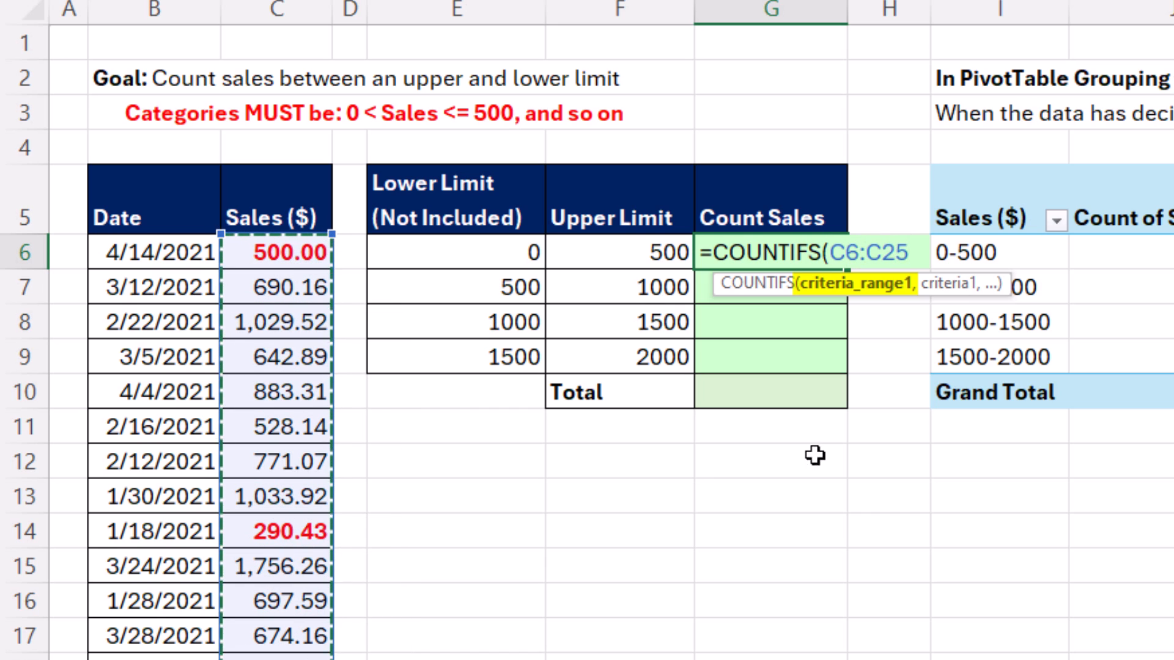
pyautogui.write(',')
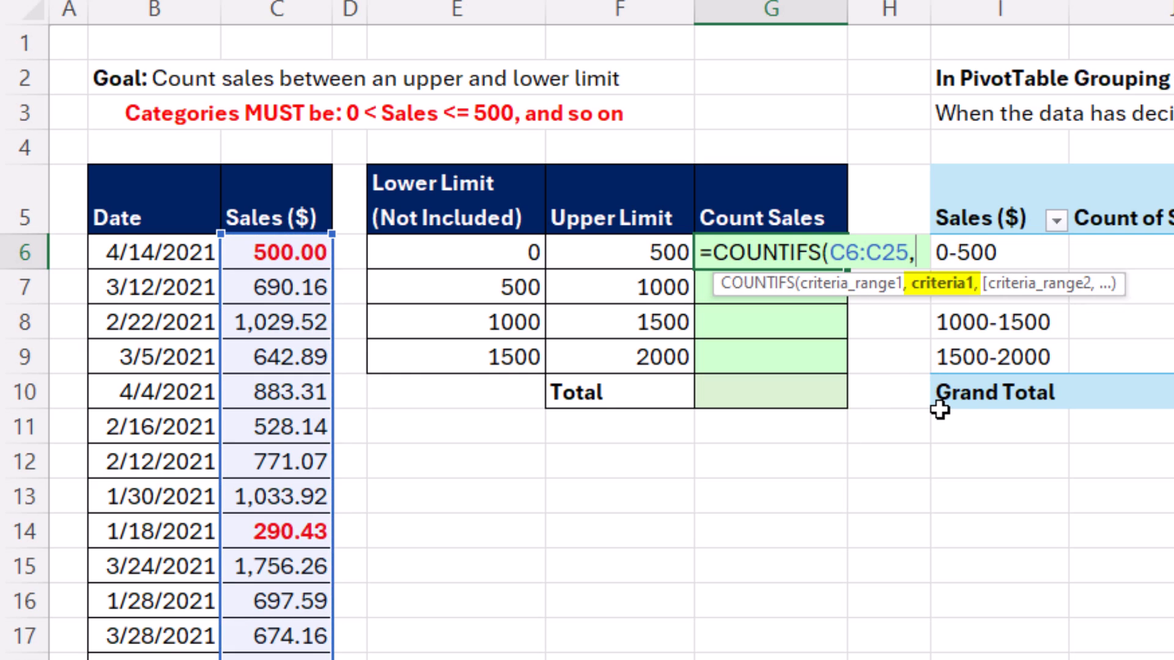
pyautogui.write('"')
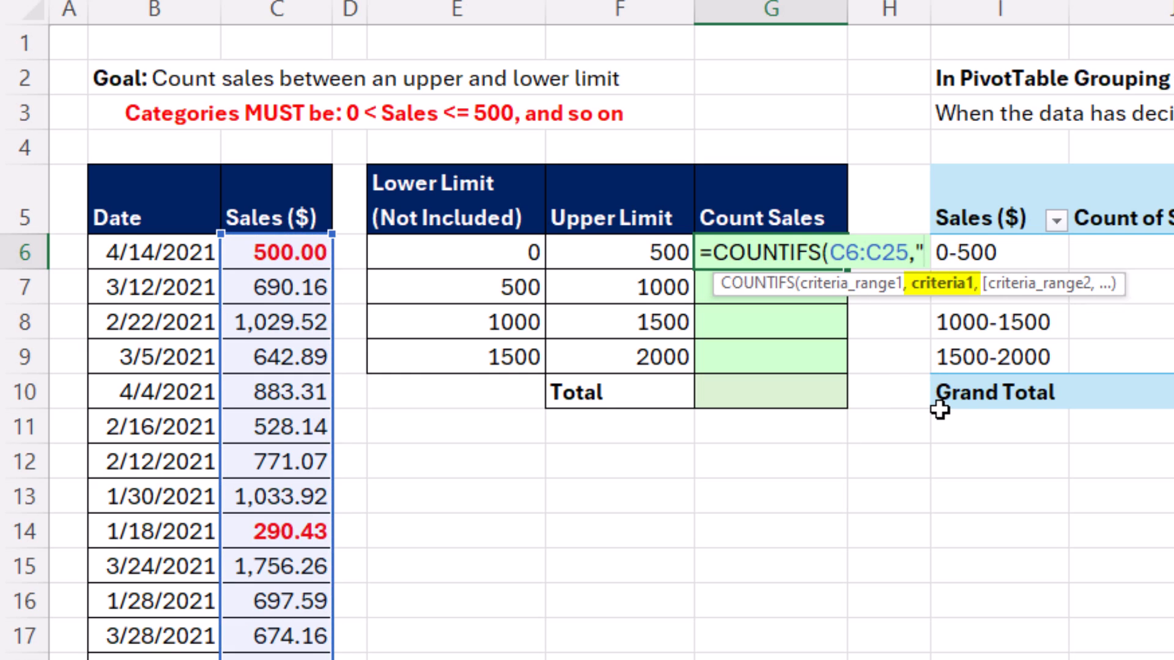
pyautogui.write('>')
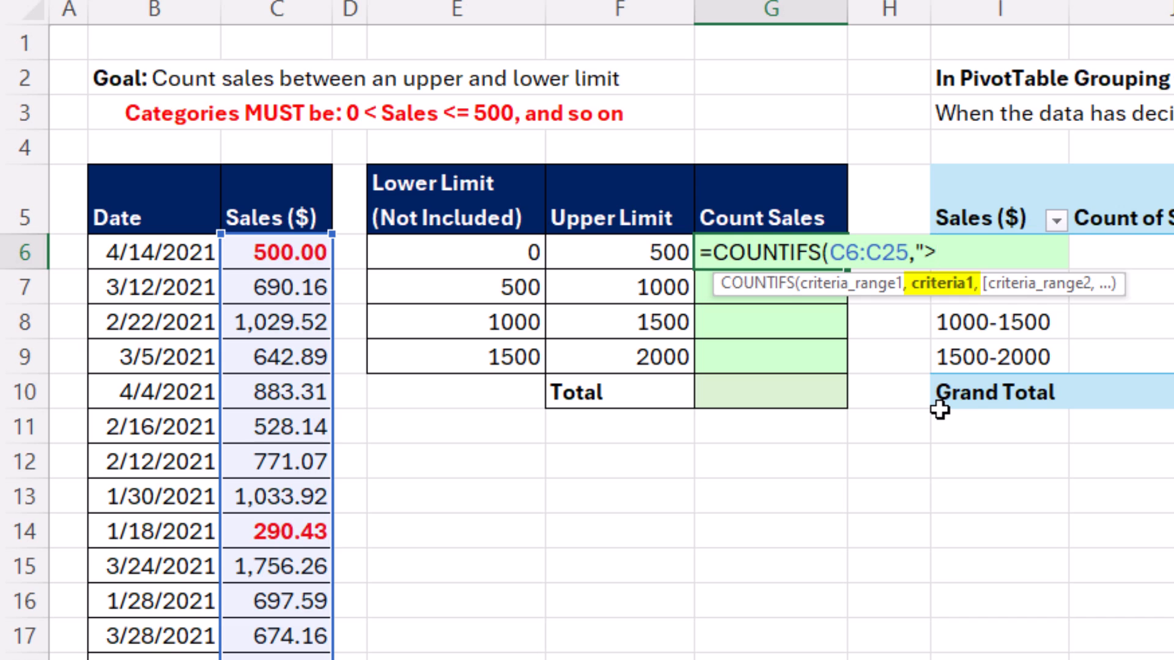
pyautogui.write('"')
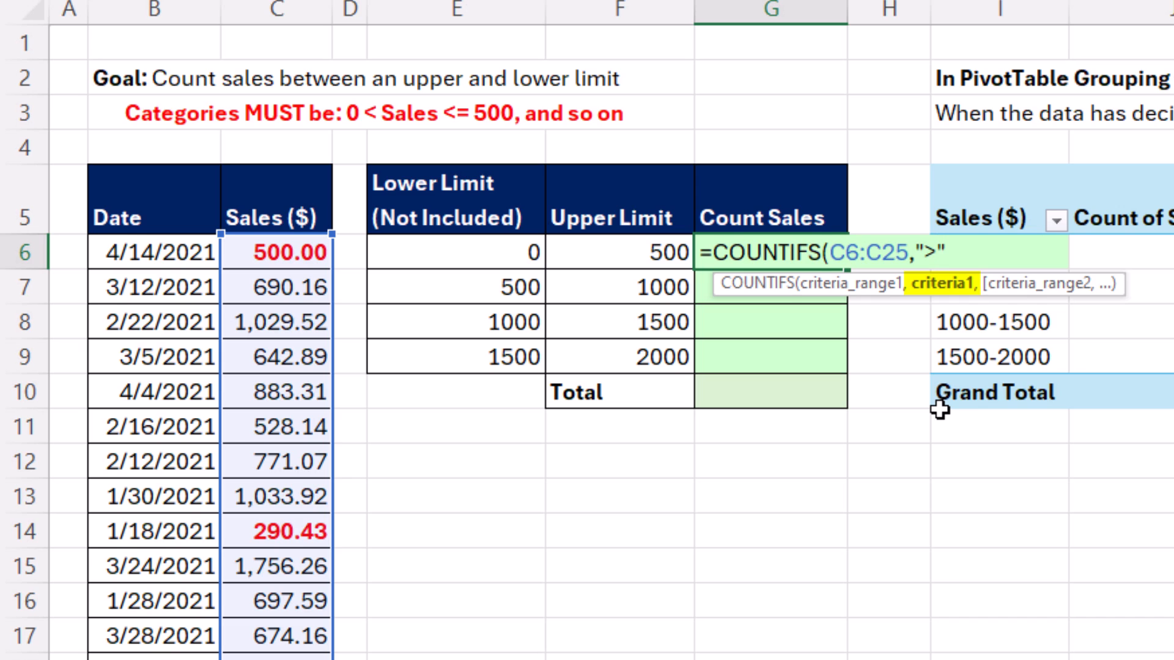
pyautogui.write('&')
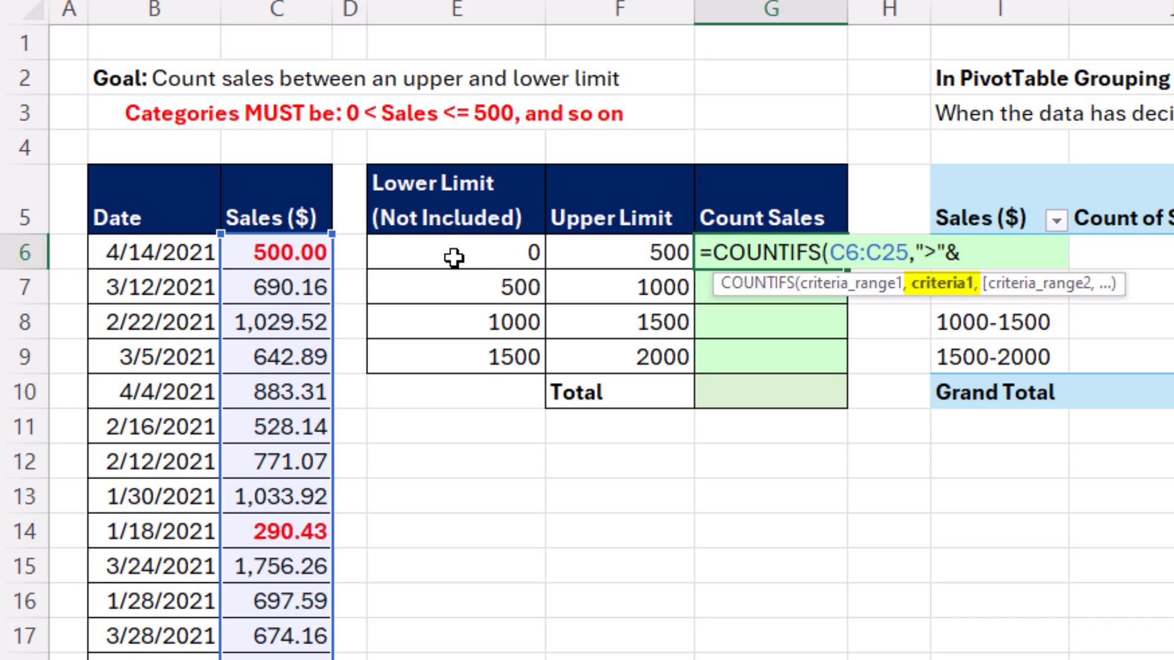
pyautogui.click(455, 253)
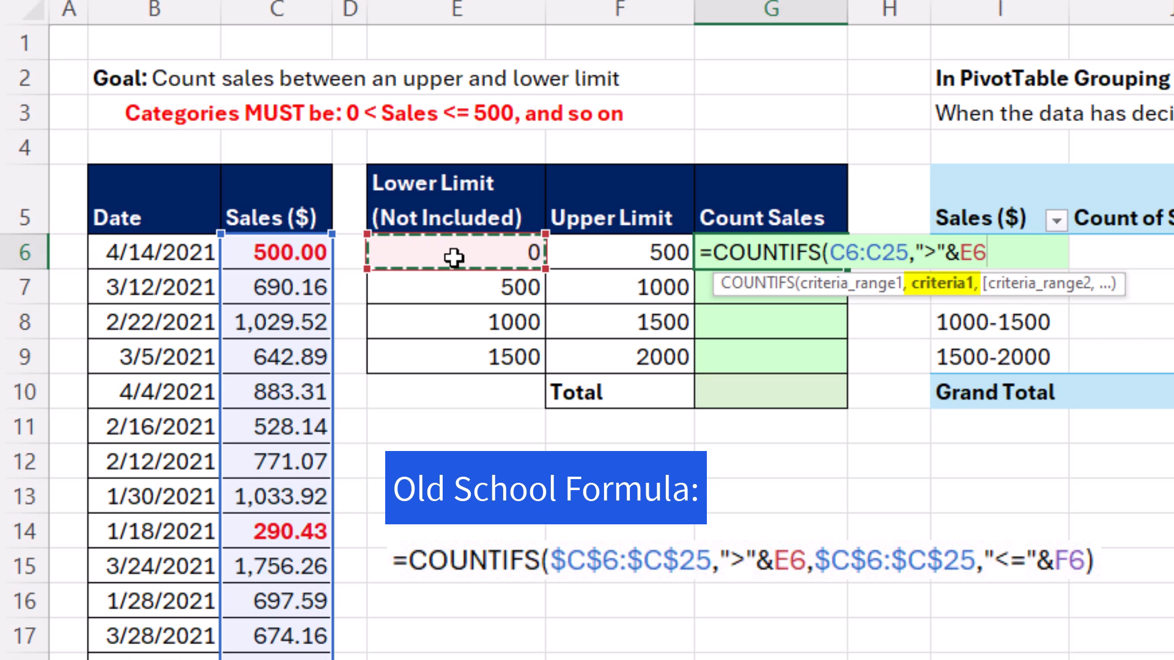
pyautogui.moveTo(996, 274)
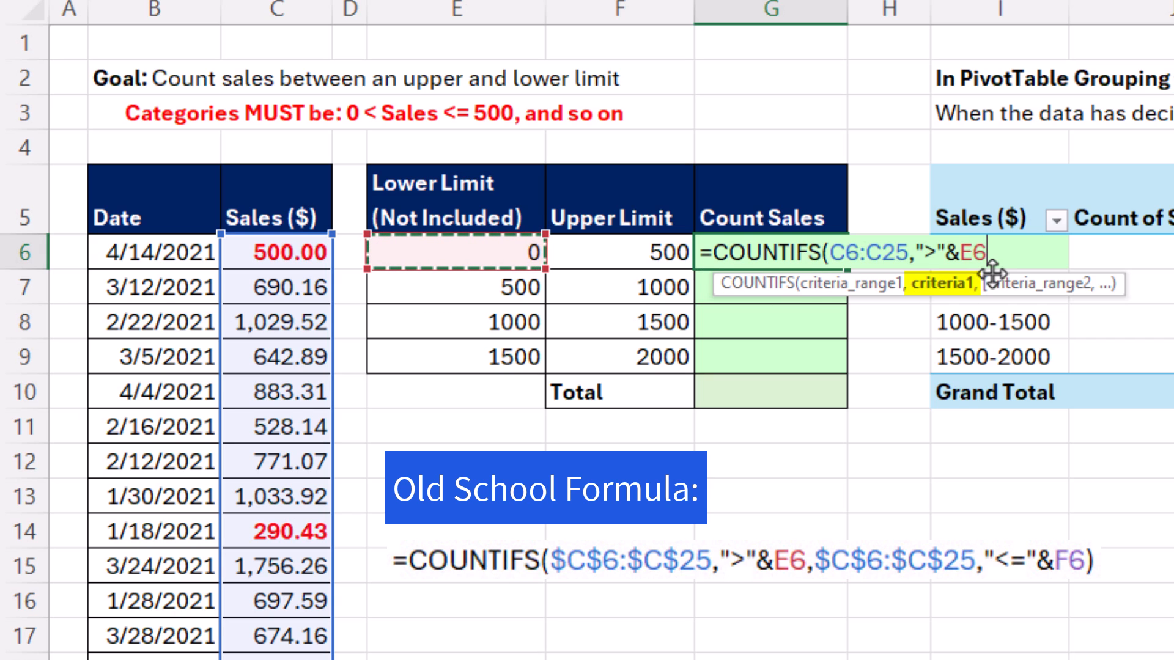
pyautogui.moveTo(491, 255)
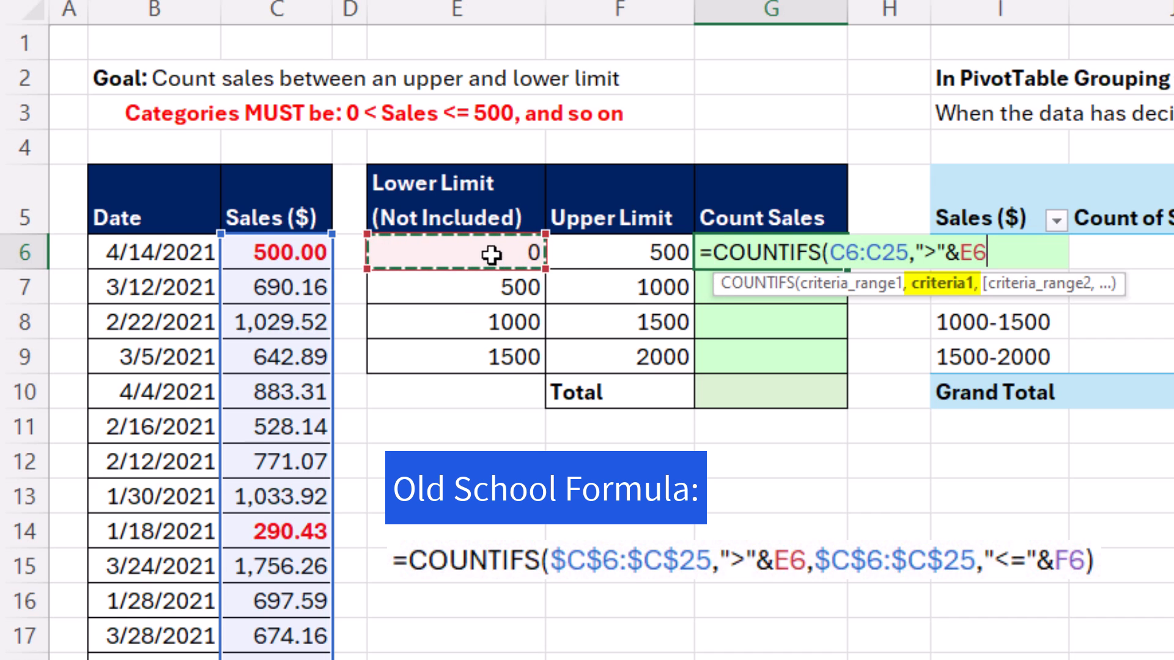
pyautogui.moveTo(455, 252); pyautogui.dragTo(454, 357)
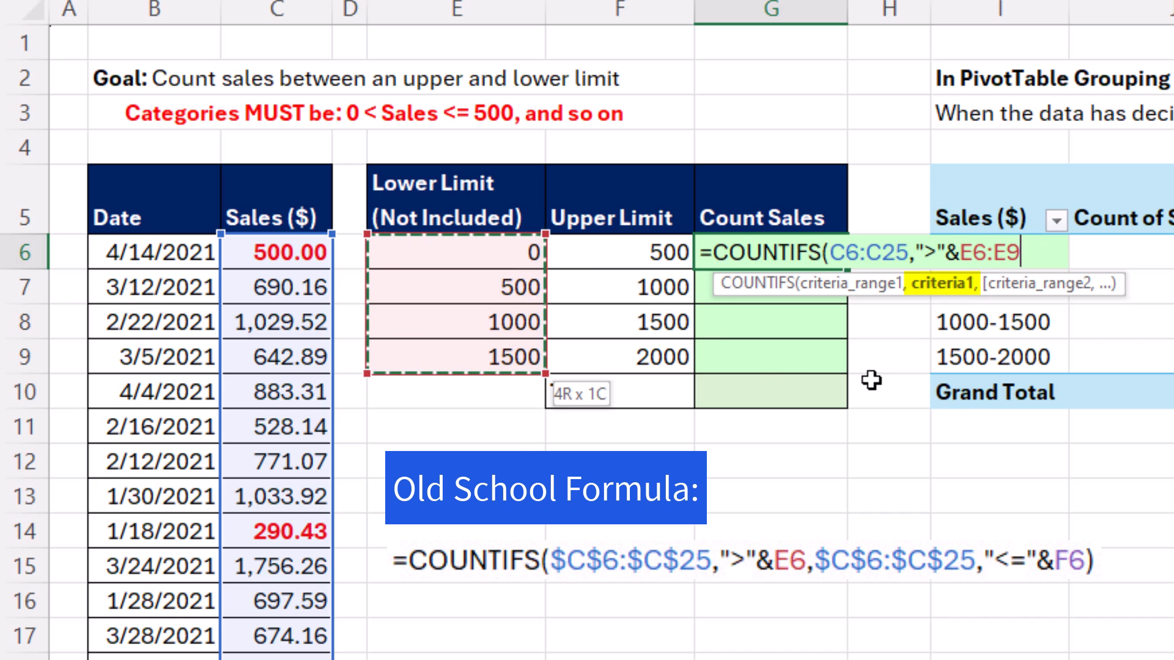
pyautogui.moveTo(548, 217)
pyautogui.write(',C6:C25,')
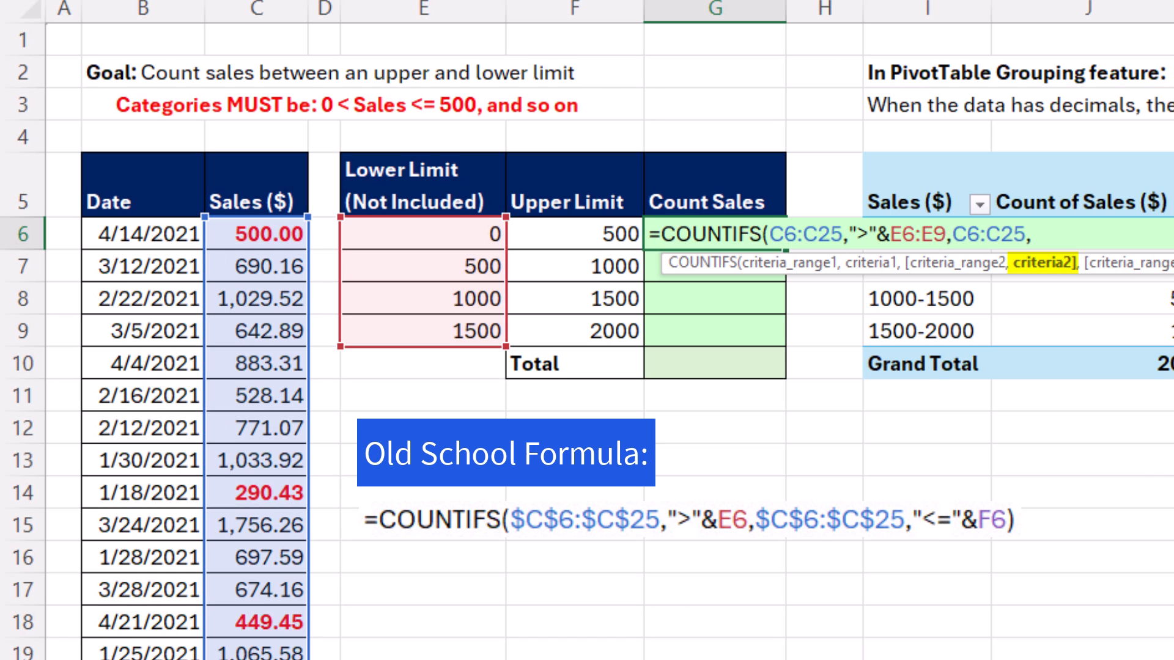
# Step: Add the second criteria, sales C6:C25 up to the four upper limits F6:F9, so counts spill down
pyautogui.write('"')
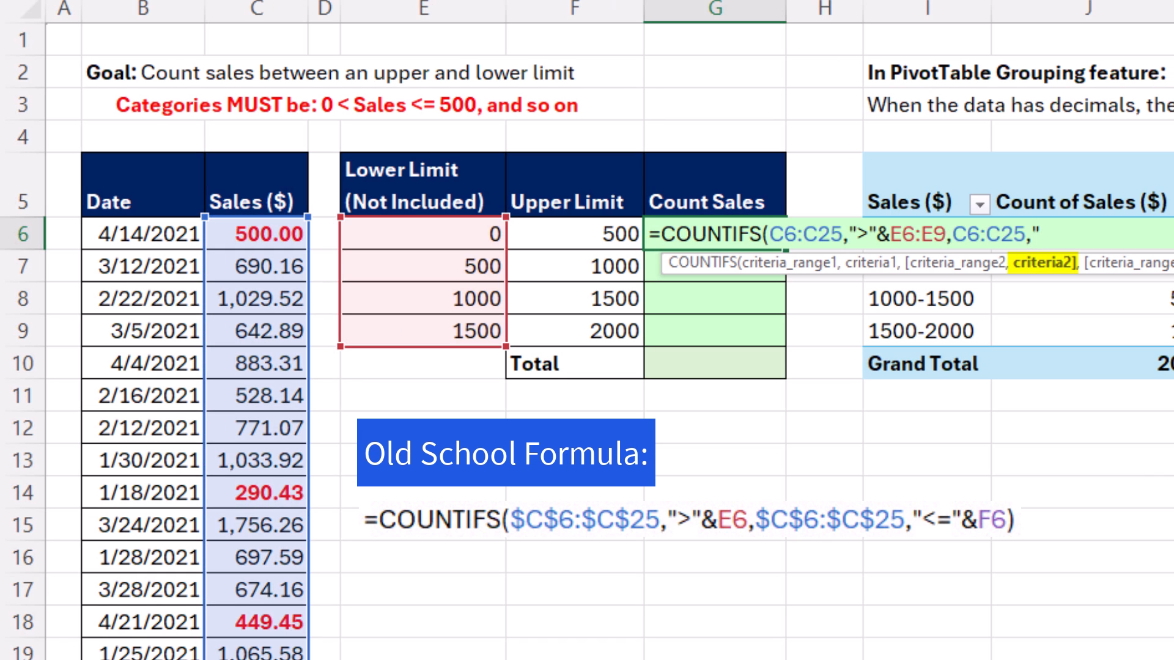
pyautogui.write('<=')
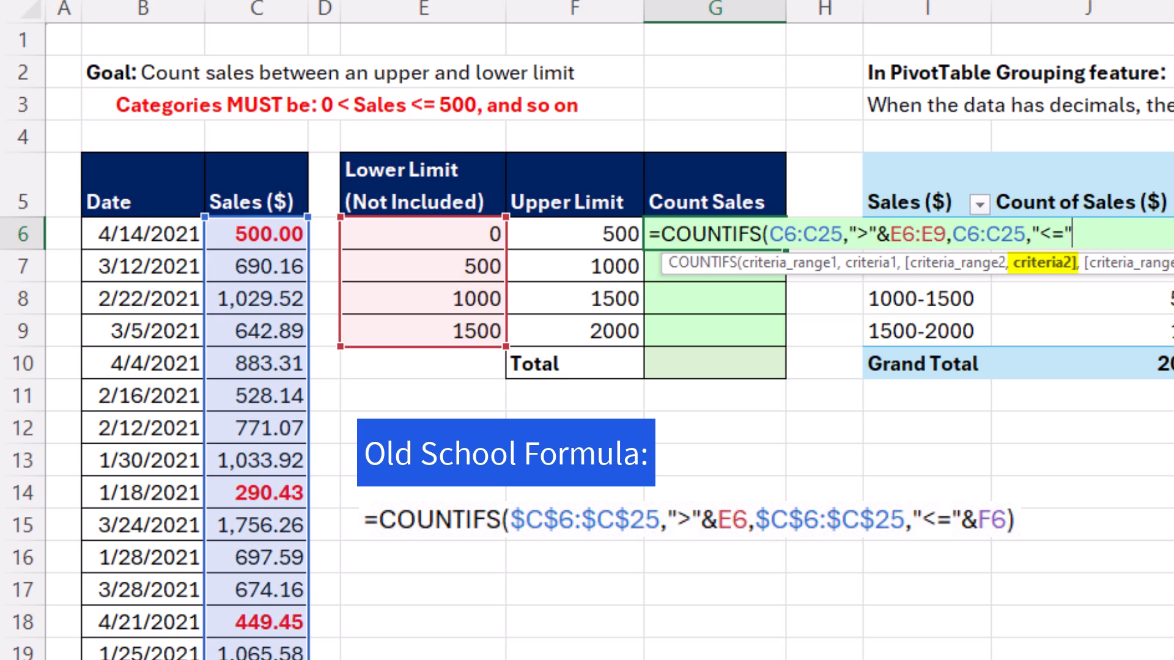
pyautogui.write('&')
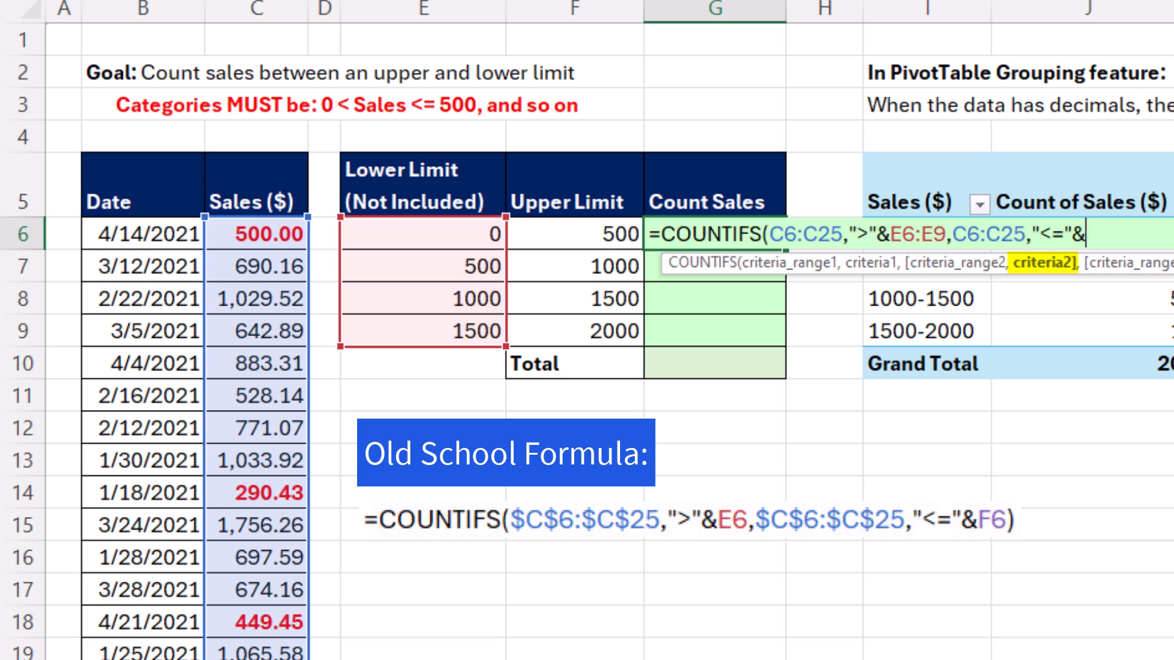
pyautogui.moveTo(569, 234); pyautogui.dragTo(569, 298)
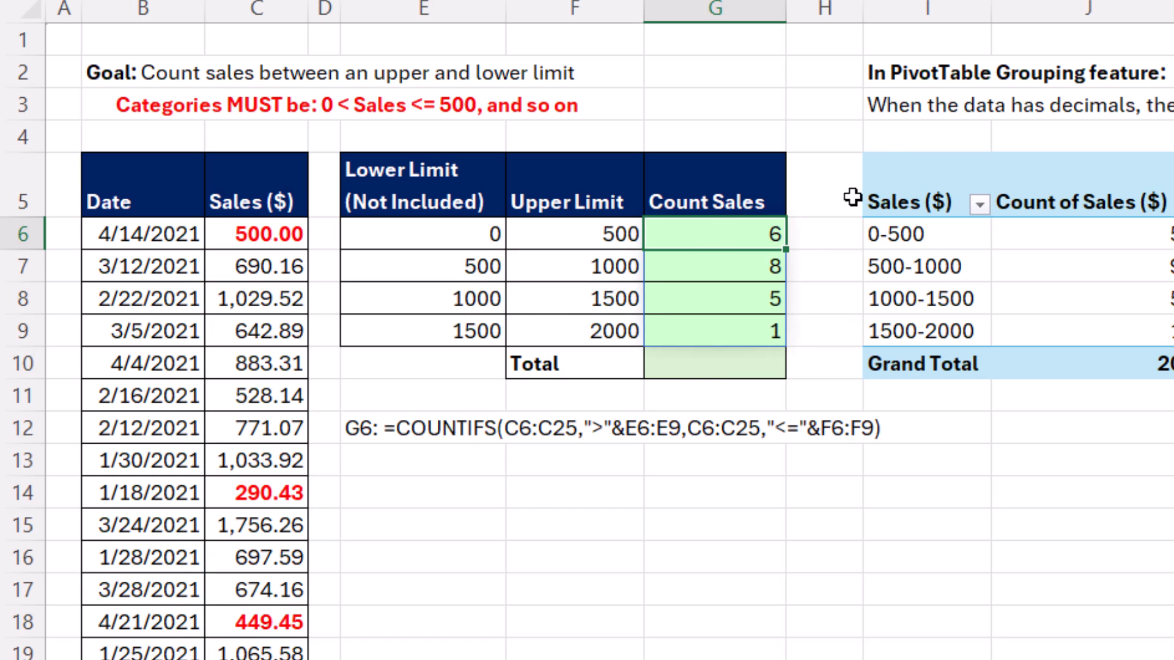
pyautogui.moveTo(782, 252)
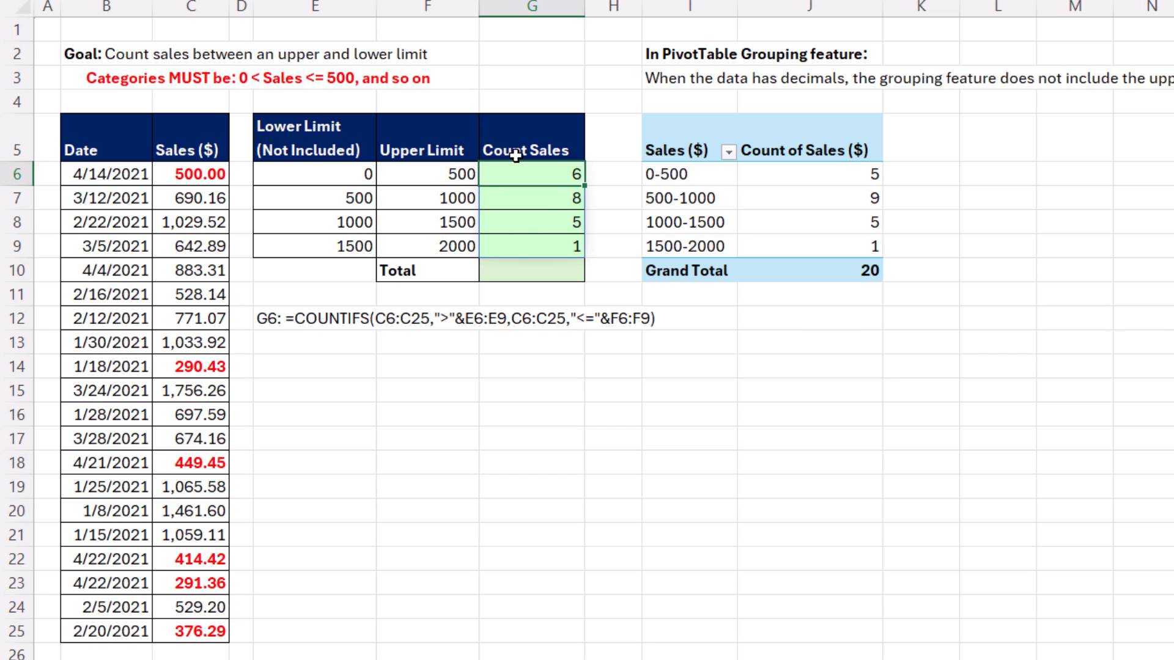
# Step: Enter =E6:E9&" < Sales <= "&F6:F9 in L6 so the category labels spill four rows
pyautogui.click(999, 176)
pyautogui.write('=E6:E9&')
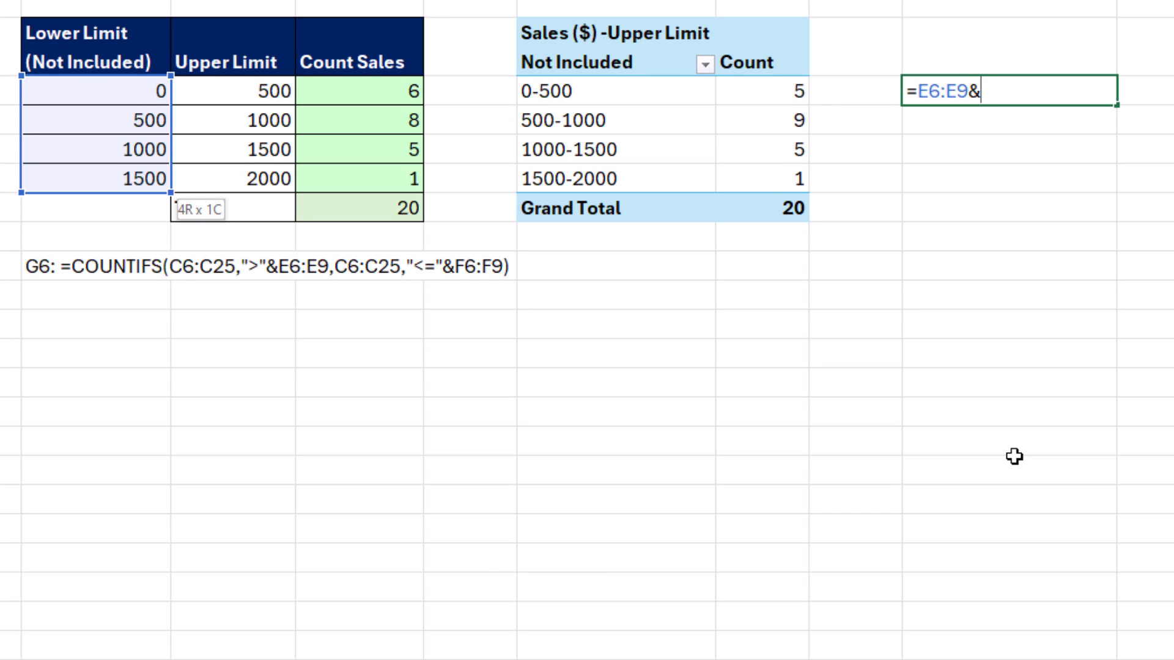
pyautogui.write('" <')
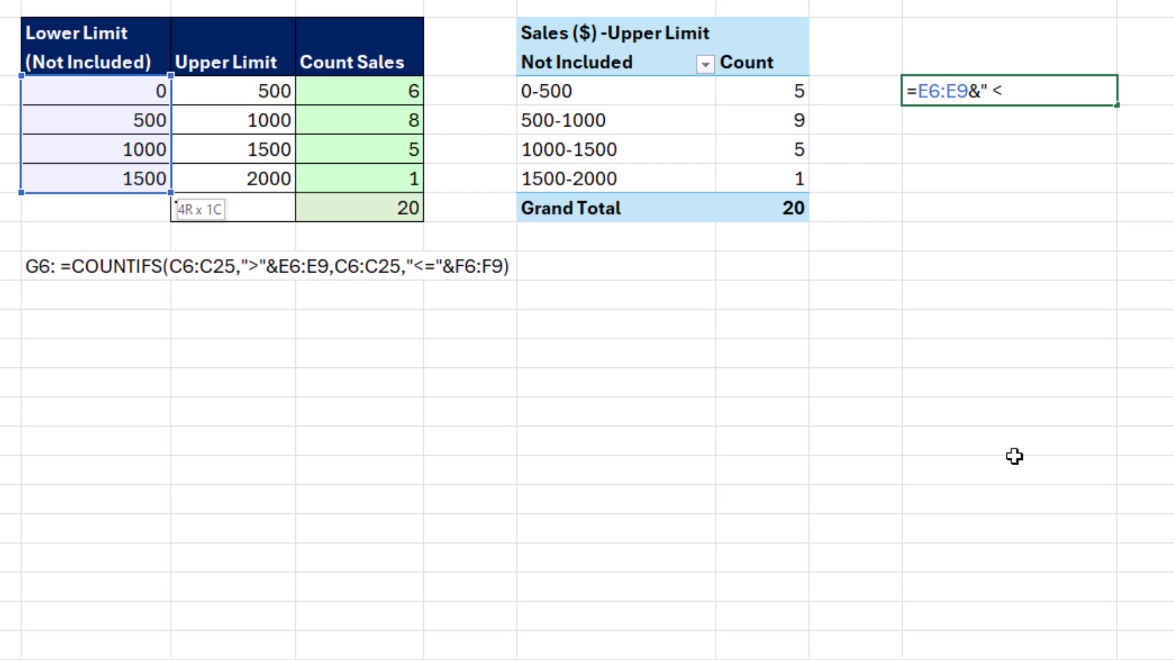
pyautogui.write('Sale')
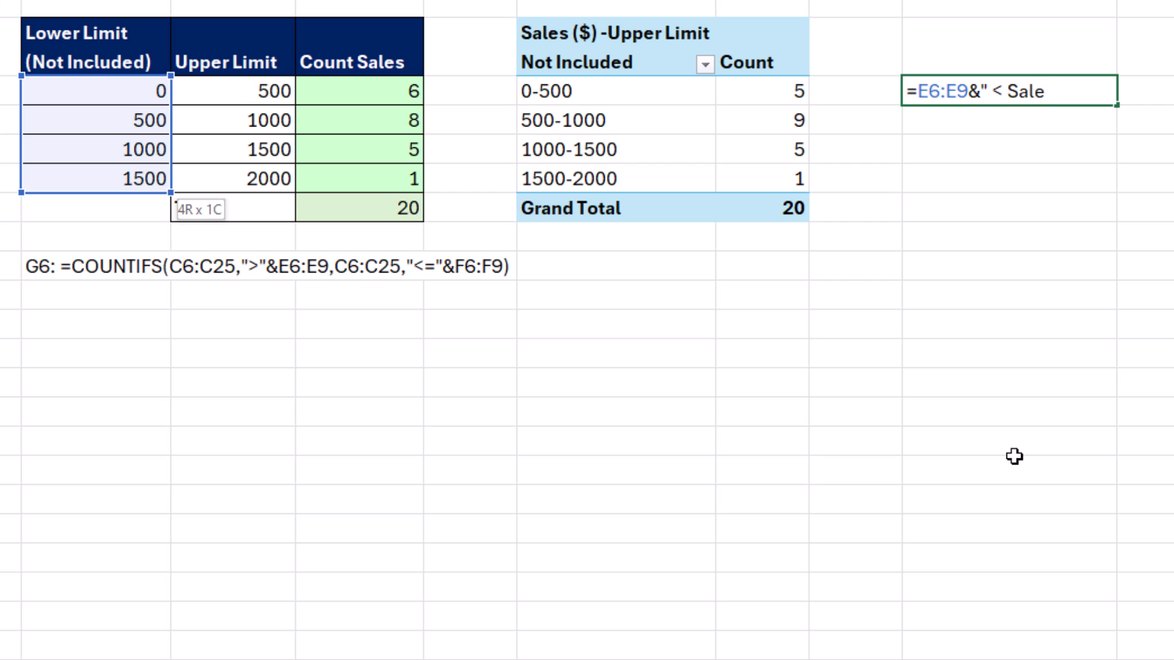
pyautogui.write('s')
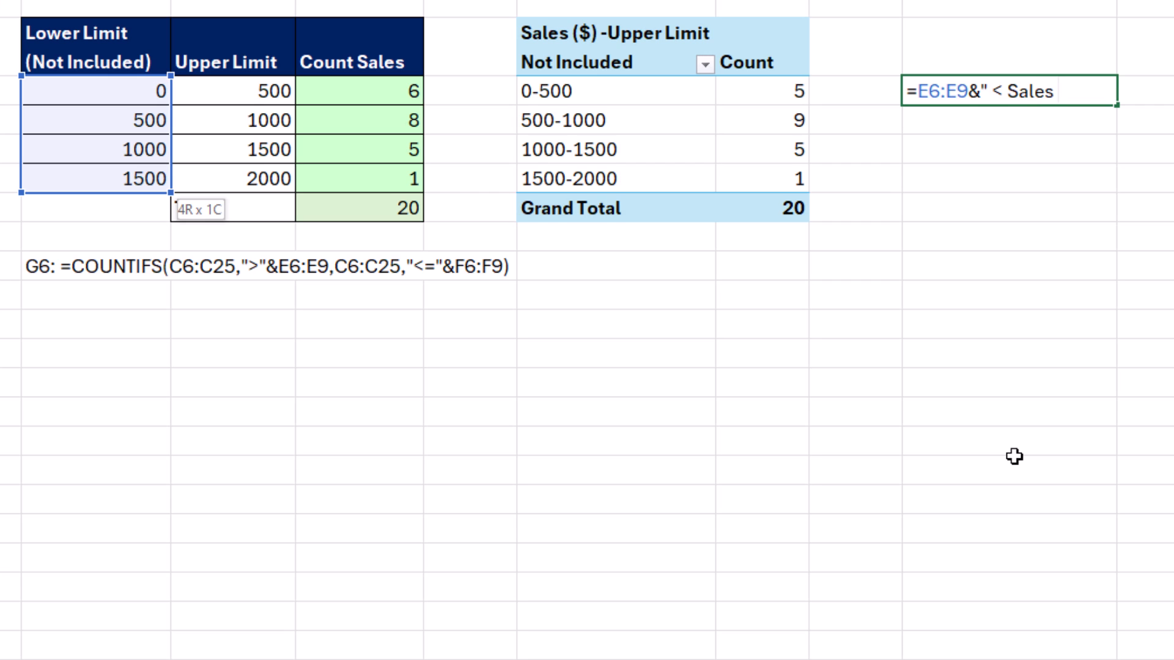
pyautogui.write('<= 500')
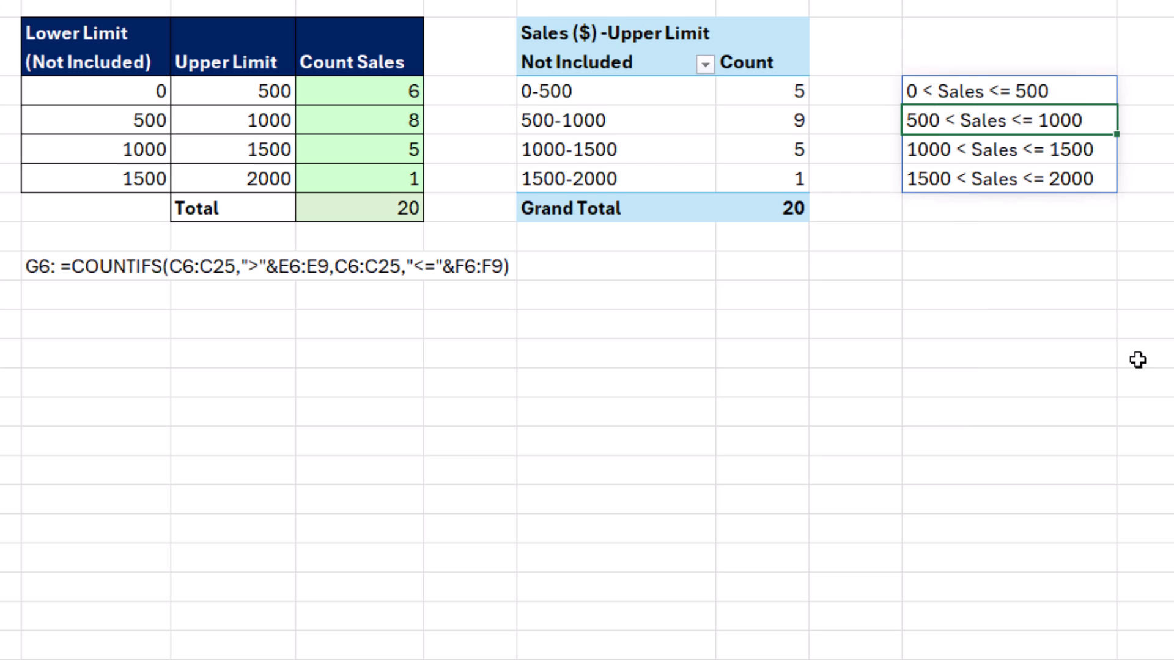
pyautogui.moveTo(1135, 345)
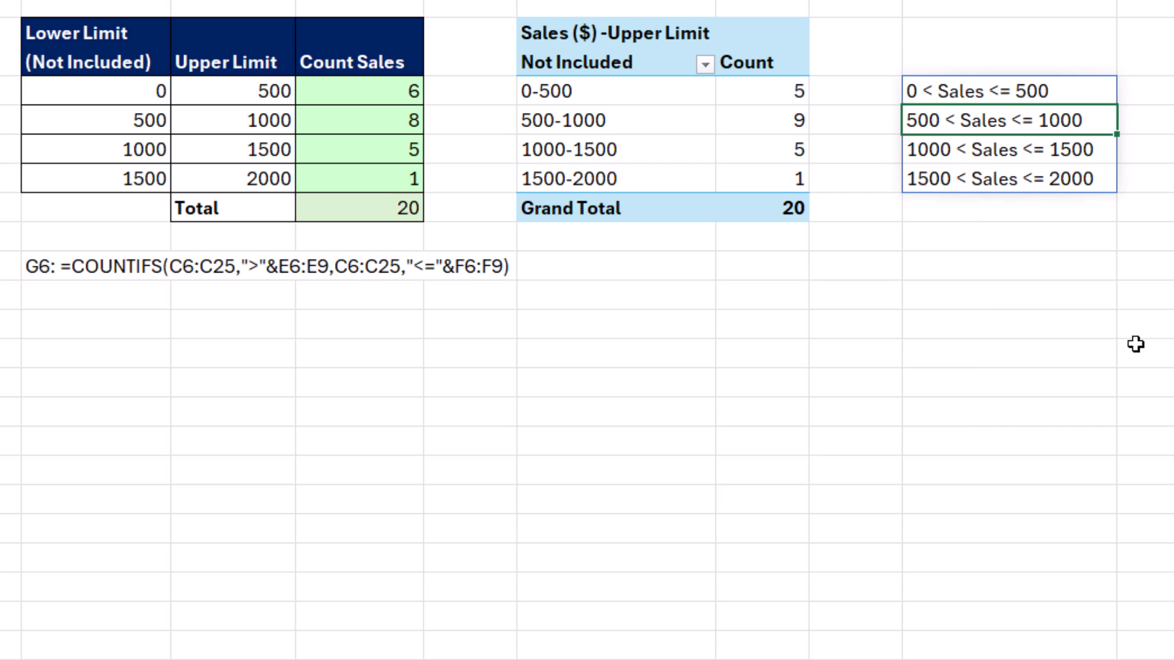
pyautogui.moveTo(1032, 173)
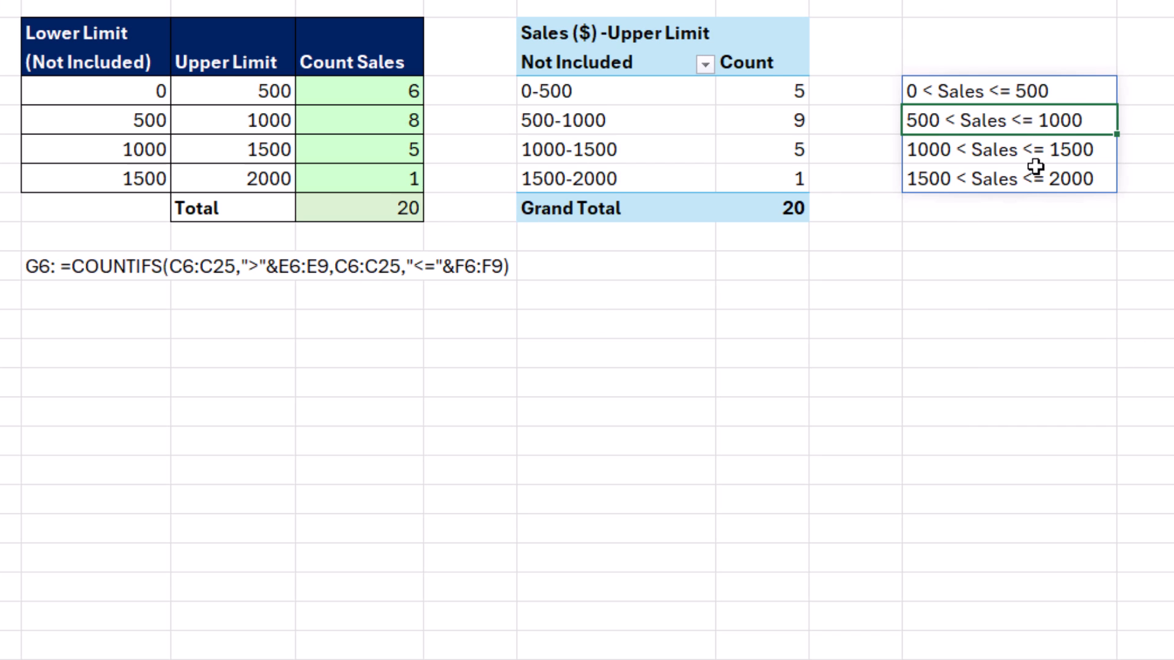
pyautogui.moveTo(76, 78)
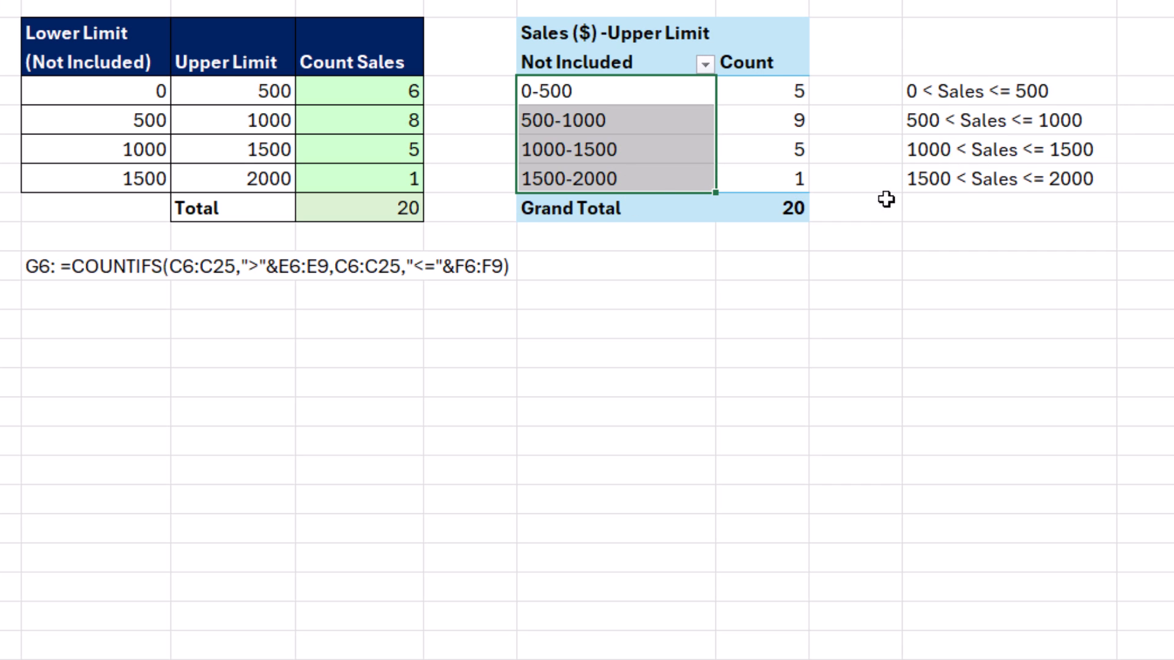
pyautogui.moveTo(673, 185)
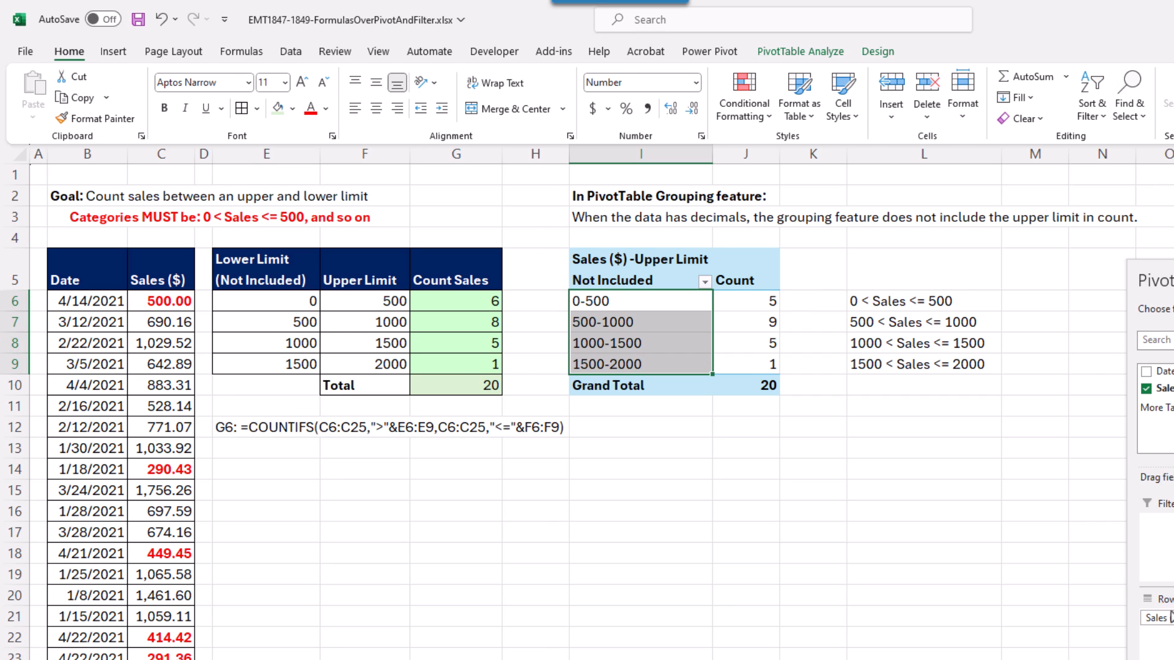
# Step: Replace every hyphen in the PivotTable group labels with "<= Sales <"
pyautogui.press('Ctrl+h')
pyautogui.write('-')
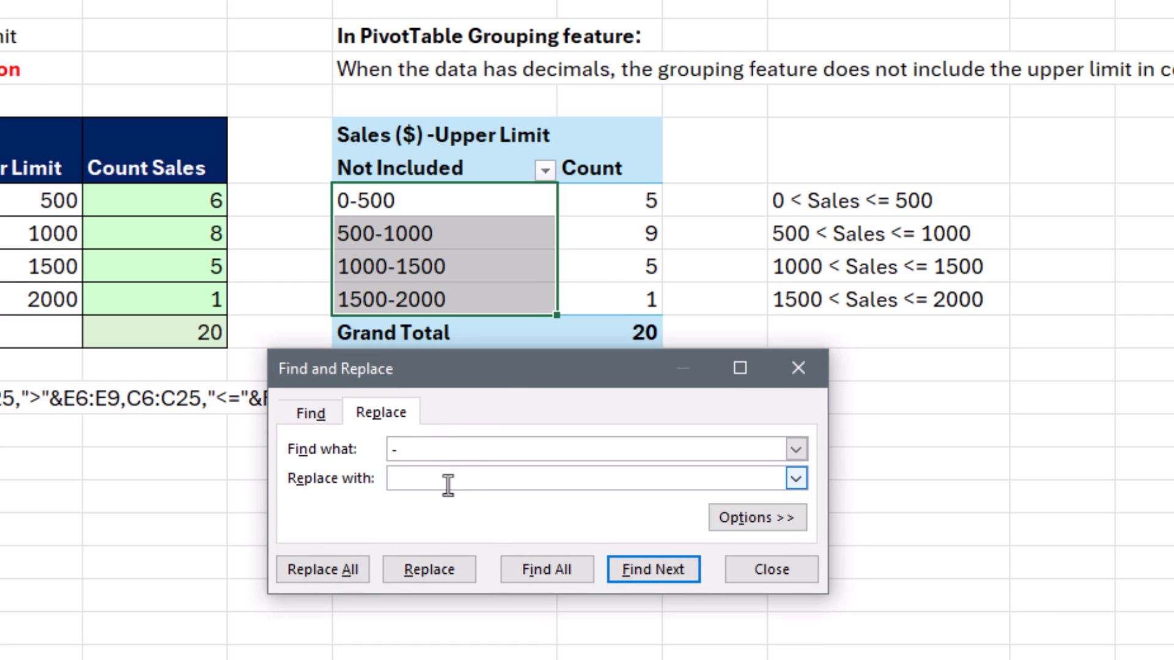
pyautogui.write('<= Sales <')
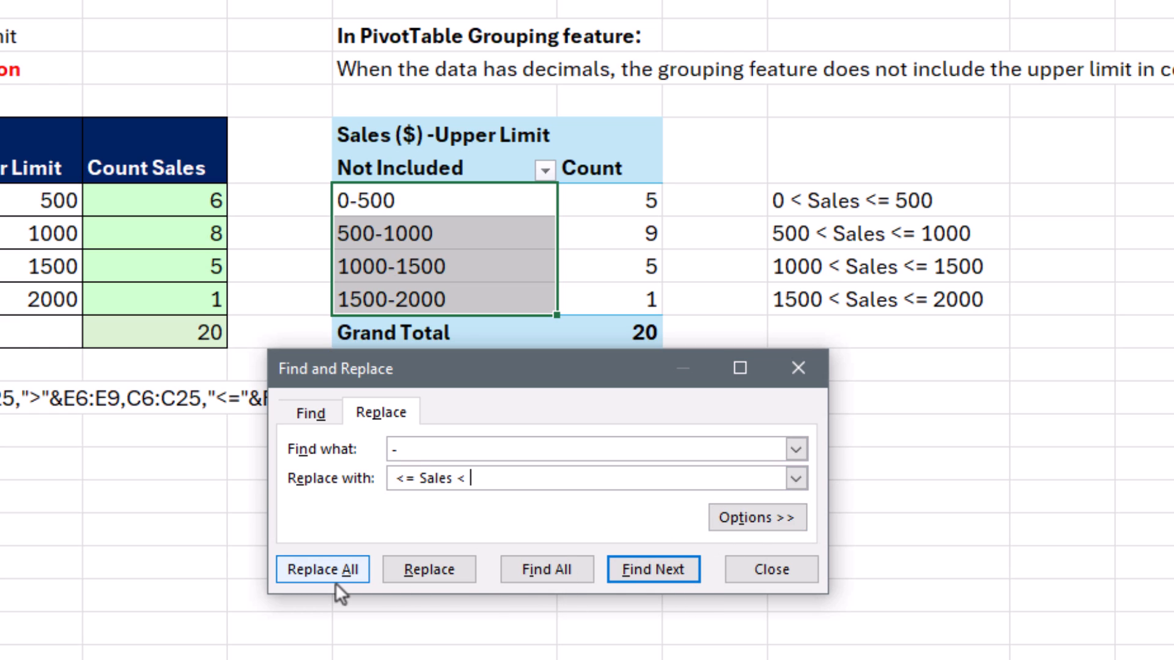
pyautogui.click(323, 568)
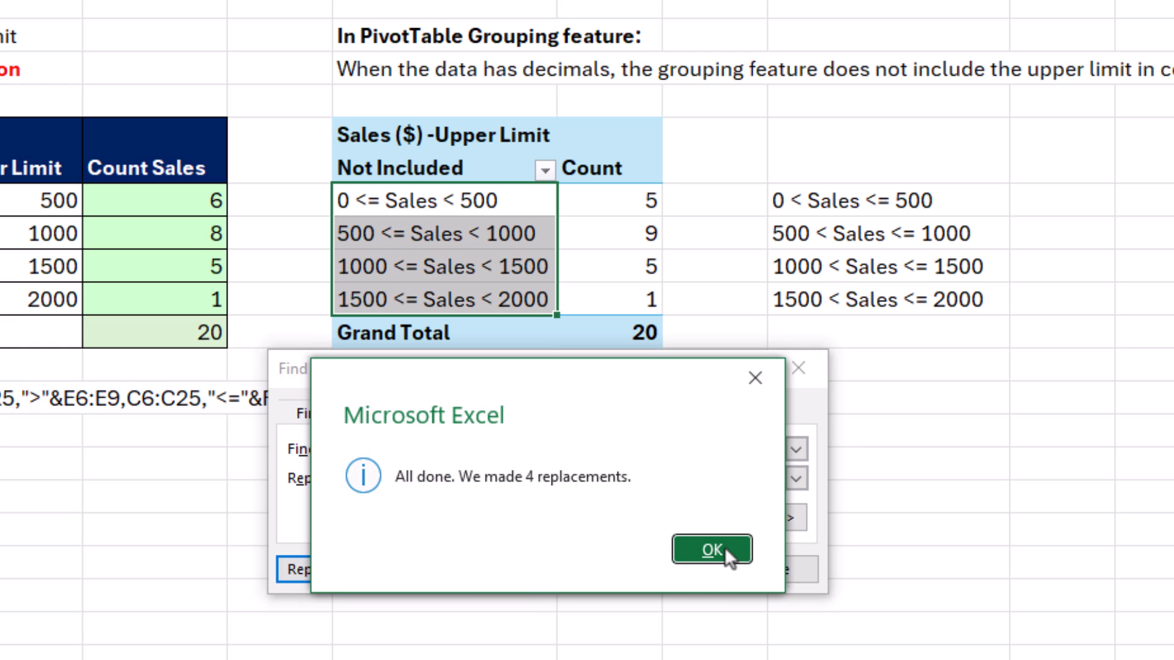
pyautogui.click(711, 550)
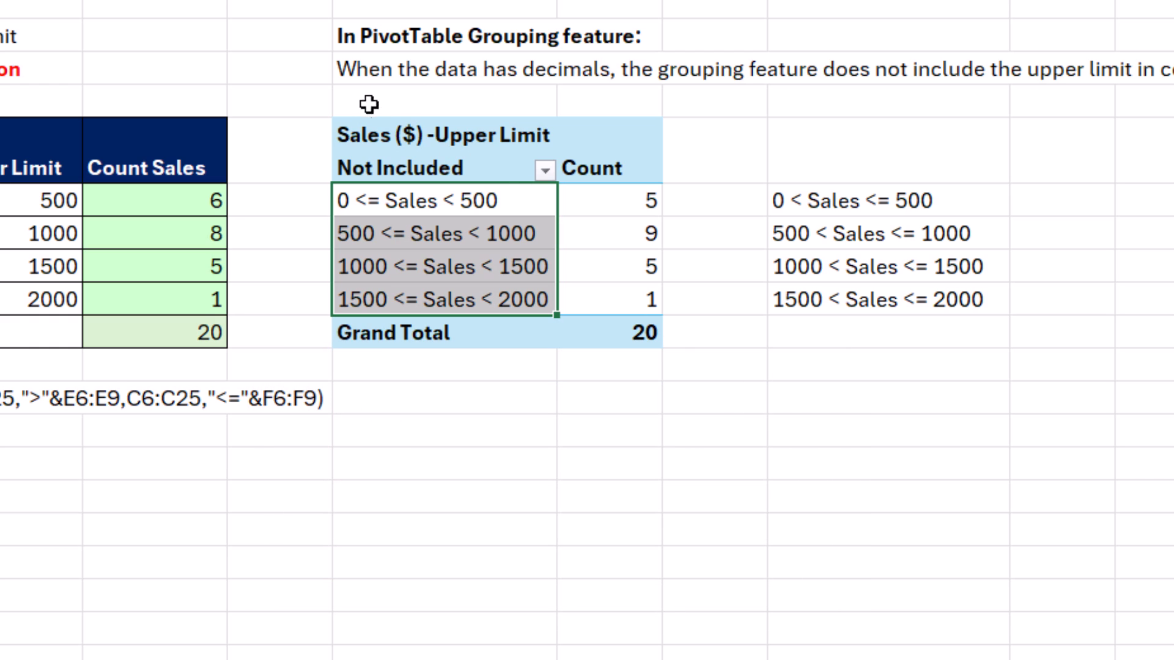
pyautogui.moveTo(594, 575)
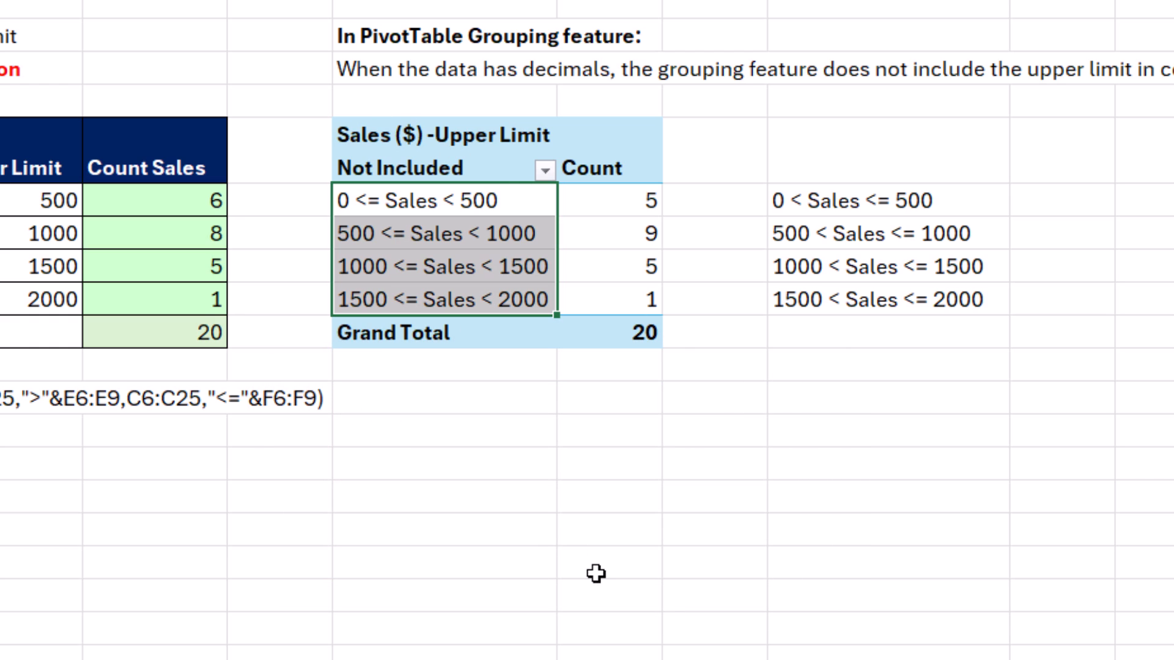
pyautogui.moveTo(450, 611)
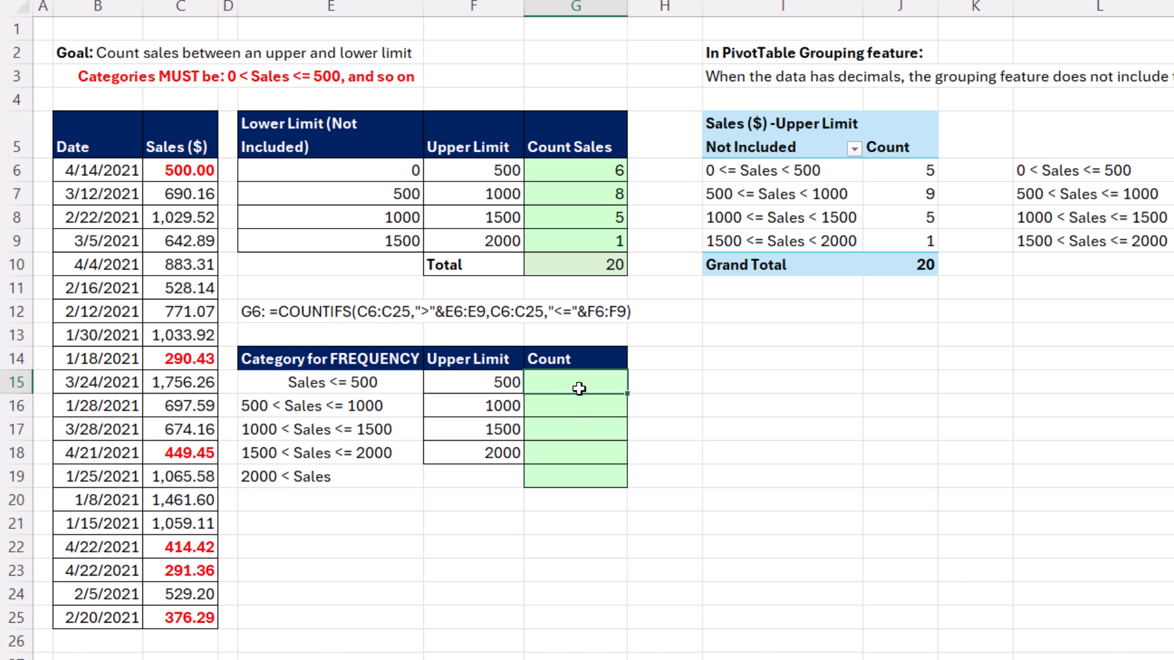
# Step: Begin a =FREQUENCY( formula in the first Count cell G15
pyautogui.write('=fr')
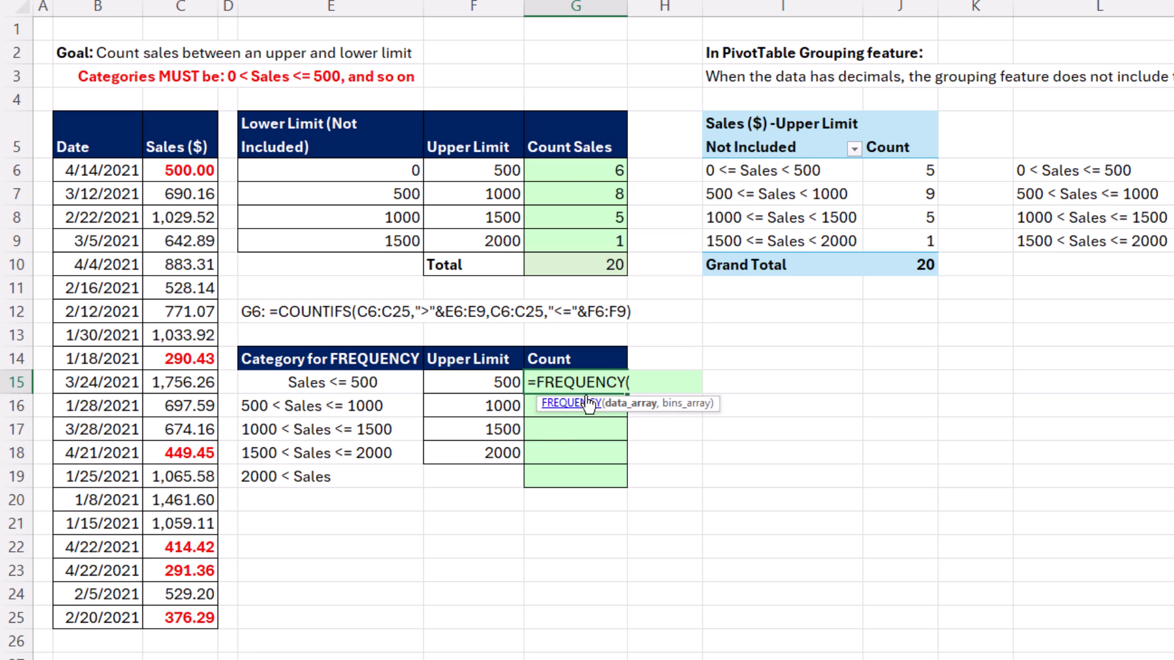
pyautogui.moveTo(596, 375)
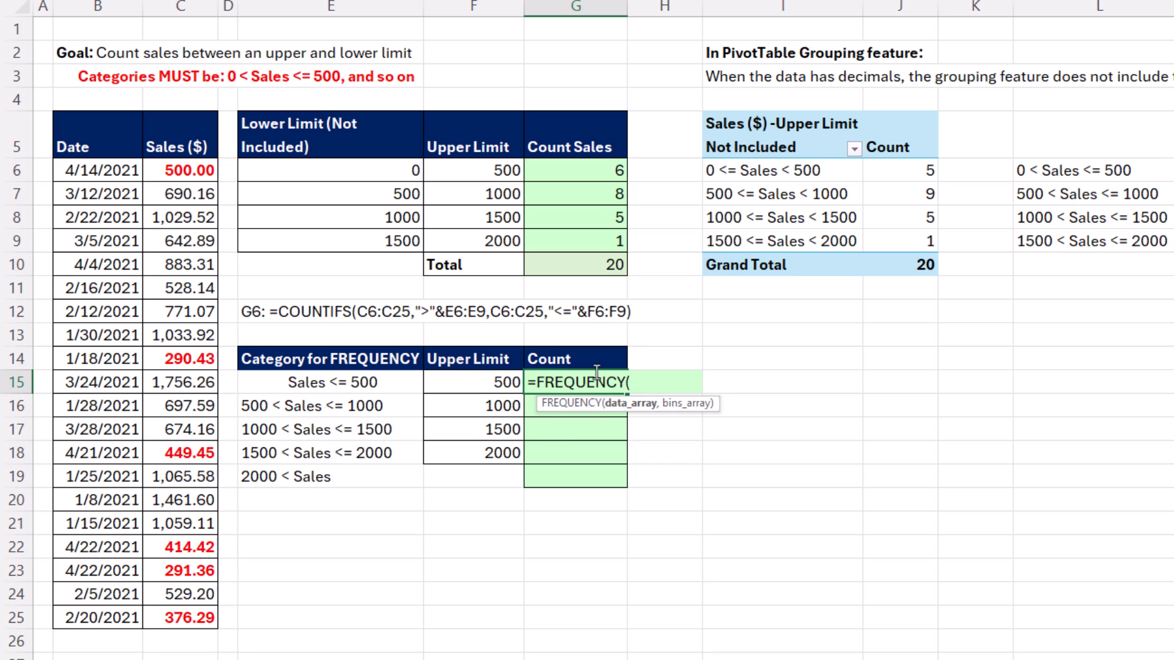
pyautogui.moveTo(374, 386)
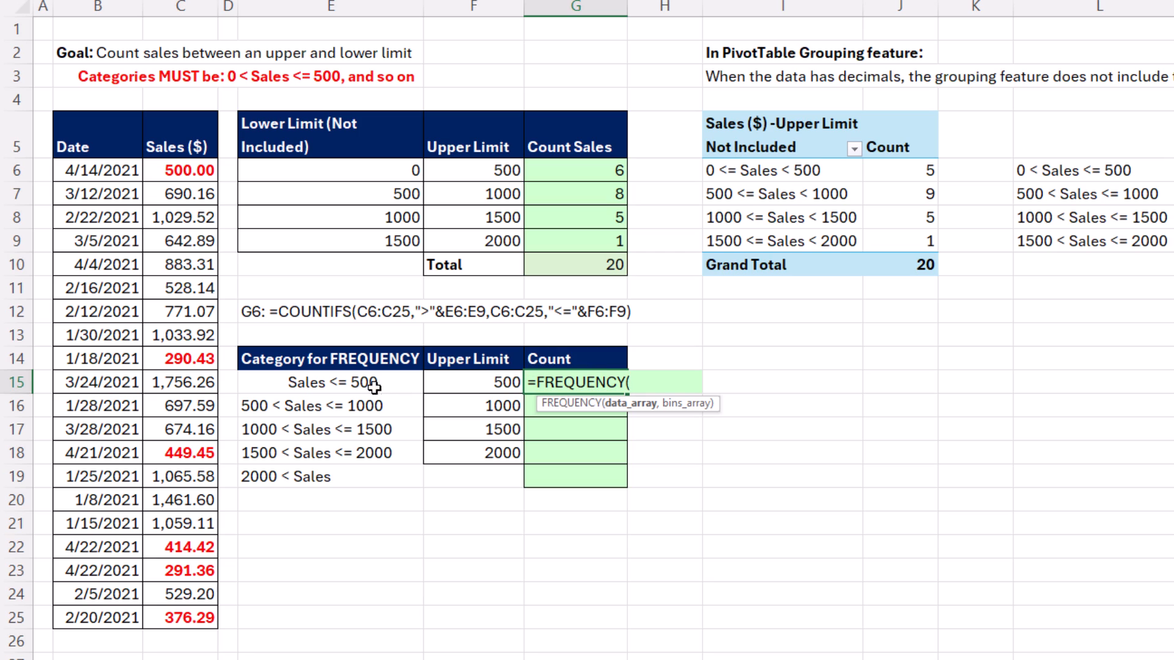
pyautogui.moveTo(382, 547)
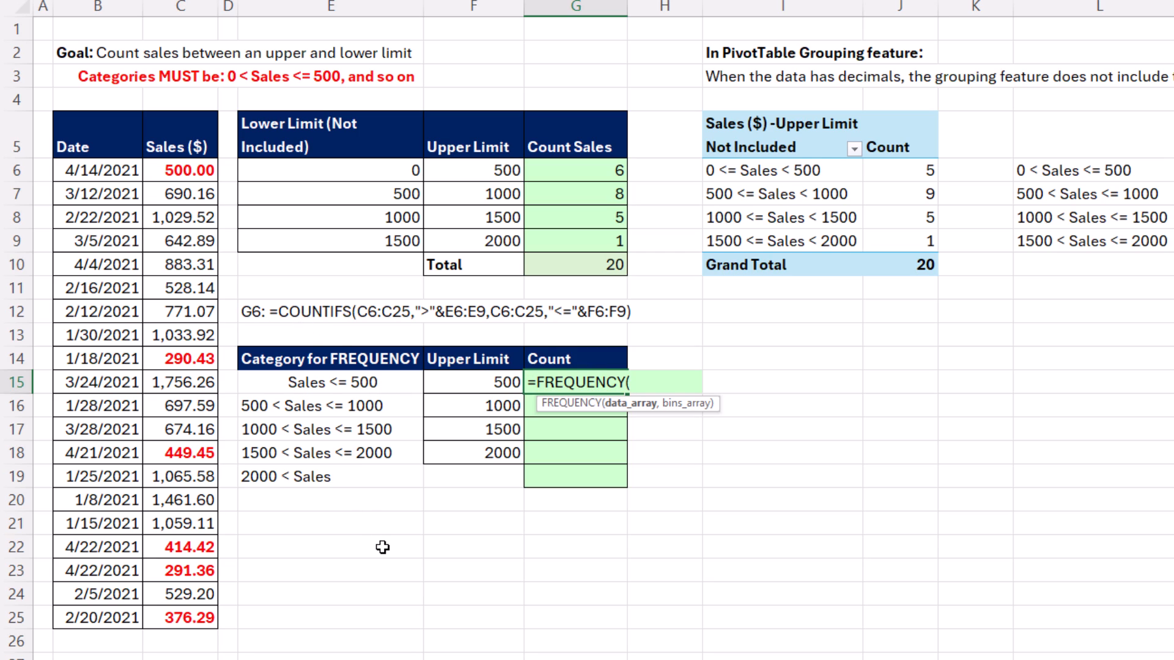
pyautogui.moveTo(347, 367)
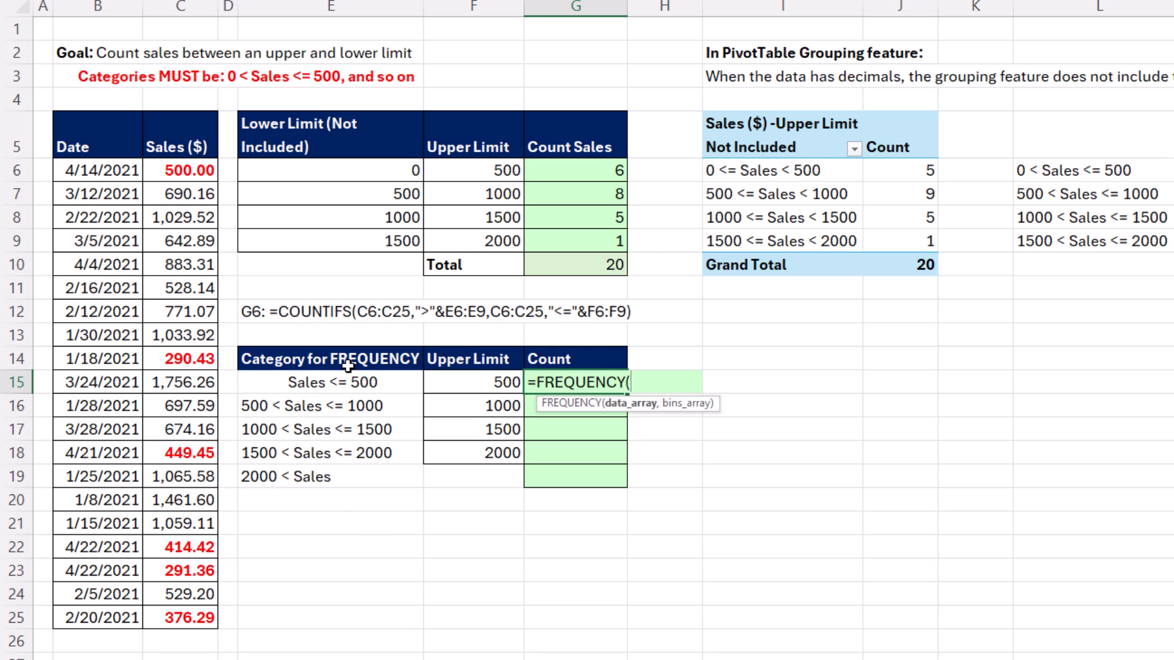
pyautogui.moveTo(428, 399)
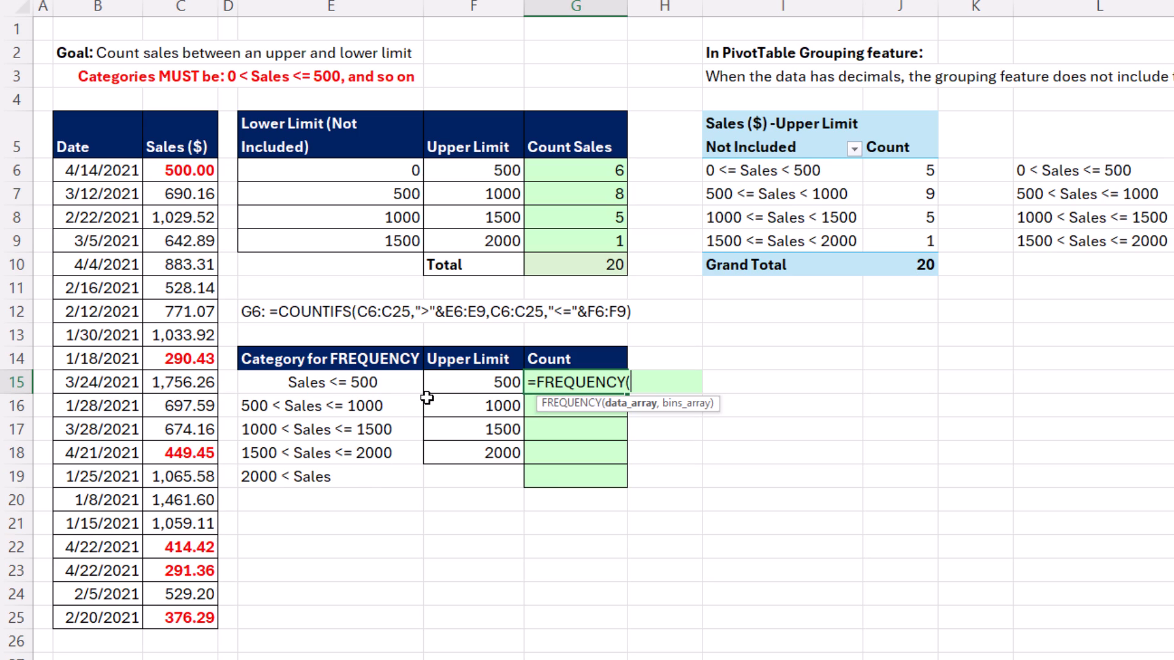
pyautogui.moveTo(362, 489)
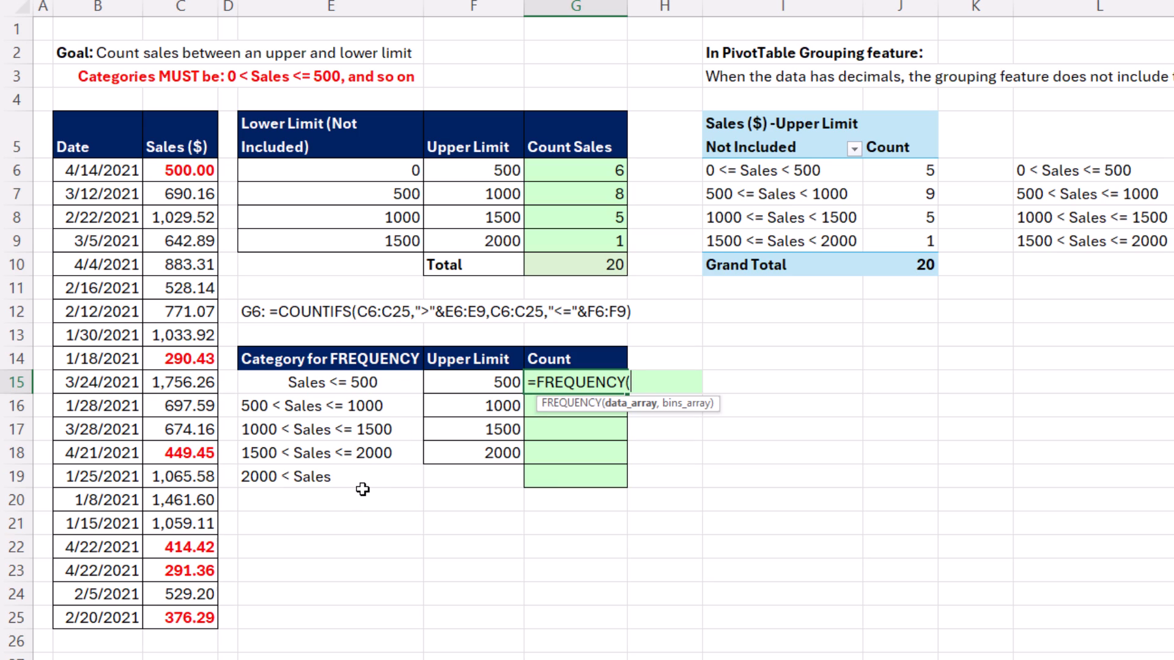
pyautogui.moveTo(372, 406)
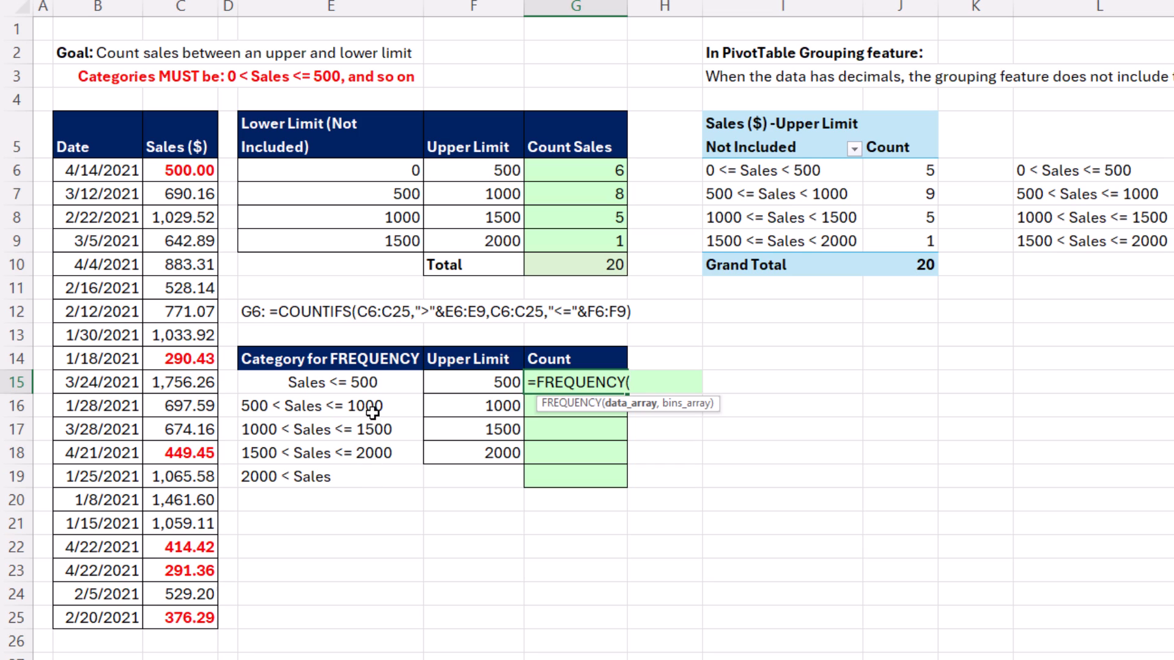
pyautogui.moveTo(354, 443)
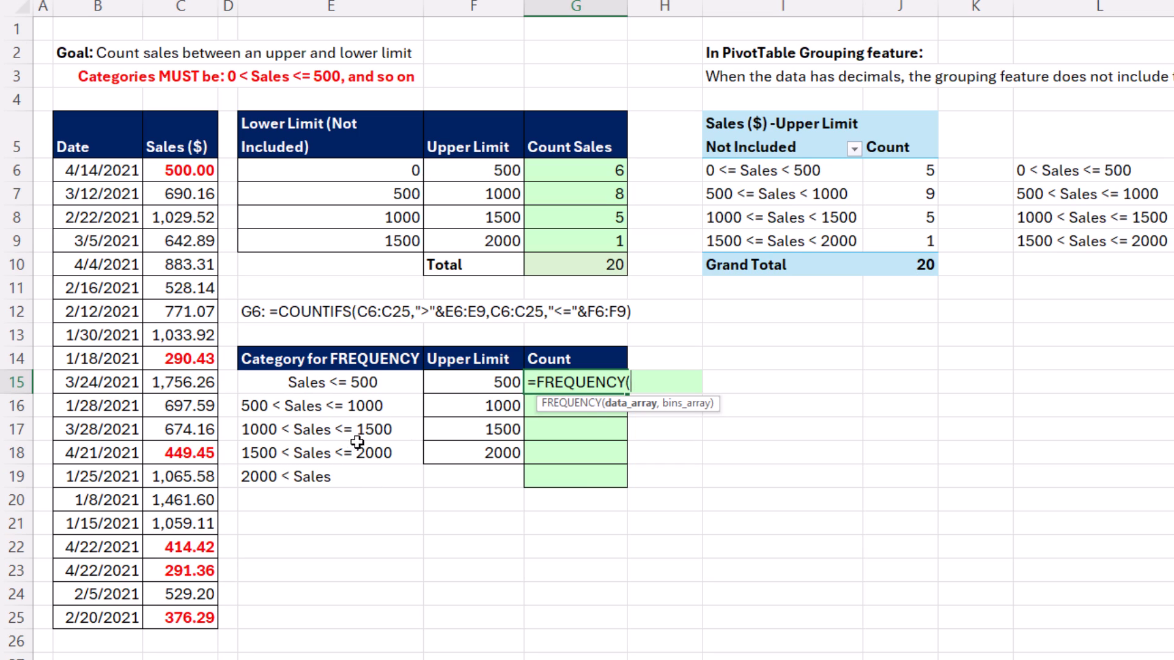
pyautogui.moveTo(501, 135)
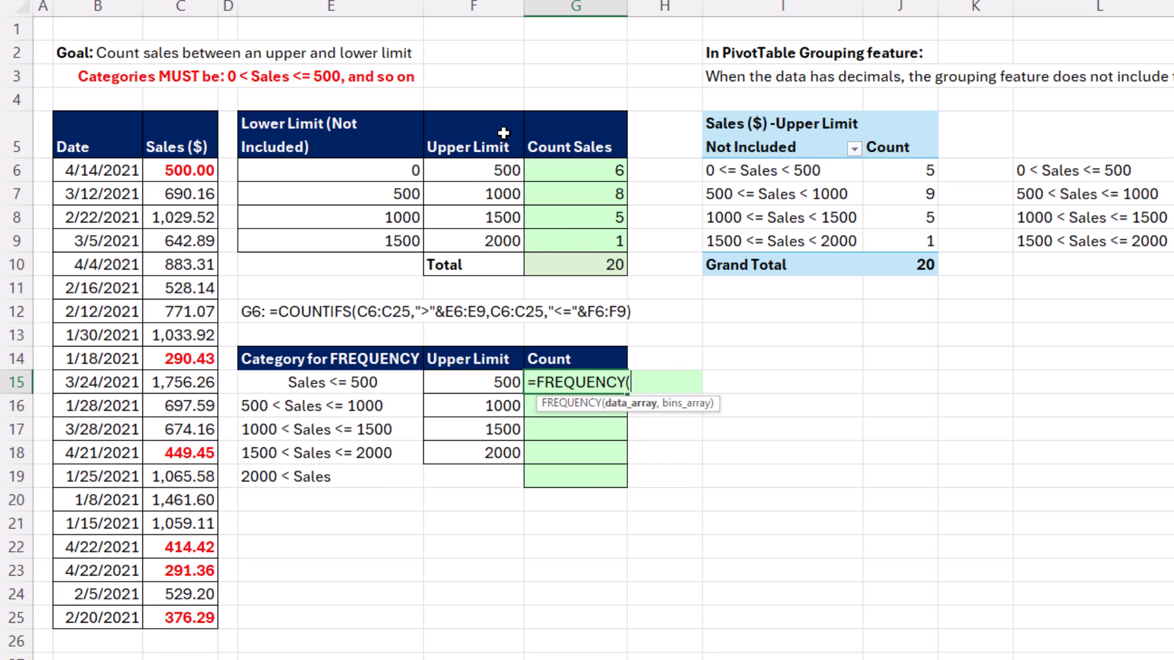
pyautogui.moveTo(469, 386)
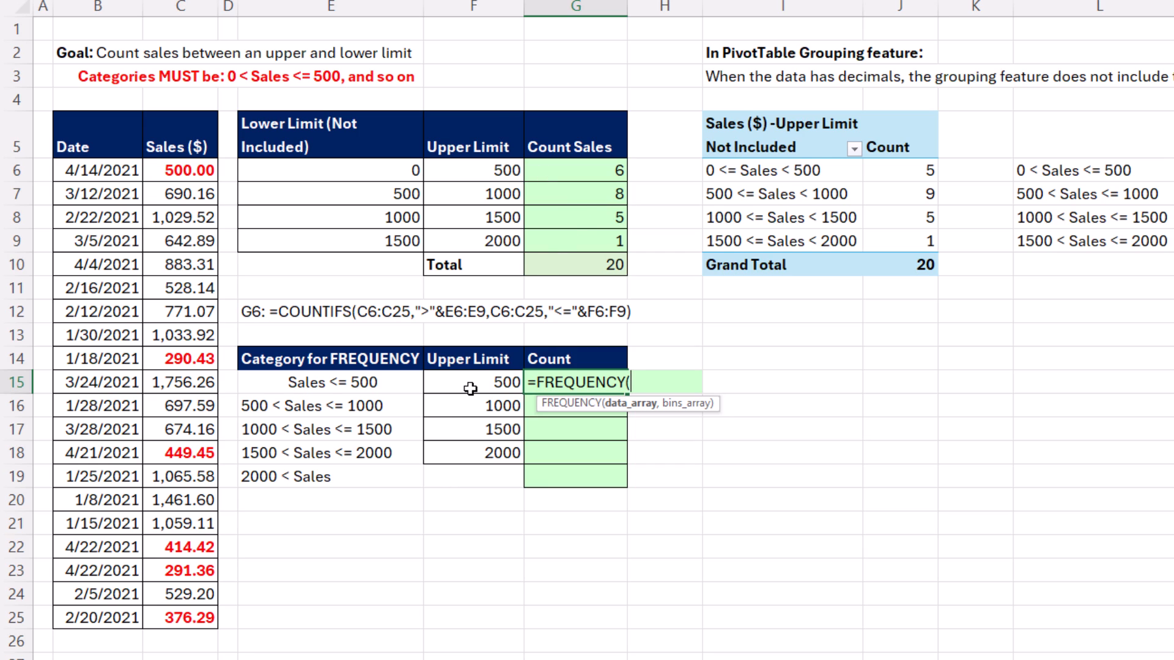
pyautogui.moveTo(596, 410)
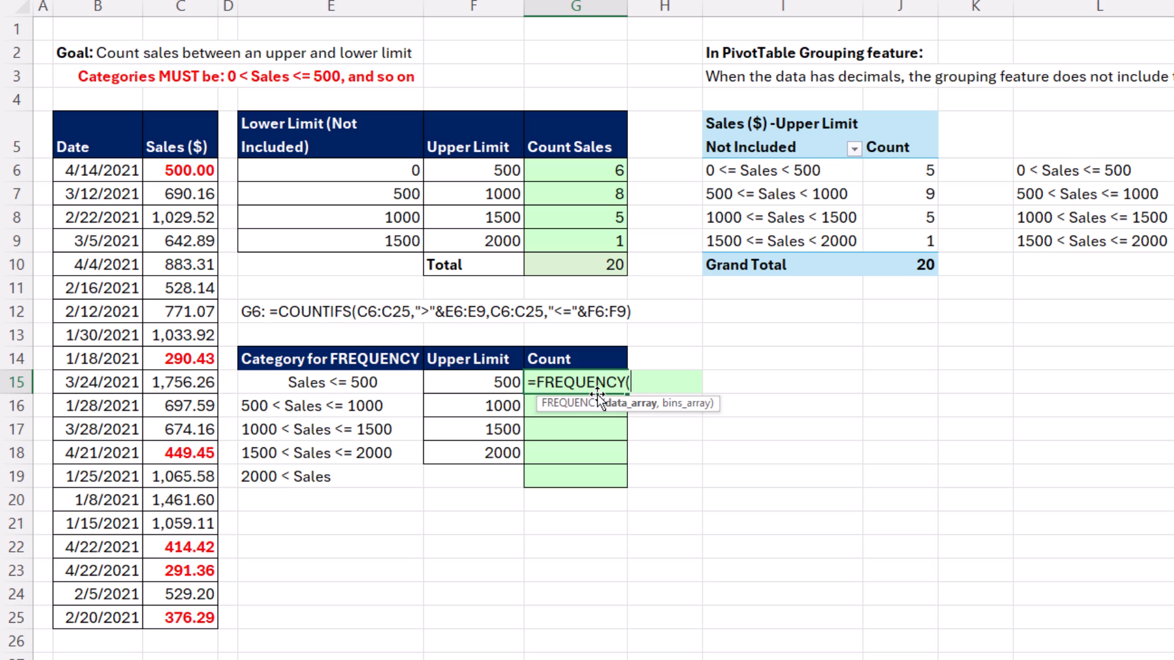
pyautogui.moveTo(484, 381)
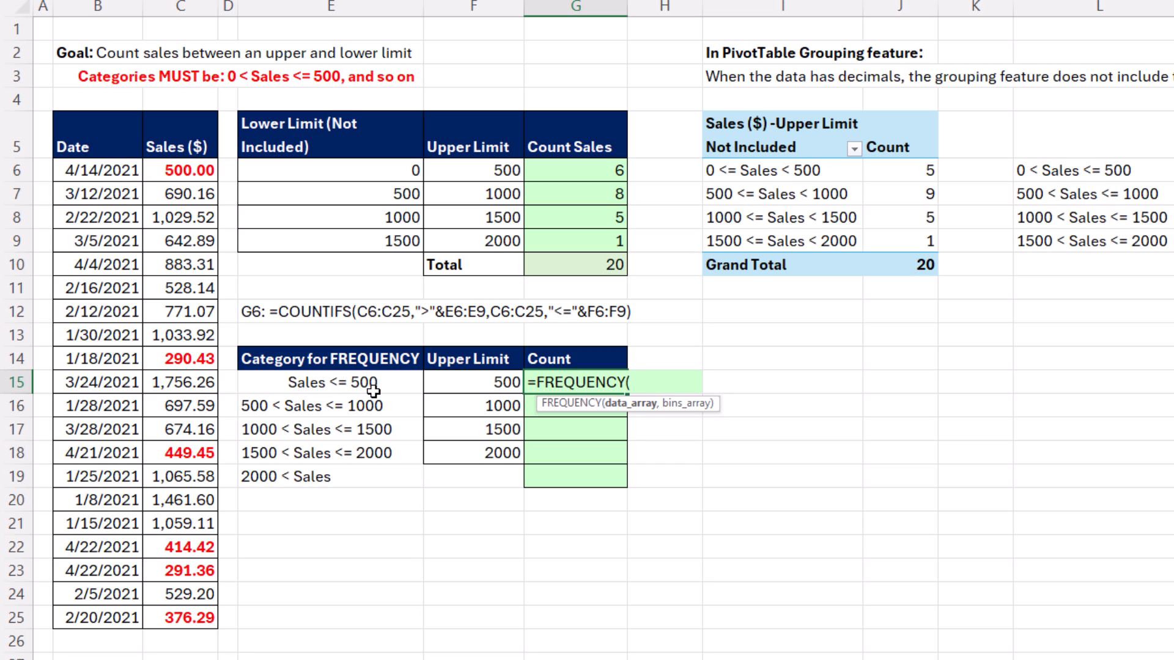
pyautogui.moveTo(477, 383)
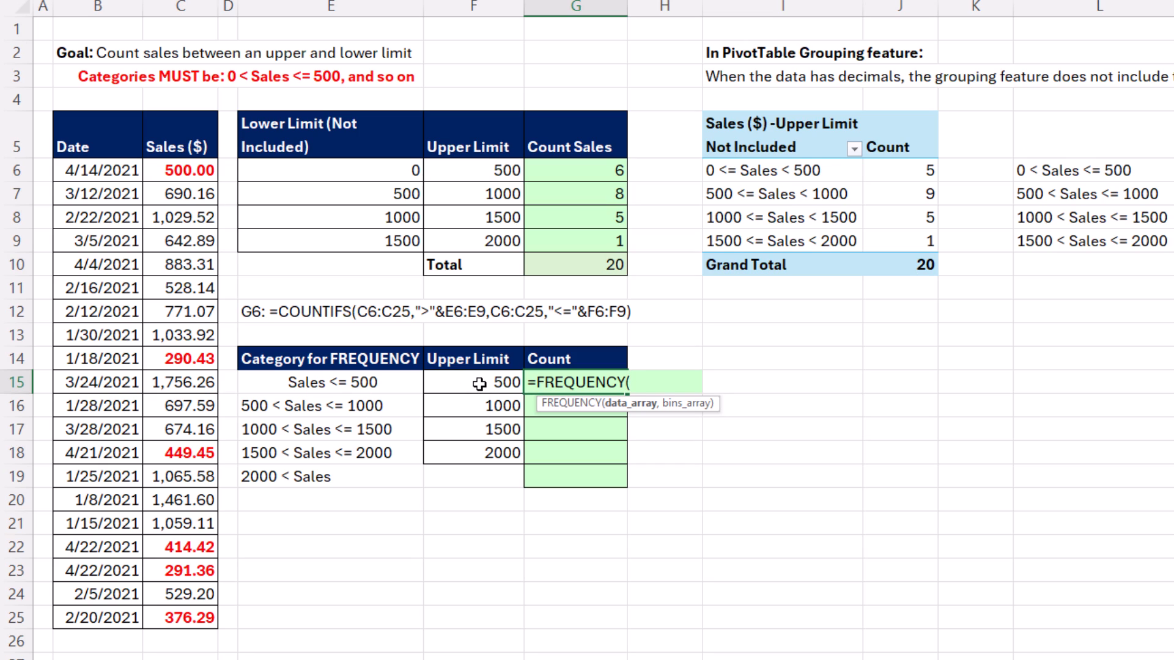
pyautogui.moveTo(490, 382)
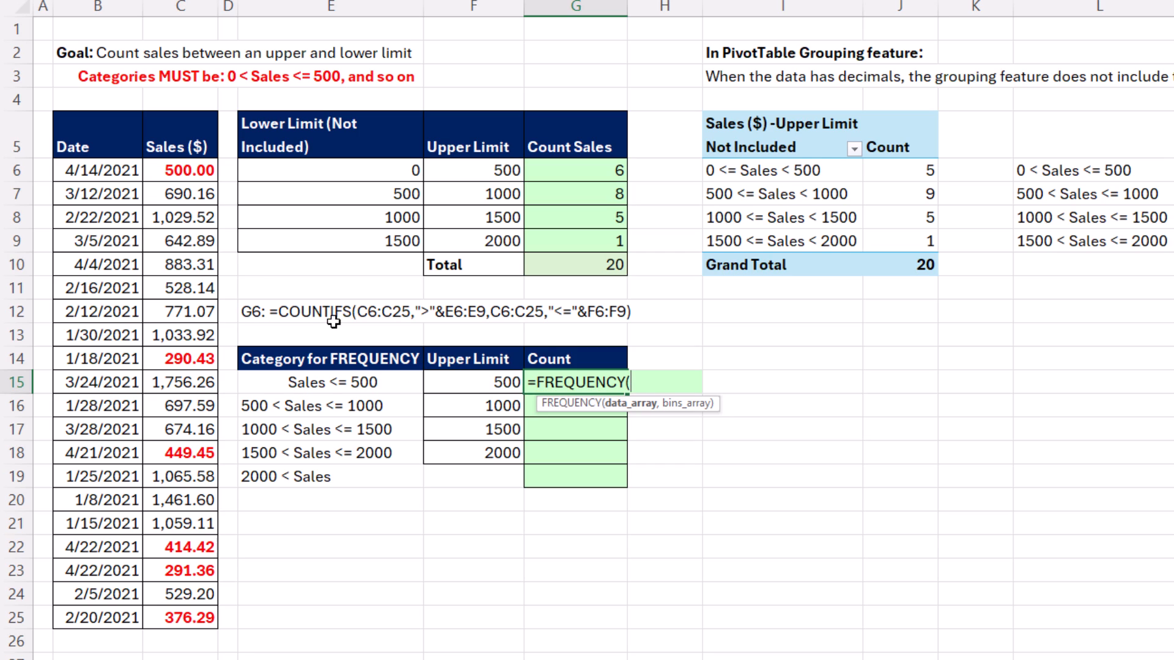
pyautogui.moveTo(450, 471)
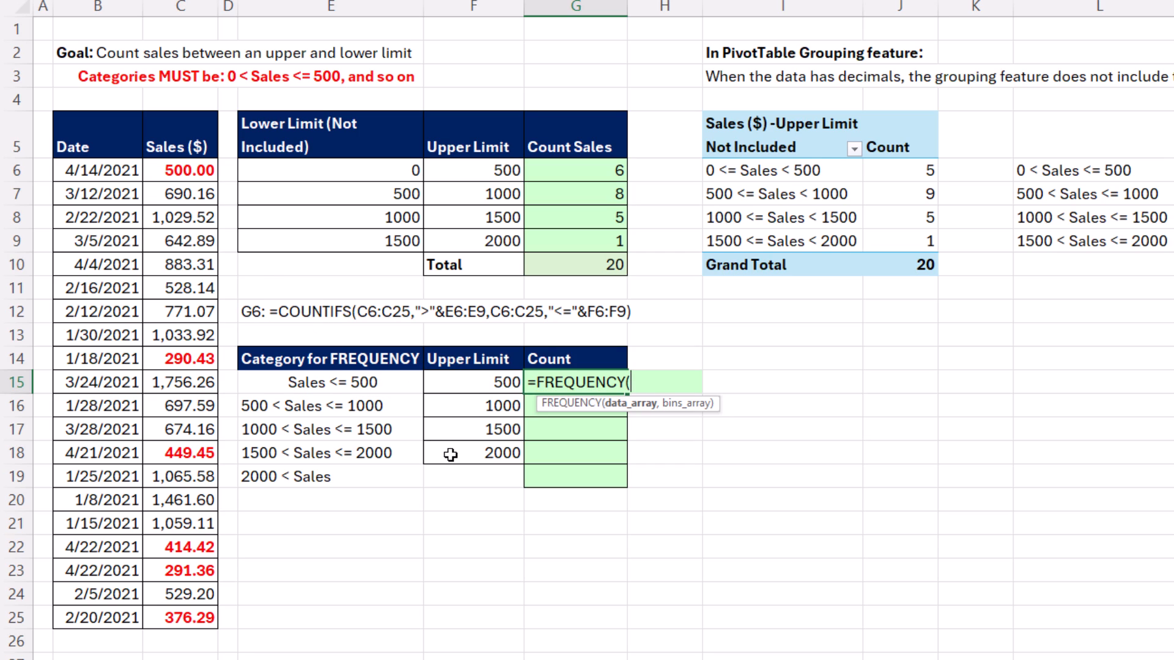
pyautogui.moveTo(379, 430)
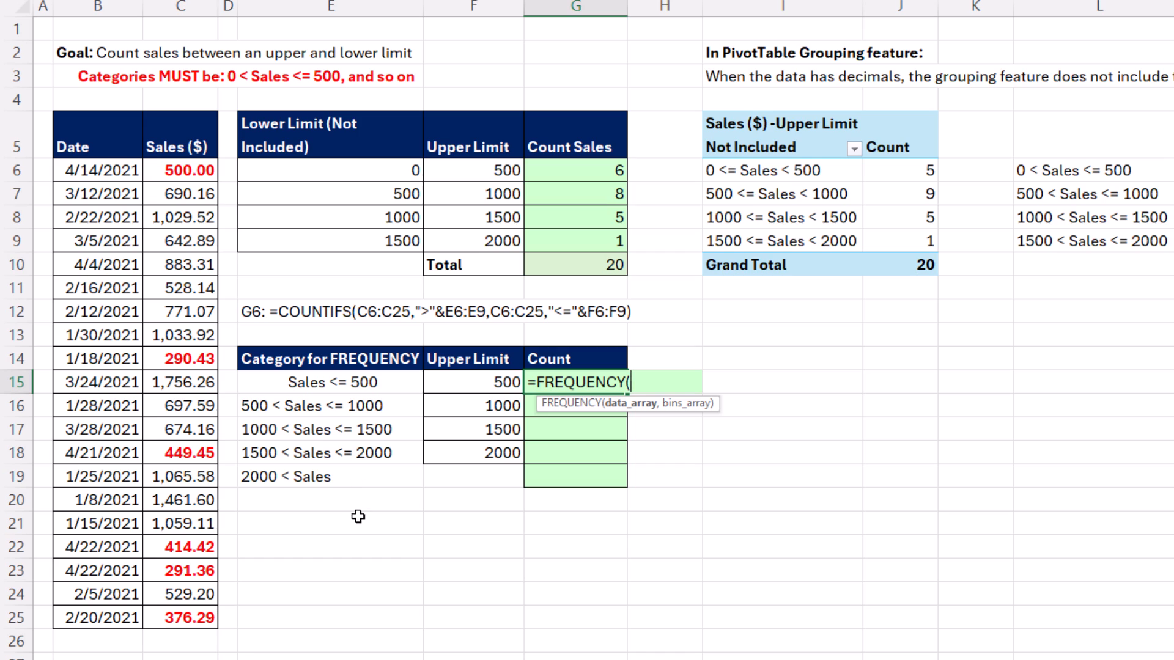
pyautogui.moveTo(460, 457)
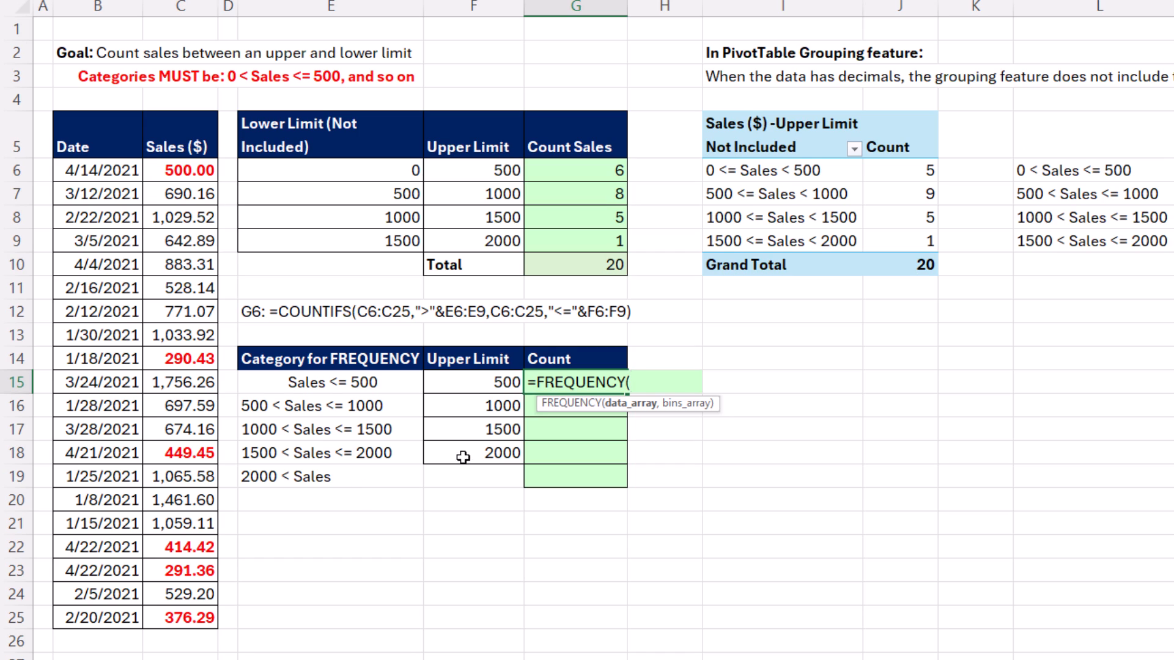
pyautogui.moveTo(607, 412)
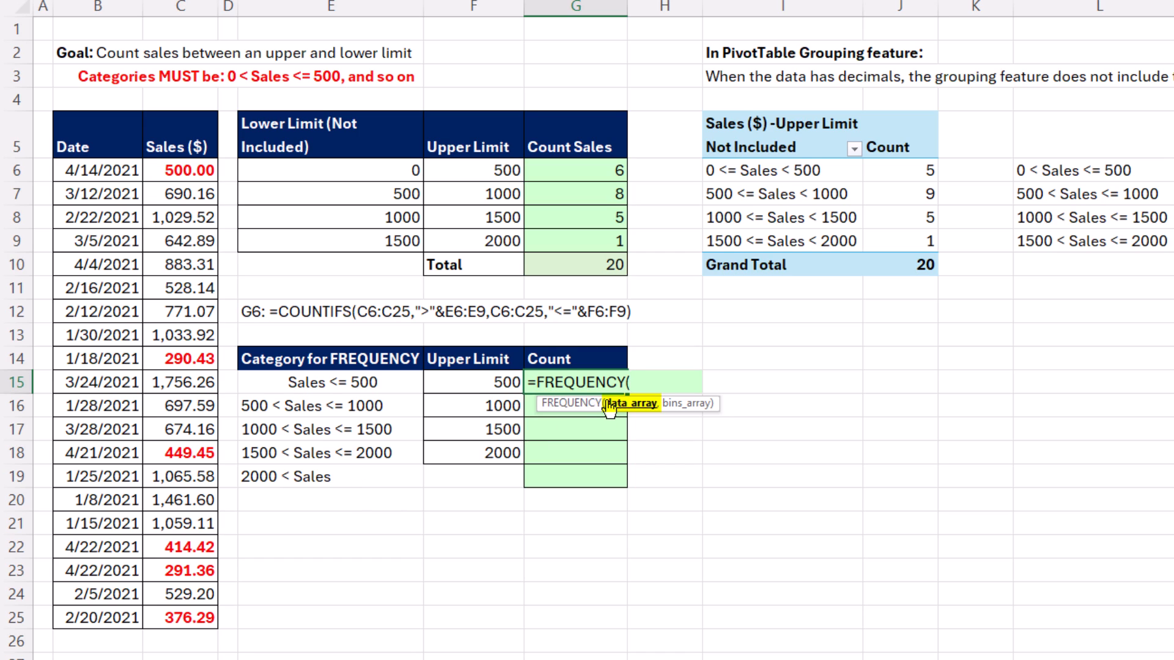
# Step: Give FREQUENCY sales C6:C25 as data and upper limits F15:F18 as bins, spilling 6, 8, 5, 1, 0
pyautogui.moveTo(179, 170); pyautogui.dragTo(179, 523)
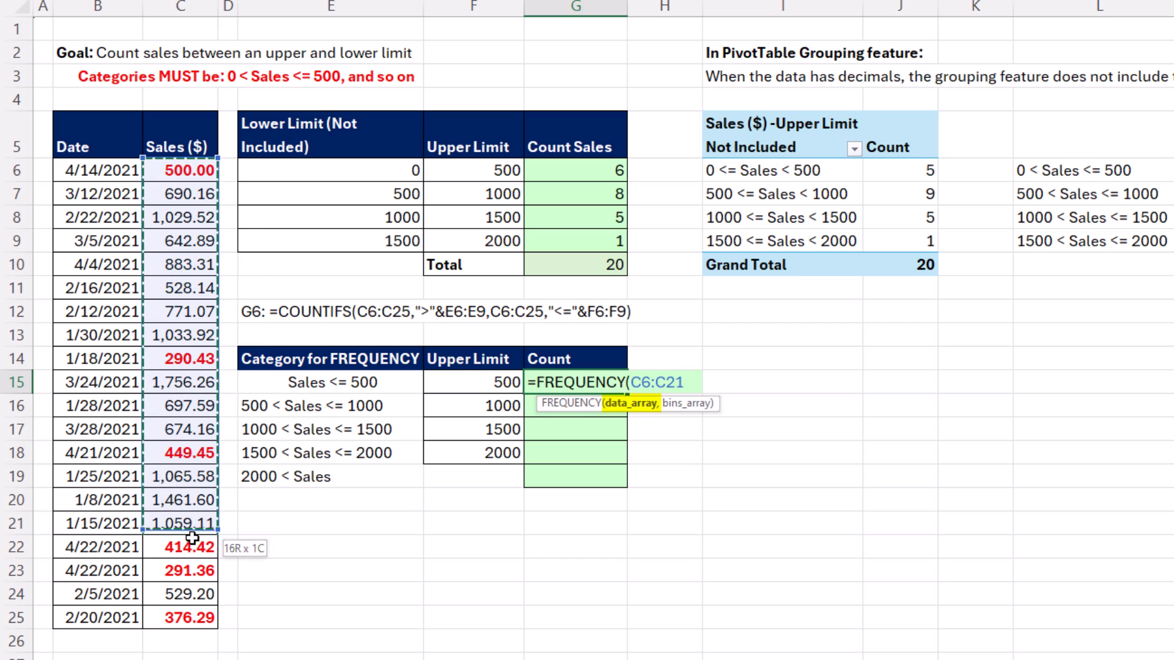
pyautogui.moveTo(191, 538); pyautogui.dragTo(194, 612)
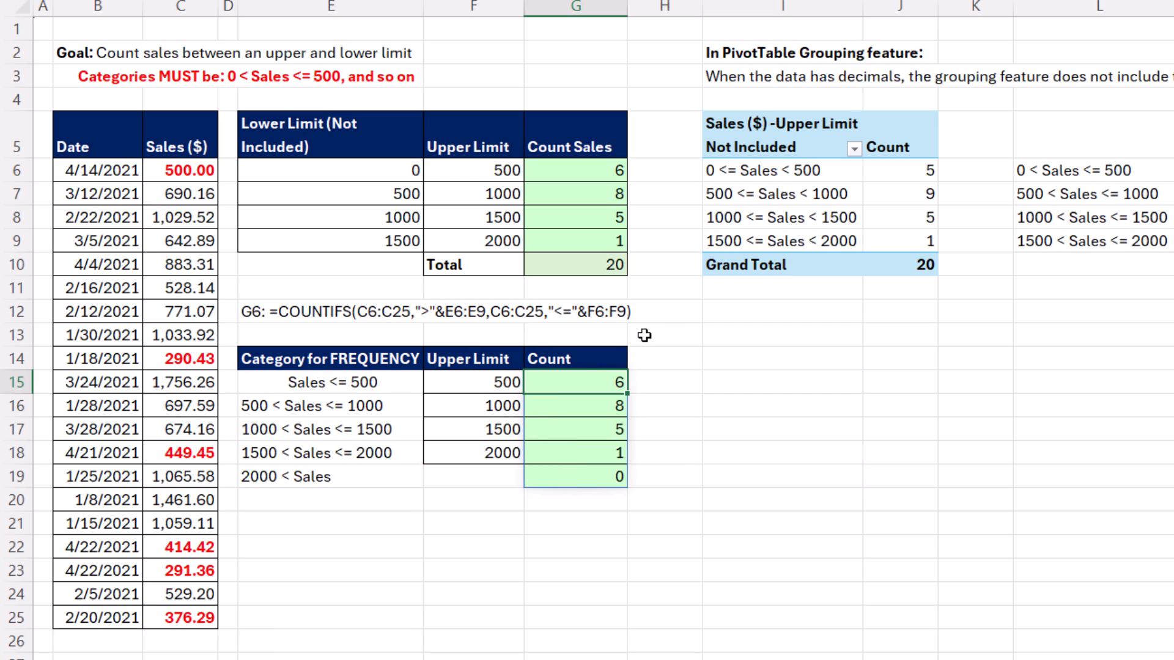
pyautogui.moveTo(672, 477)
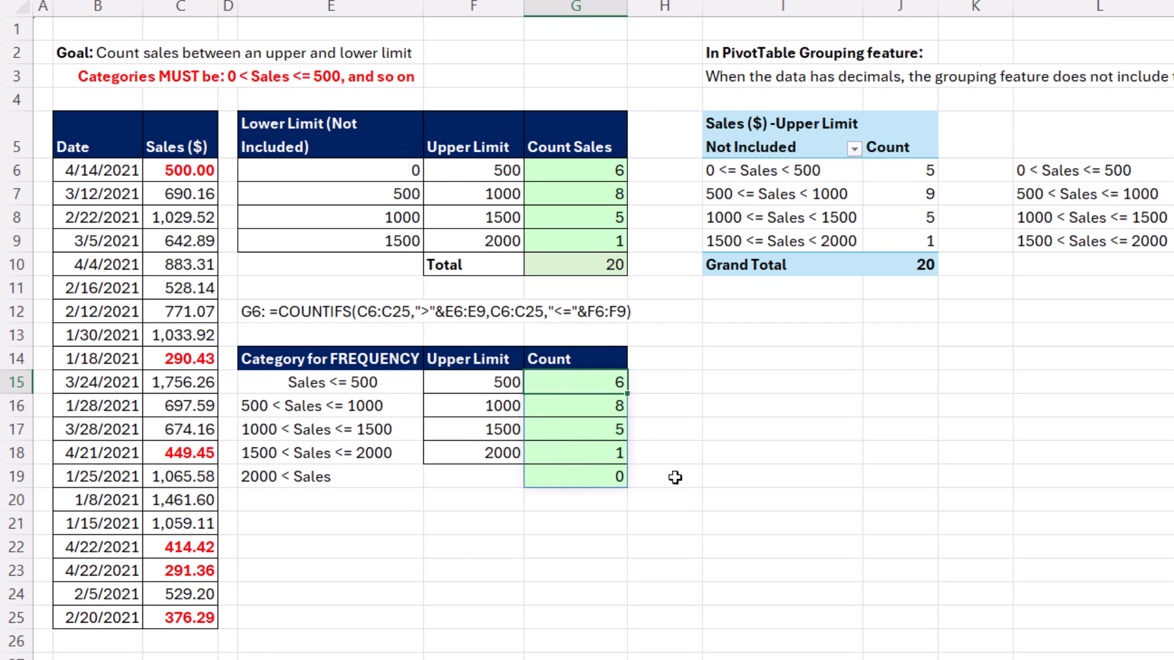
pyautogui.moveTo(627, 484)
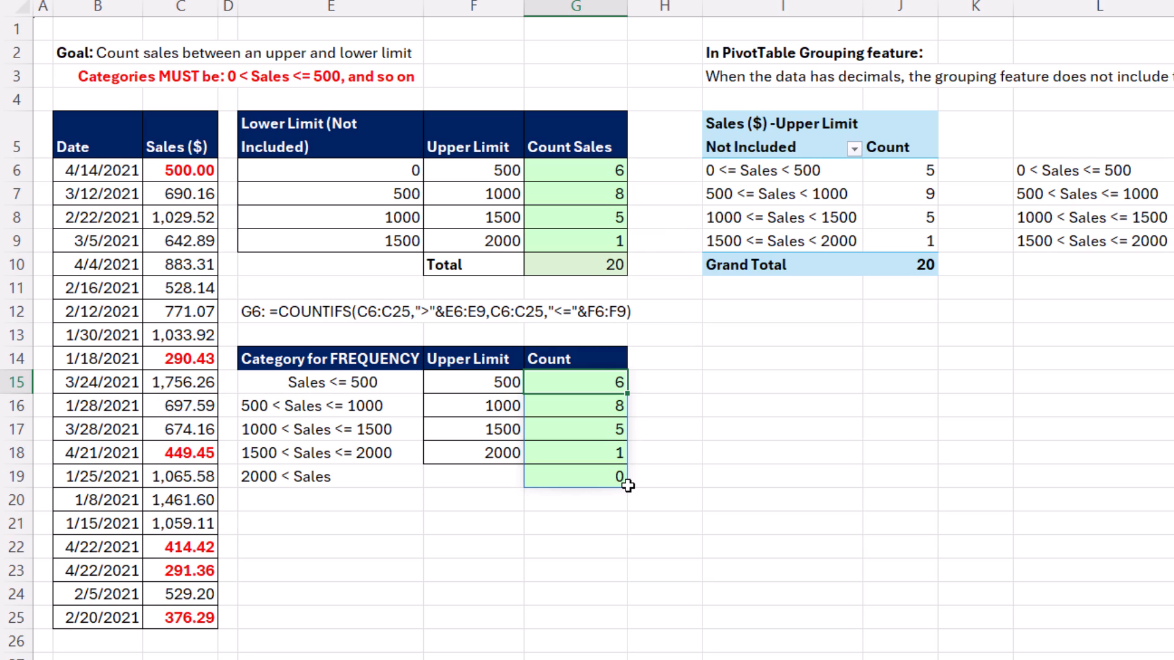
# Step: Test the 1/8/2021 sale with 5,000 and -500, undoing back to the original 1,461.60 each time
pyautogui.click(174, 516)
pyautogui.write('5,000')
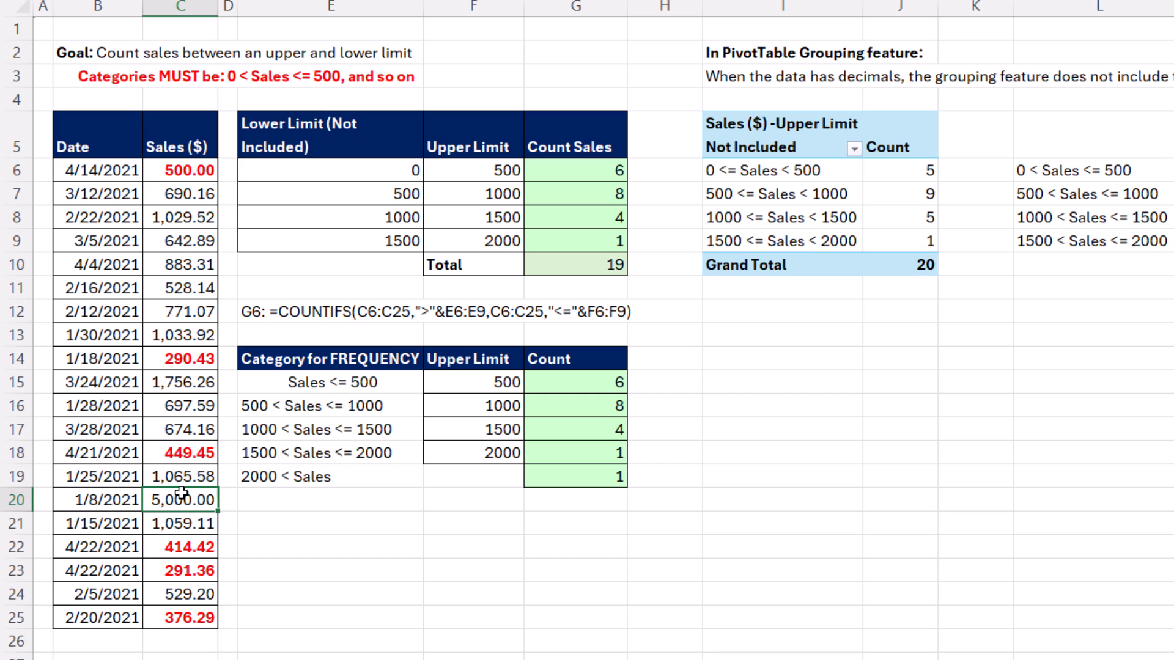
pyautogui.press('Ctrl+z')
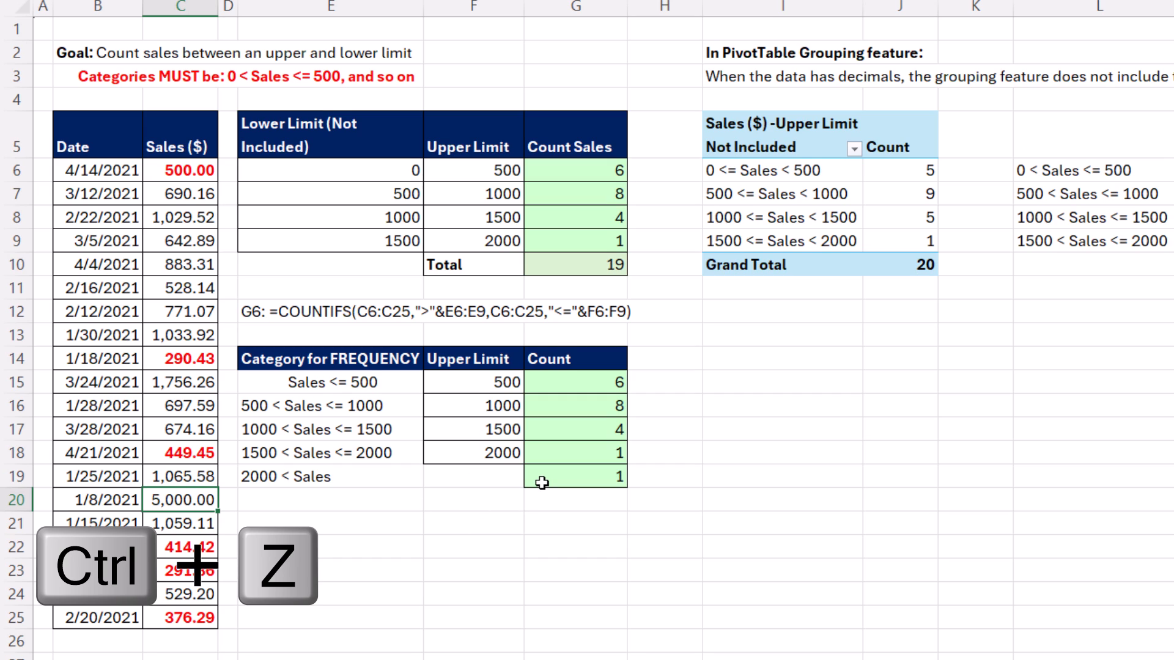
pyautogui.press('Ctrl+z')
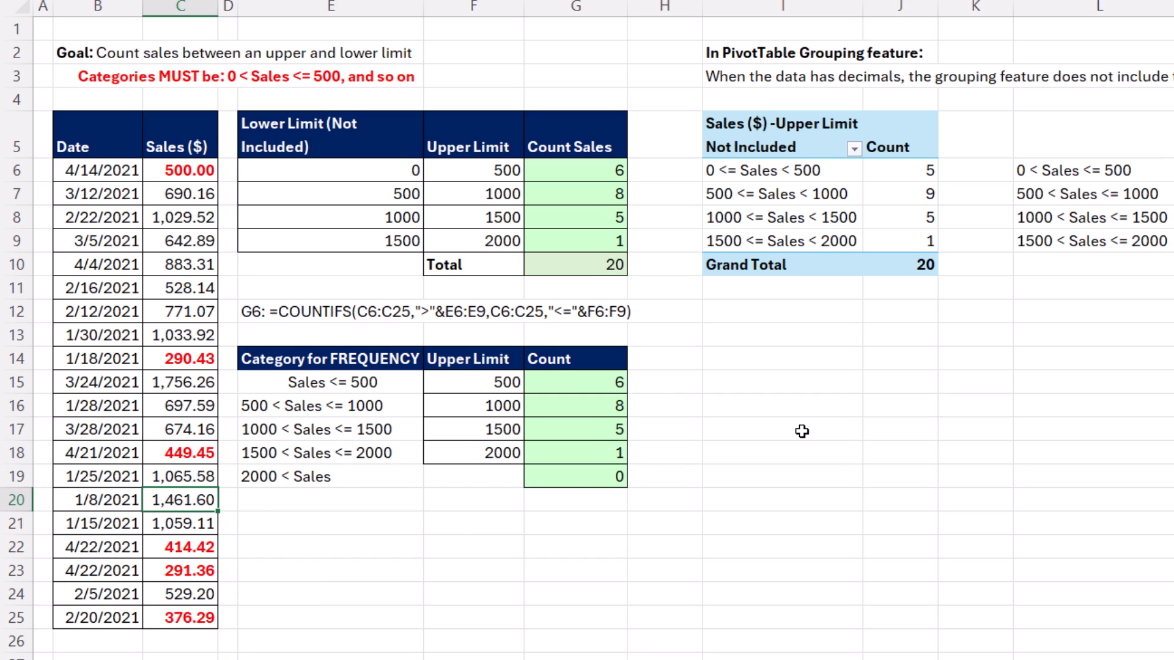
pyautogui.write('-500.00')
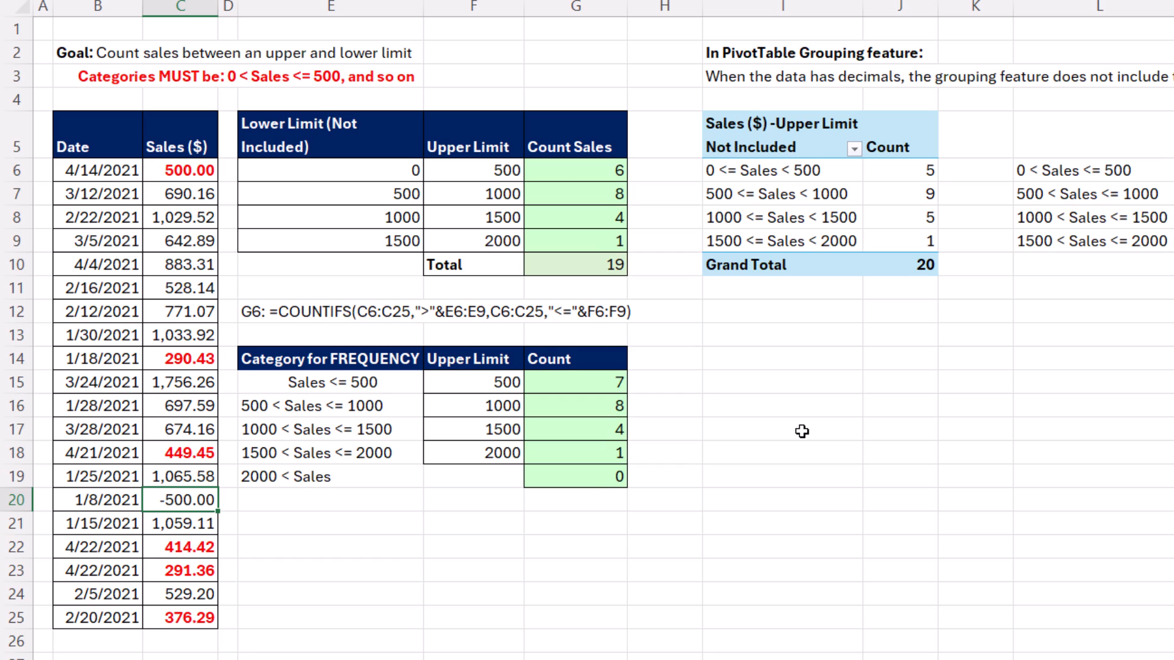
pyautogui.press('Ctrl+z')
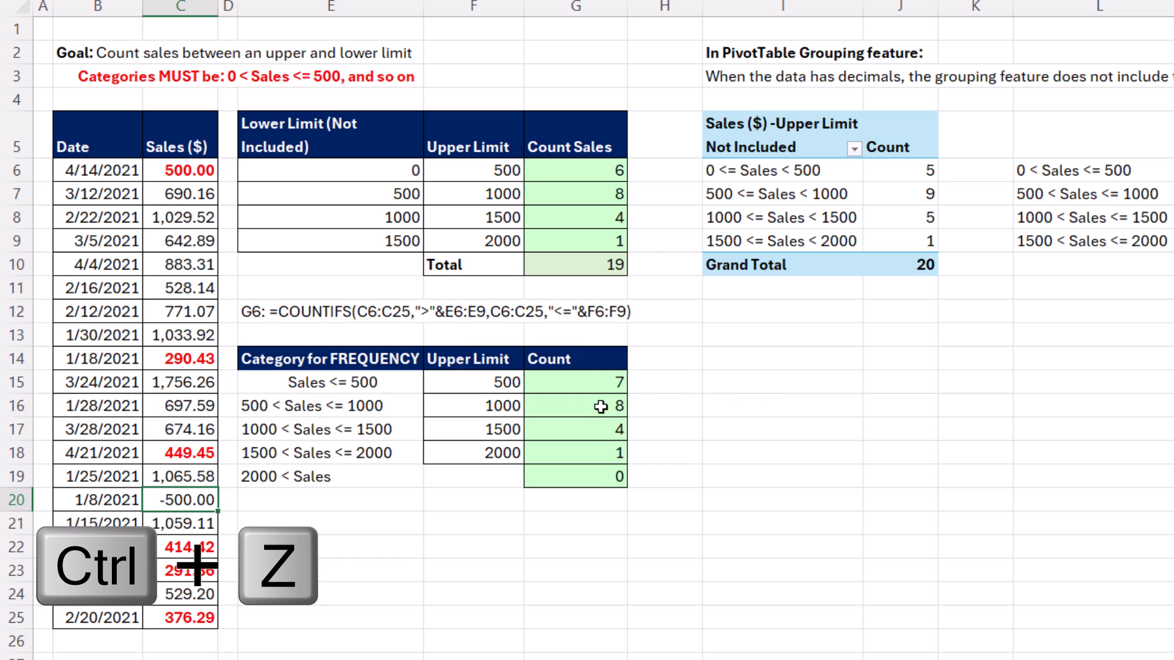
pyautogui.press('Ctrl+z')
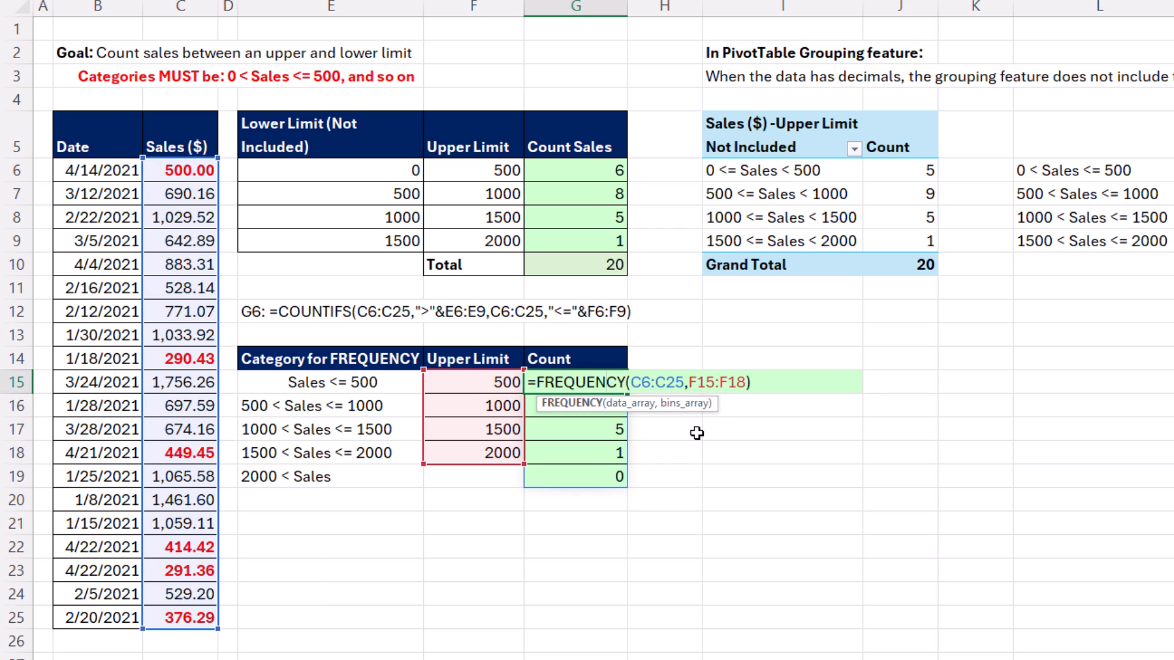
pyautogui.press('Enter')
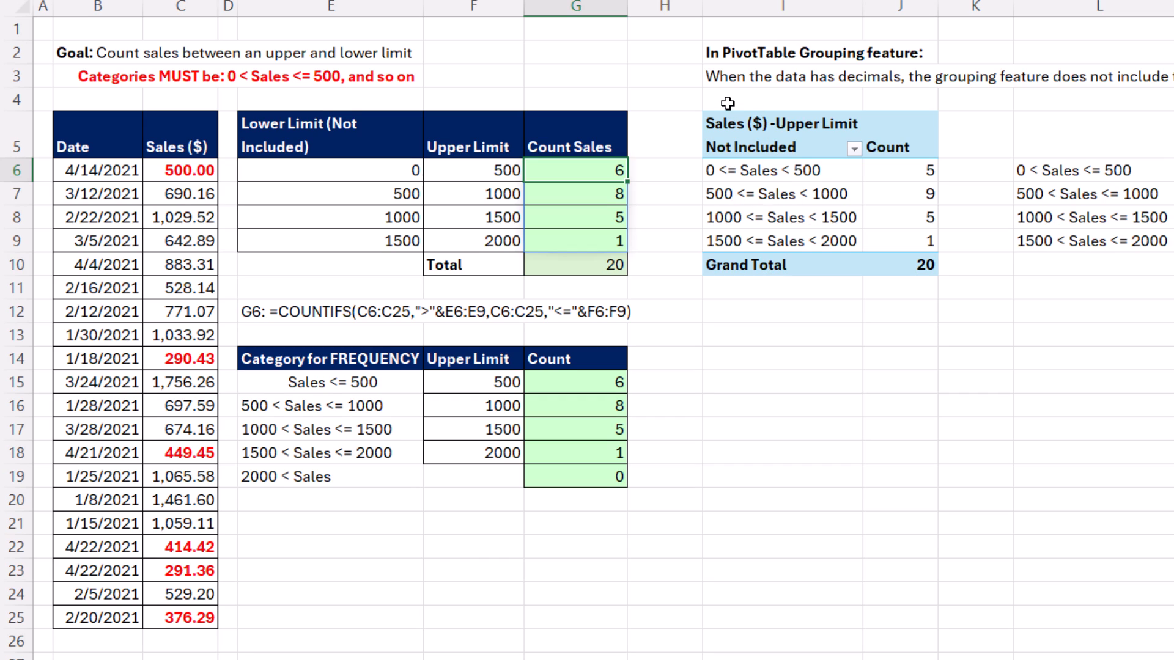
pyautogui.moveTo(765, 79)
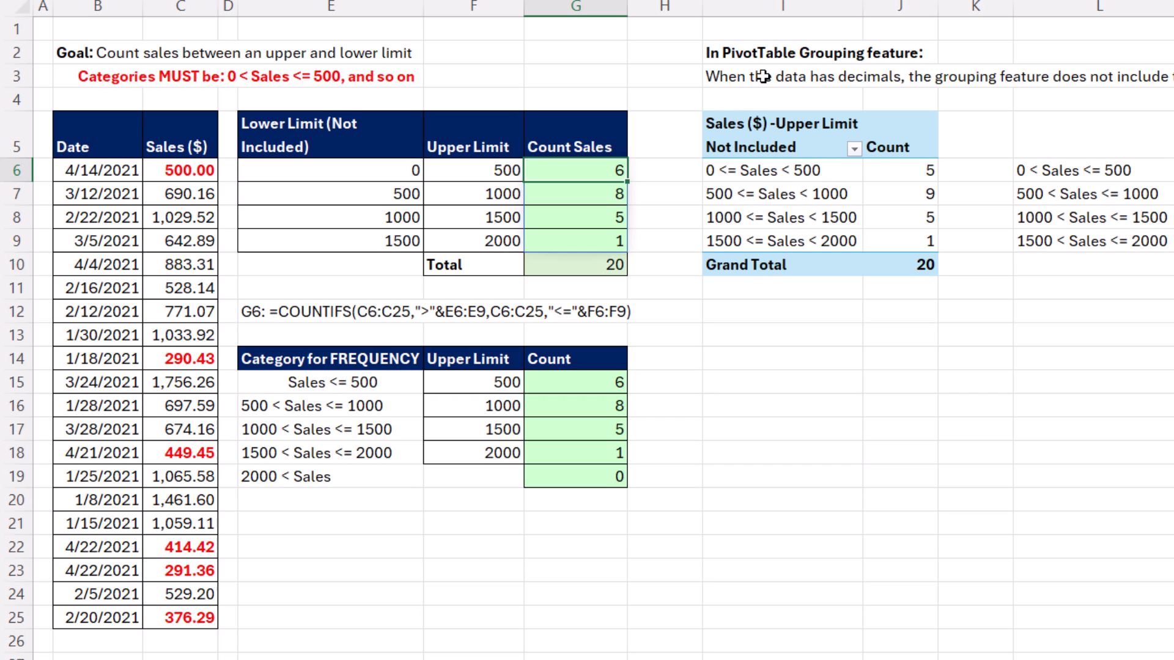
pyautogui.moveTo(308, 152)
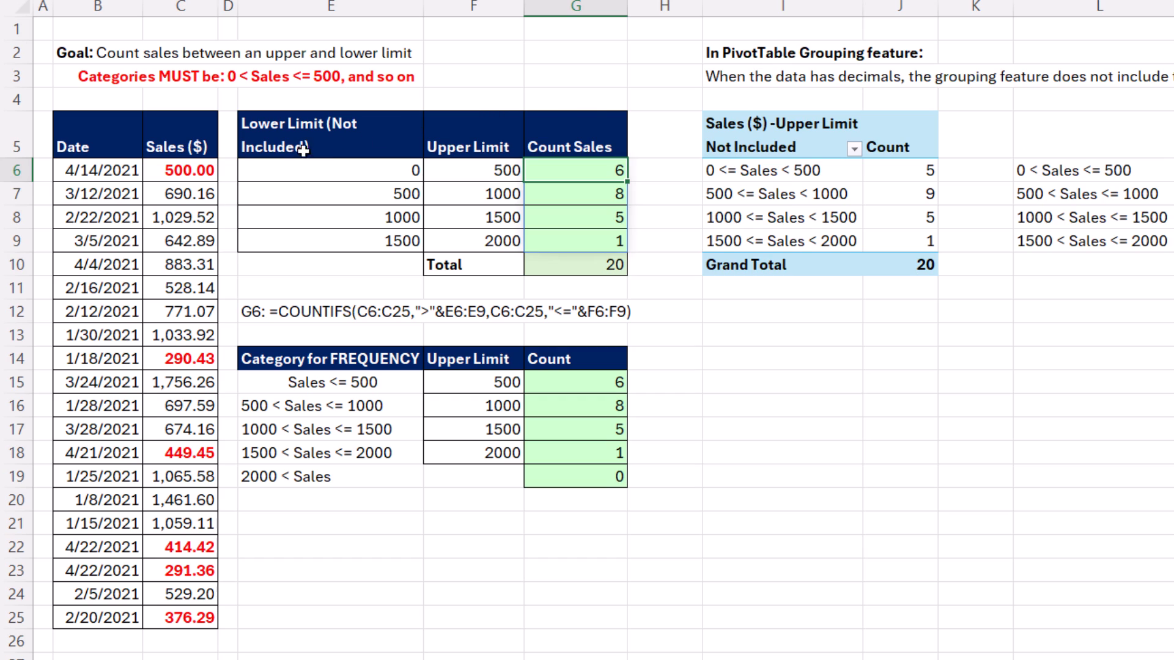
pyautogui.moveTo(663, 108)
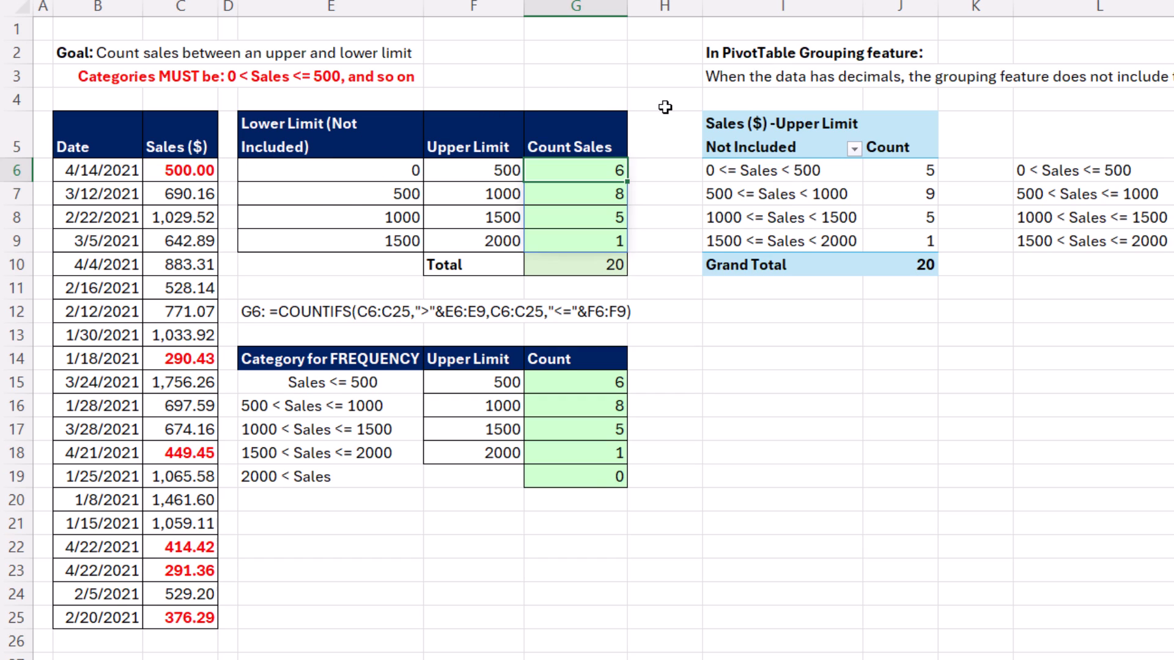
pyautogui.moveTo(824, 137)
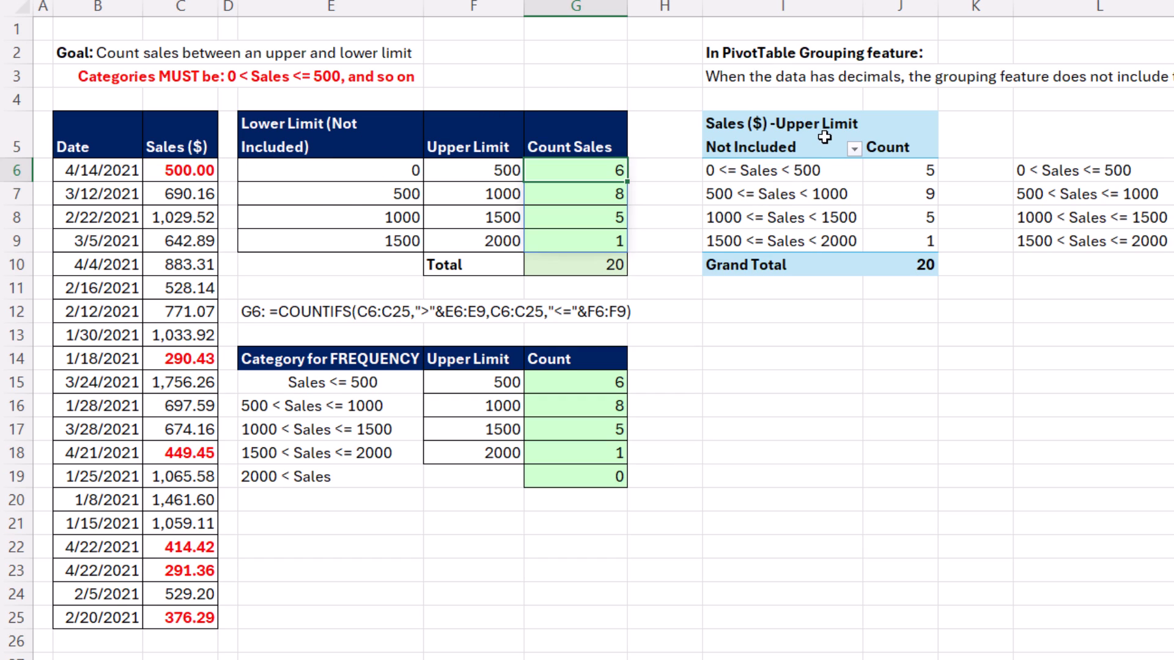